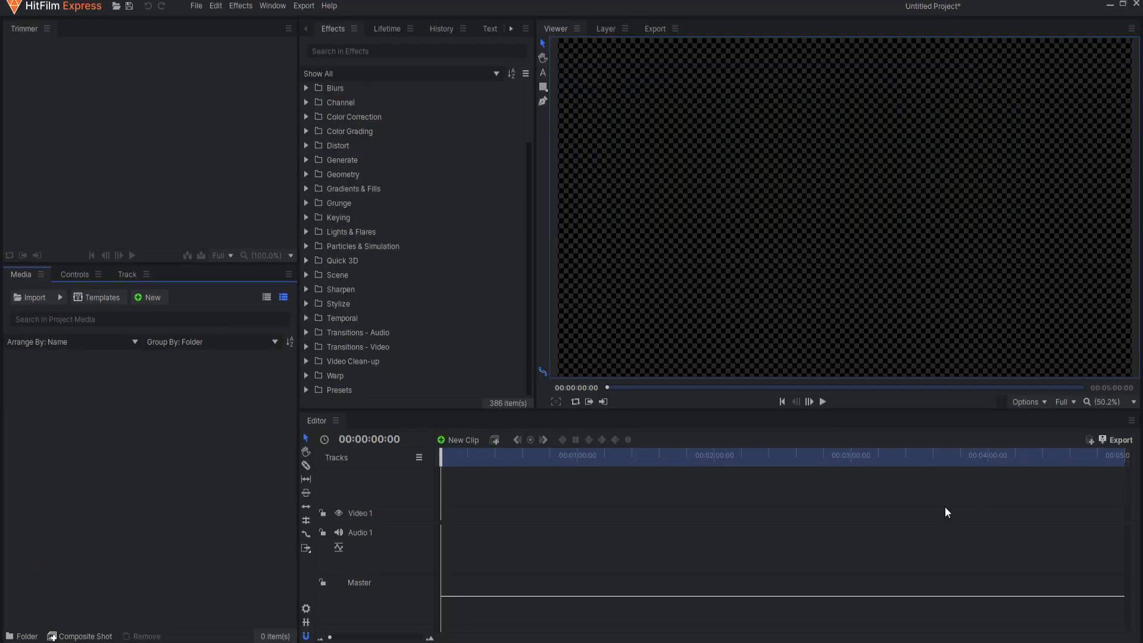
pyautogui.moveTo(900, 533)
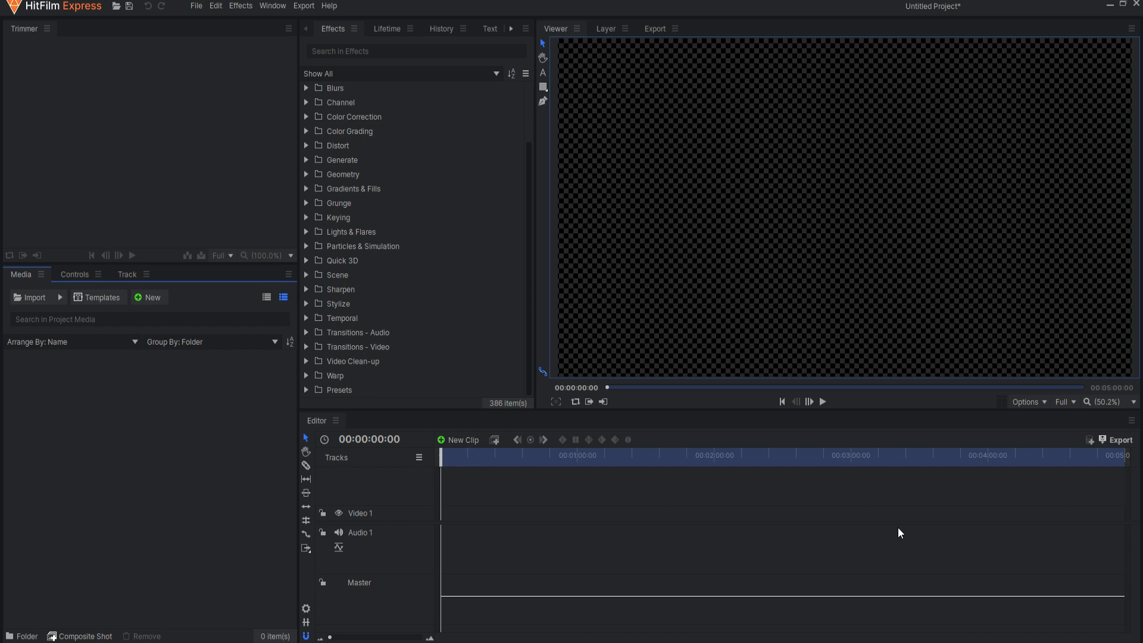
pyautogui.moveTo(227, 555)
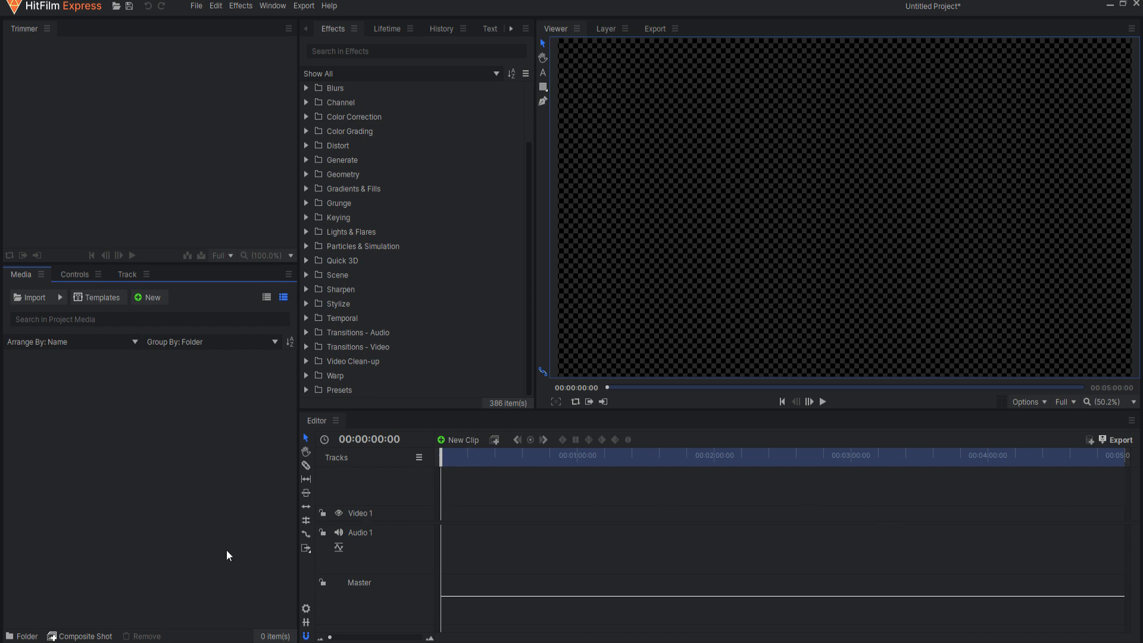
# - Create a new black plane from the Media panel, 1920 wide and 2160 high
pyautogui.click(149, 296)
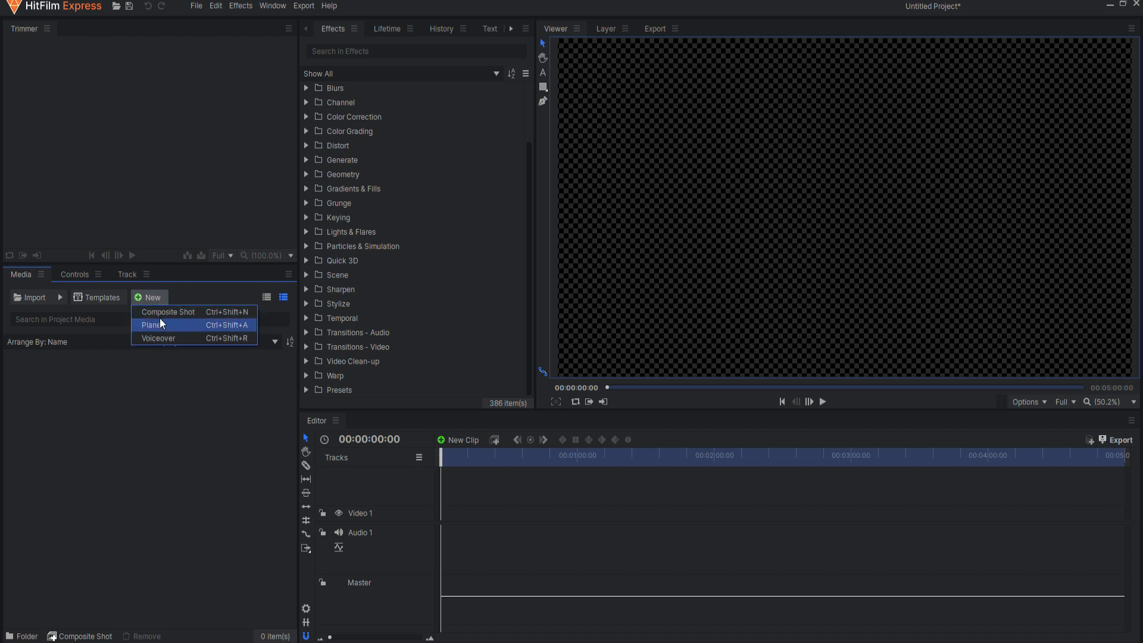
pyautogui.click(153, 325)
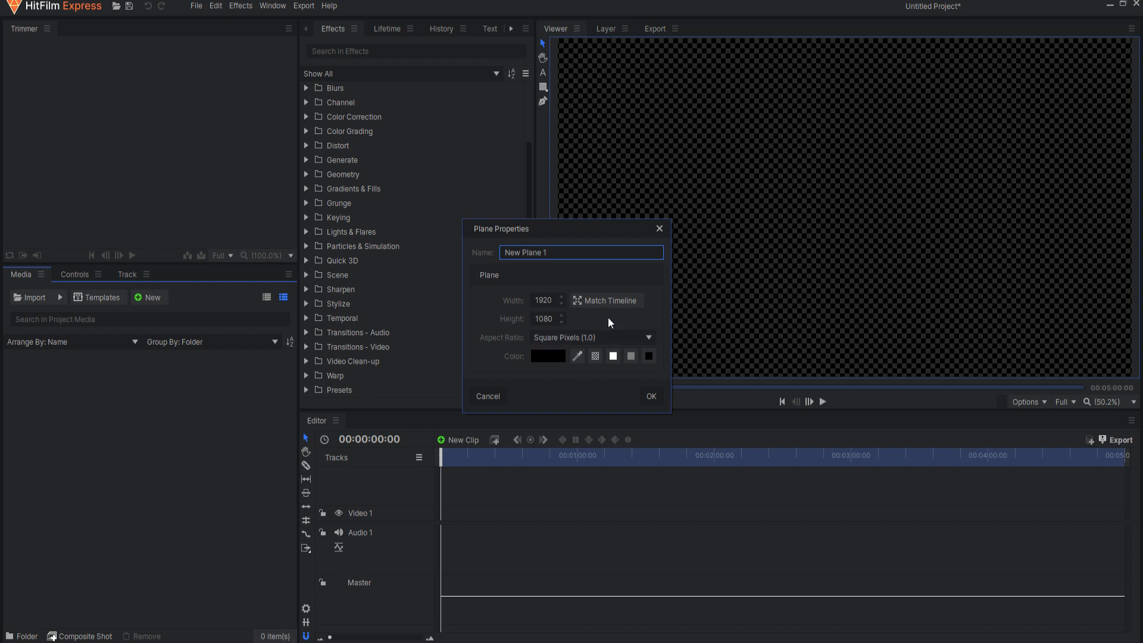
pyautogui.moveTo(599, 327)
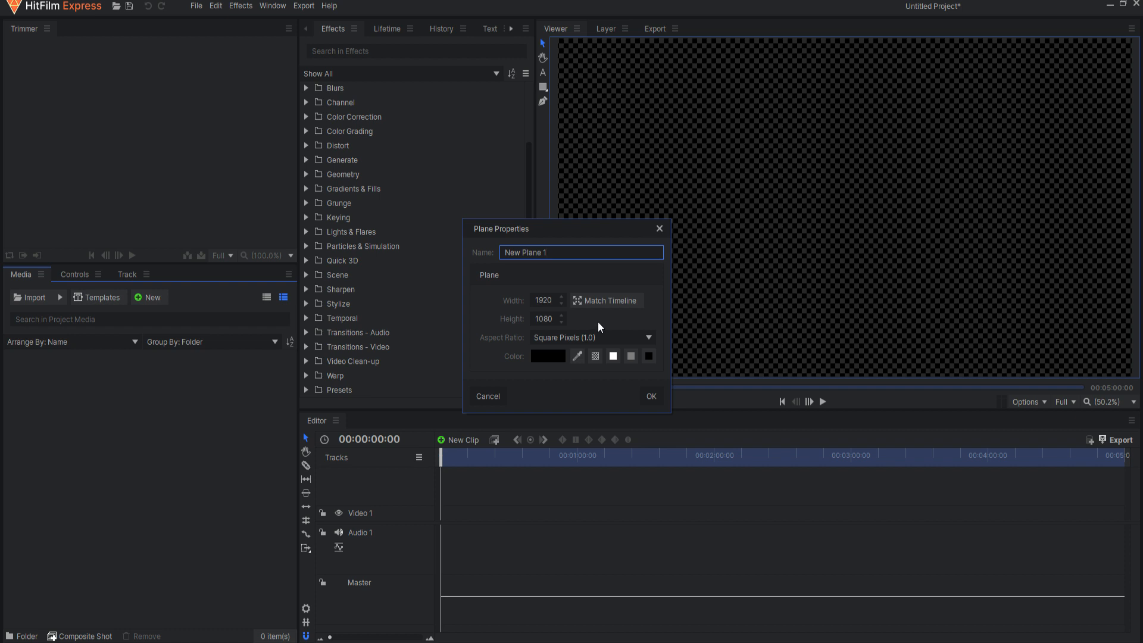
pyautogui.moveTo(550, 331)
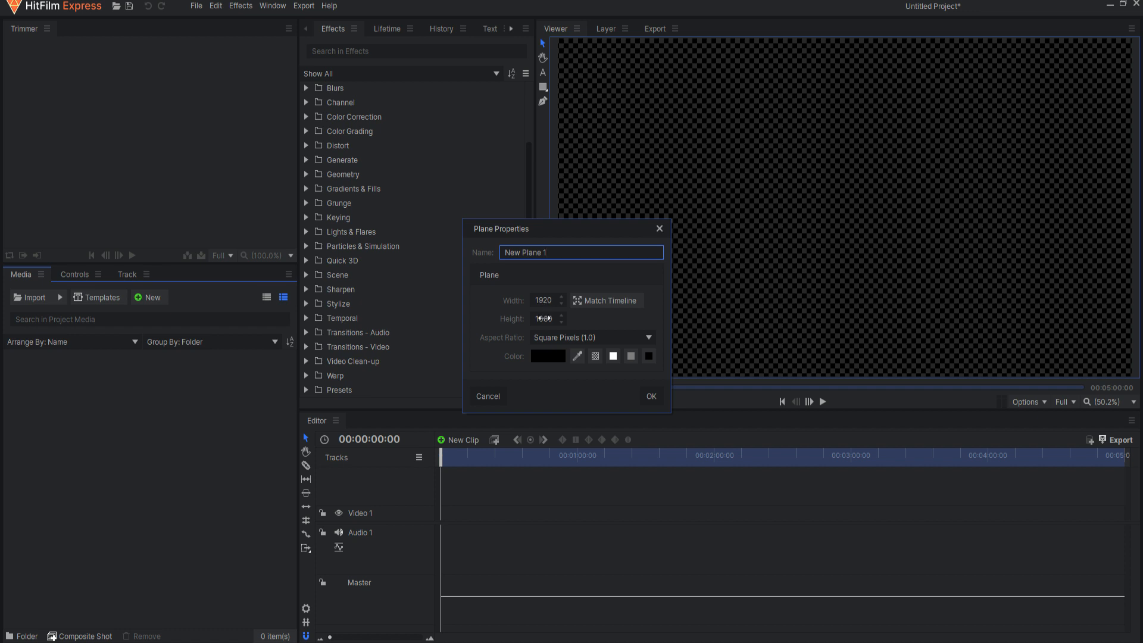
pyautogui.click(544, 318)
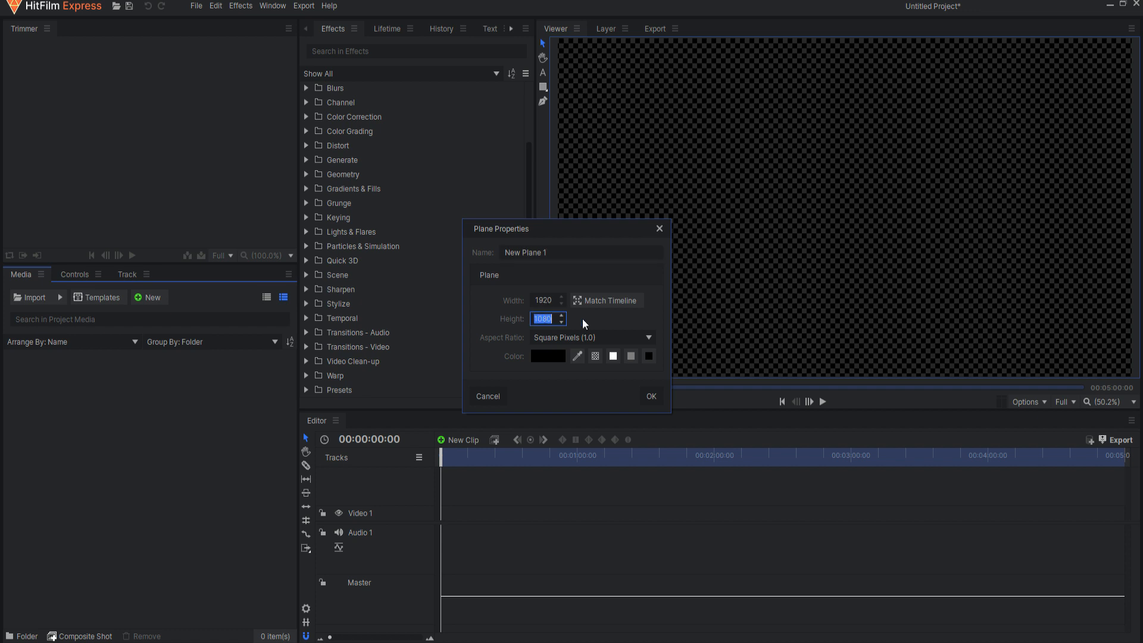
pyautogui.write('216')
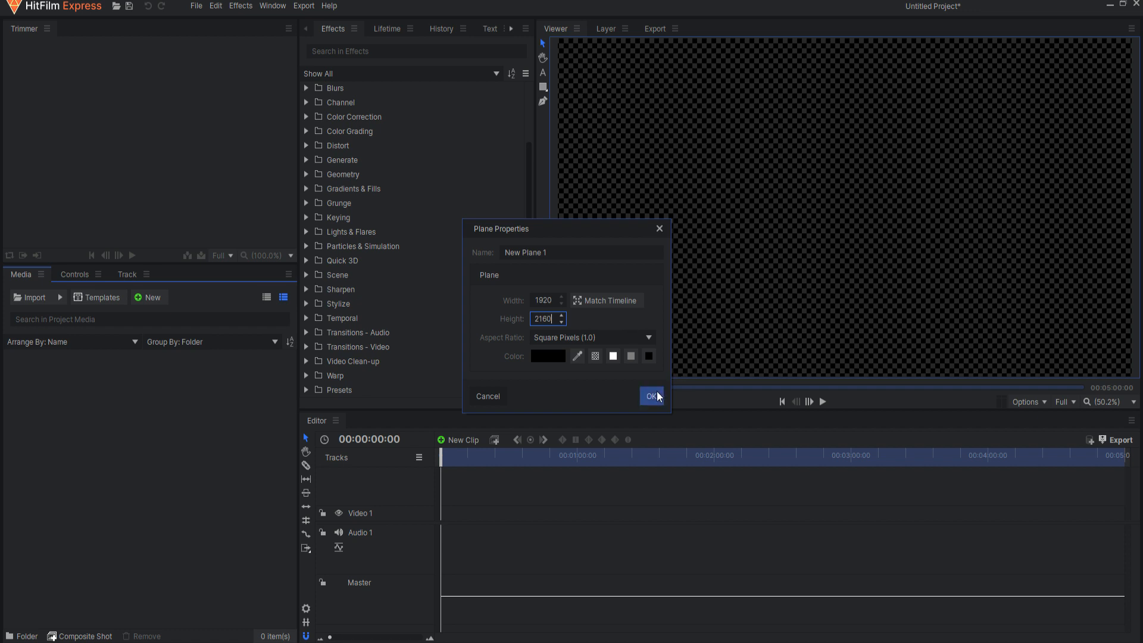
pyautogui.click(650, 396)
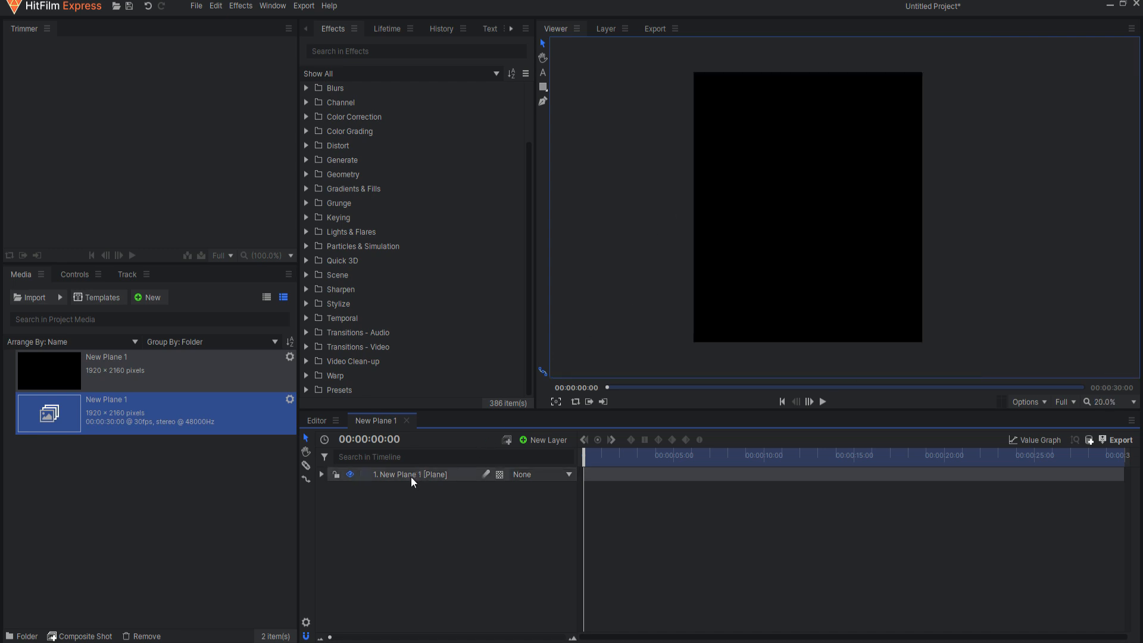
# - Rename the plane's composite shot to 'Base Grid'
pyautogui.click(410, 474)
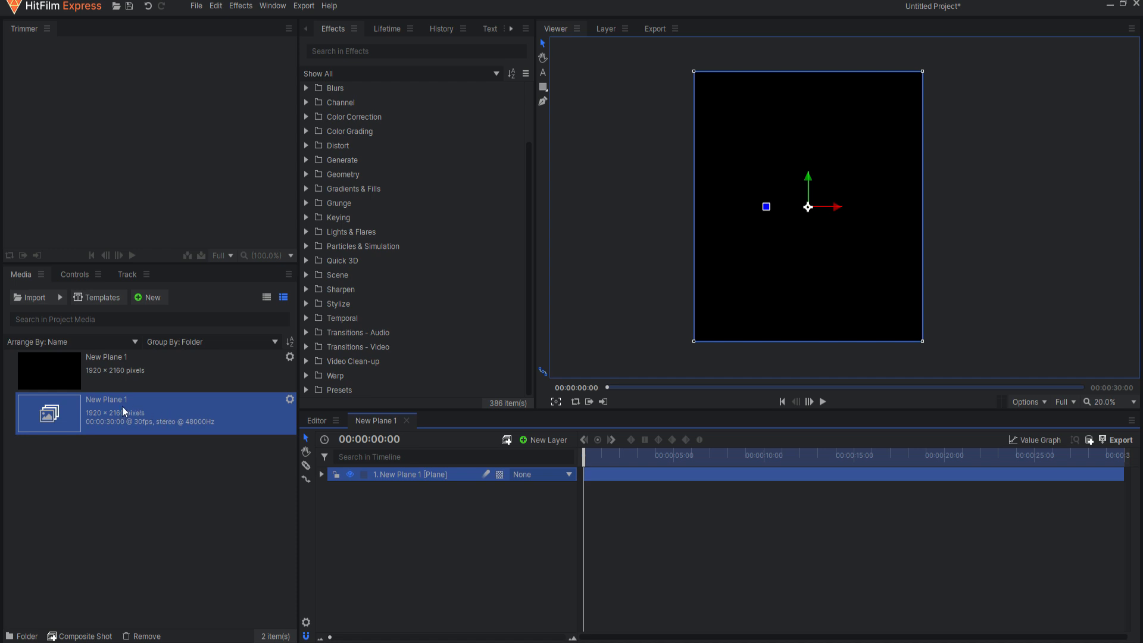
pyautogui.write('Base')
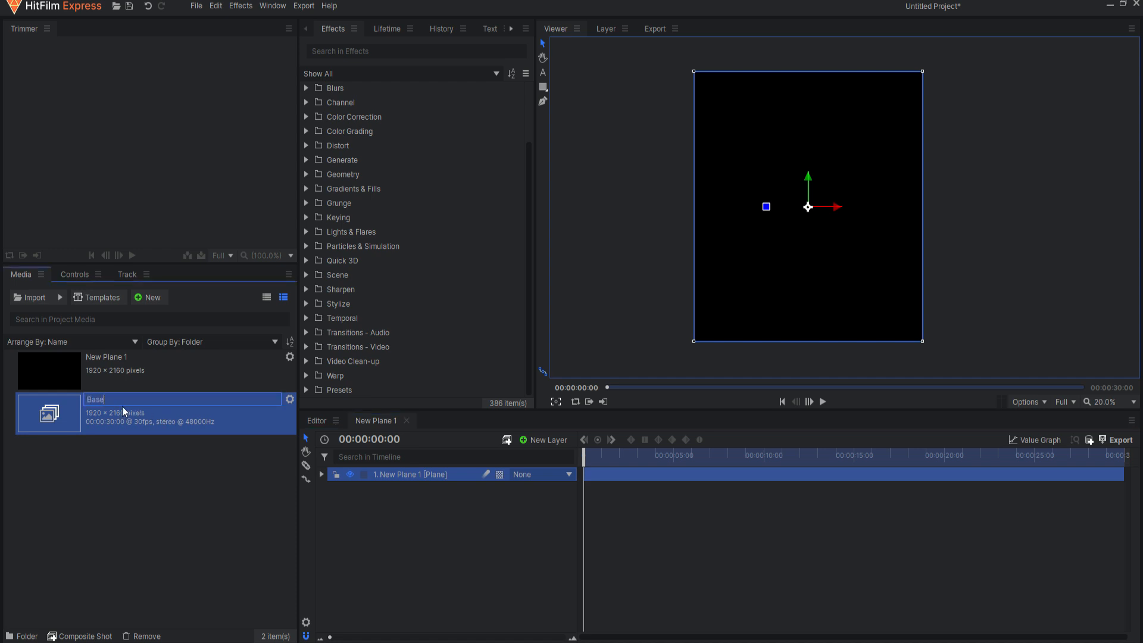
pyautogui.write('Grid')
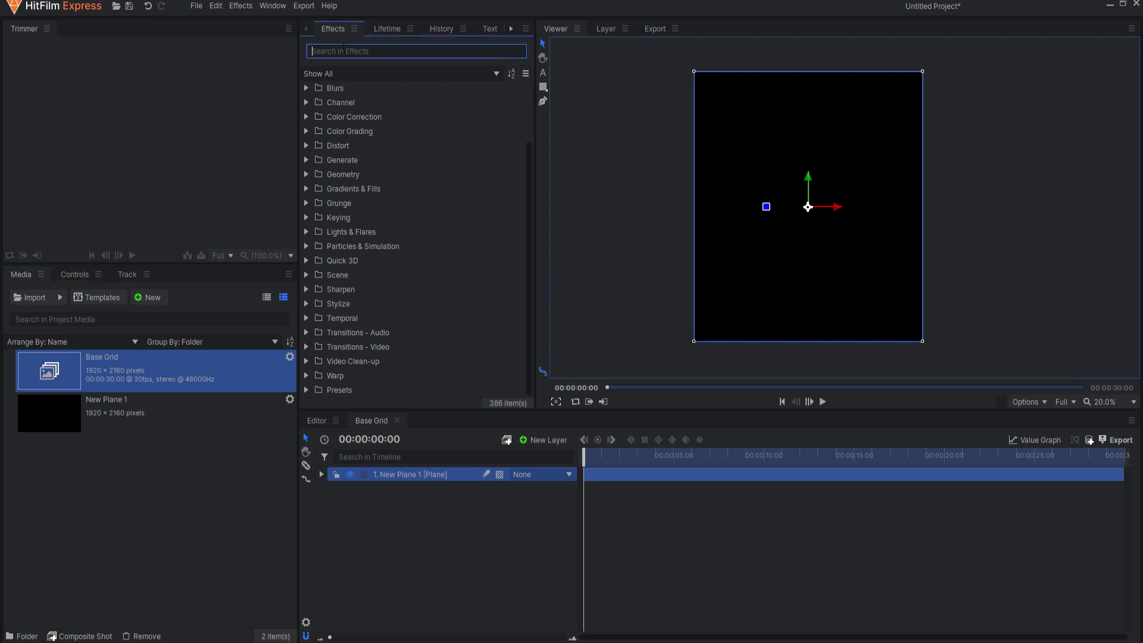
# - Apply the Grid effect to the plane and set its Point 1 position to -30.0
pyautogui.write('grid')
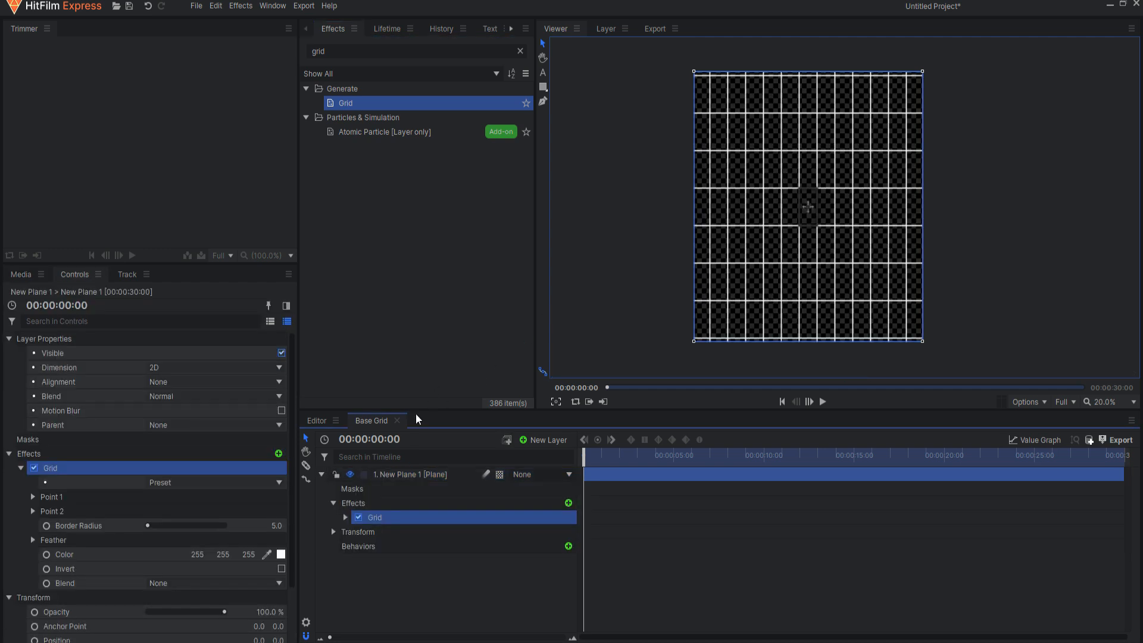
pyautogui.click(345, 517)
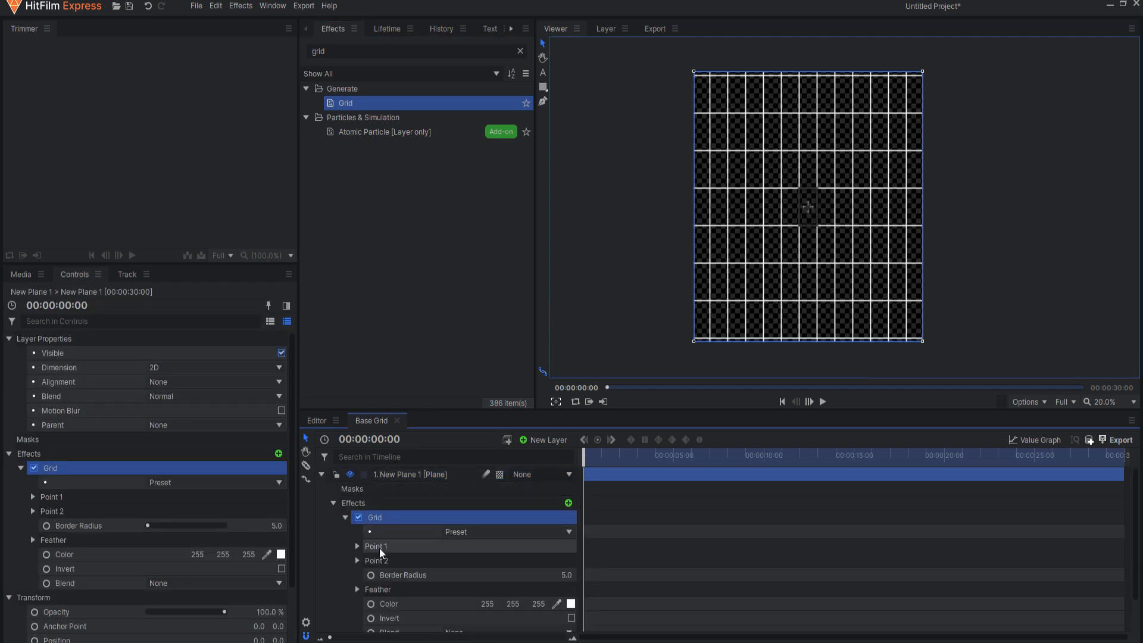
pyautogui.click(357, 546)
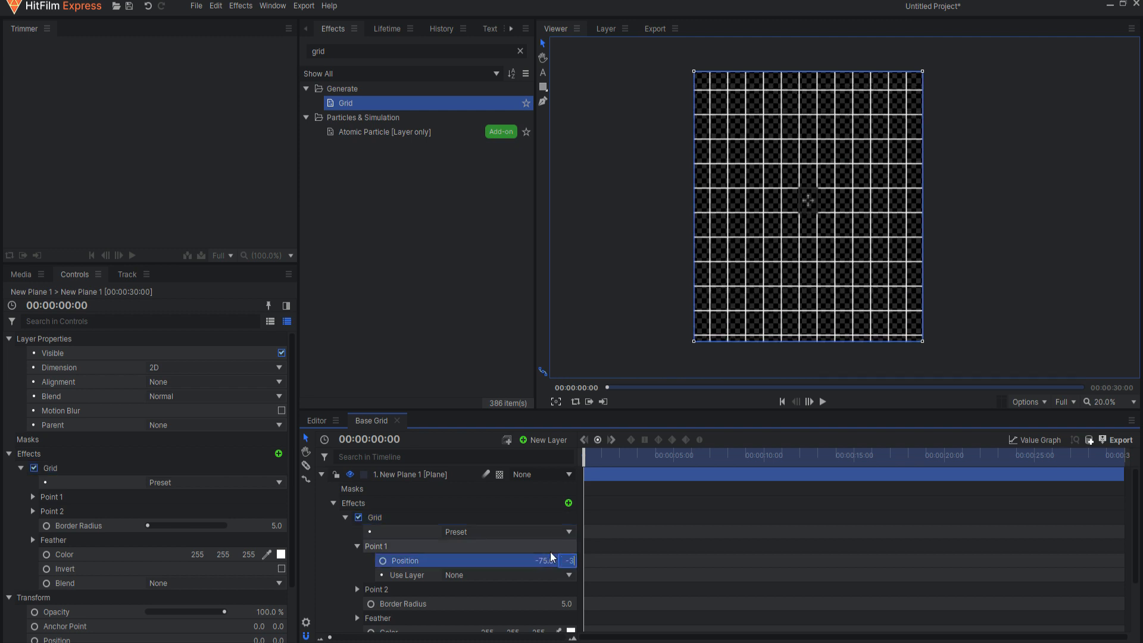
pyautogui.write('-30.0')
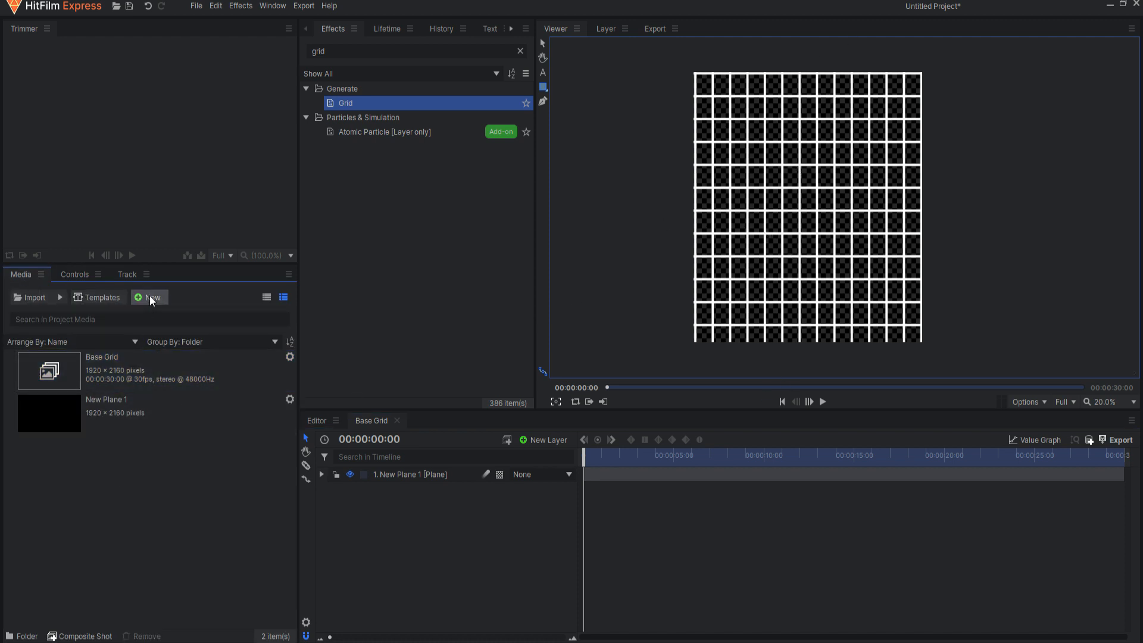
# - Make a 1920 × 1080 composite shot named 'Looping Grid' holding Base Grid
pyautogui.click(149, 298)
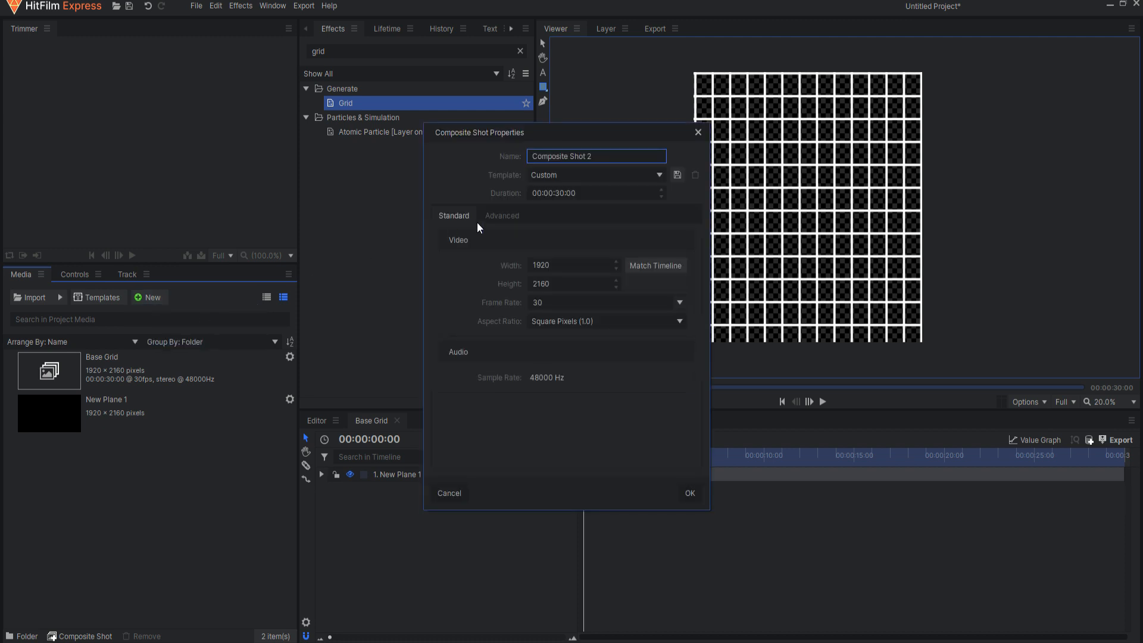
pyautogui.moveTo(496, 166)
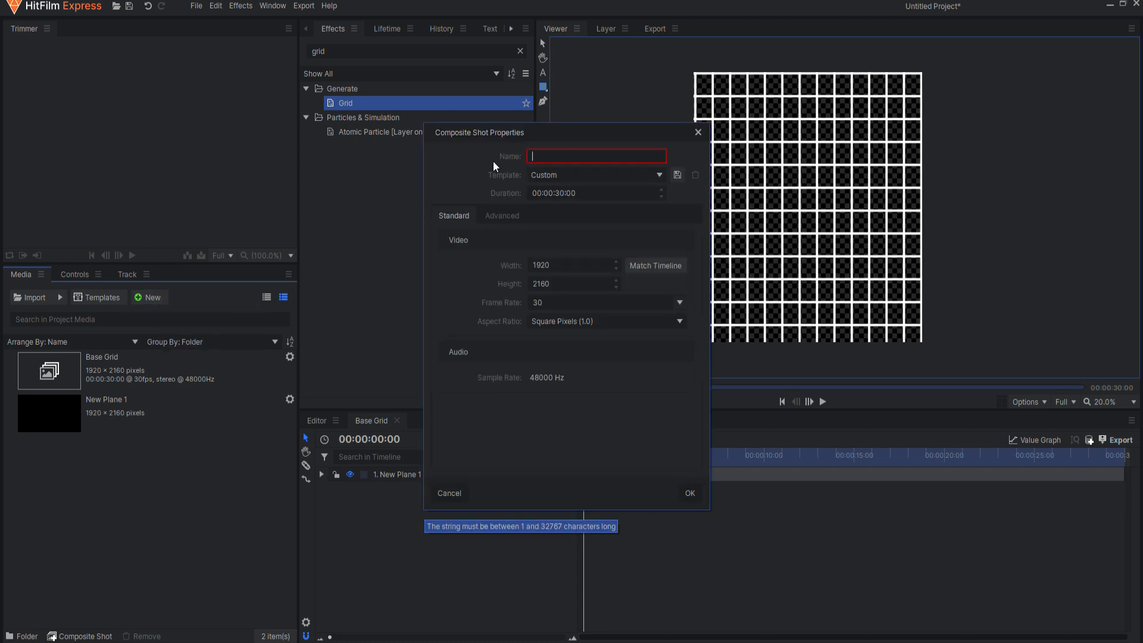
pyautogui.write('Looping Grid')
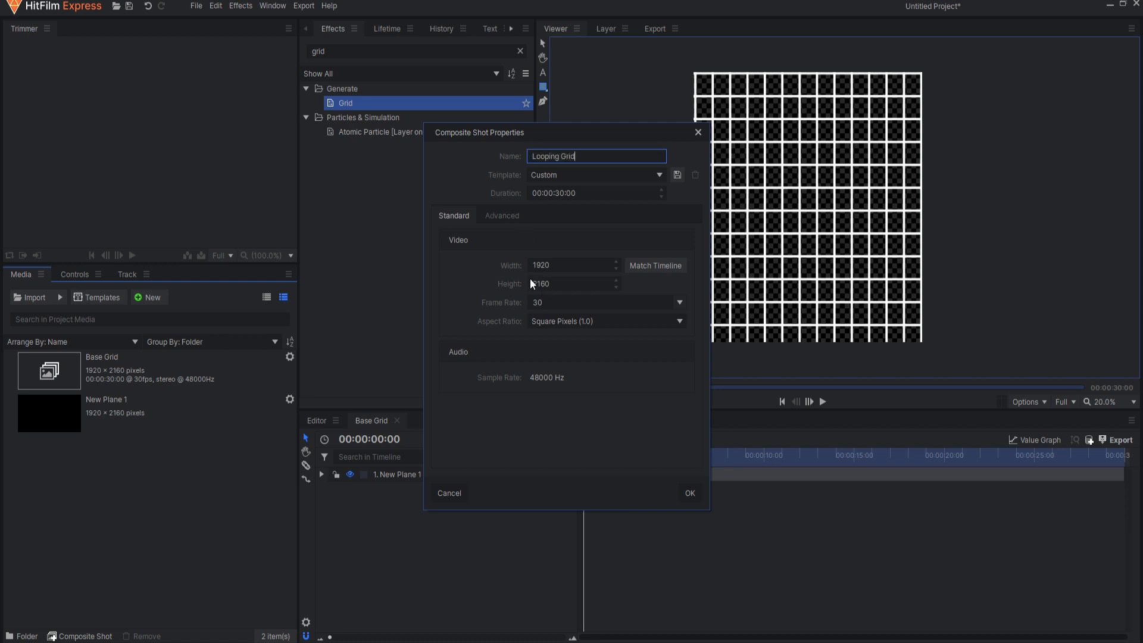
pyautogui.write('10')
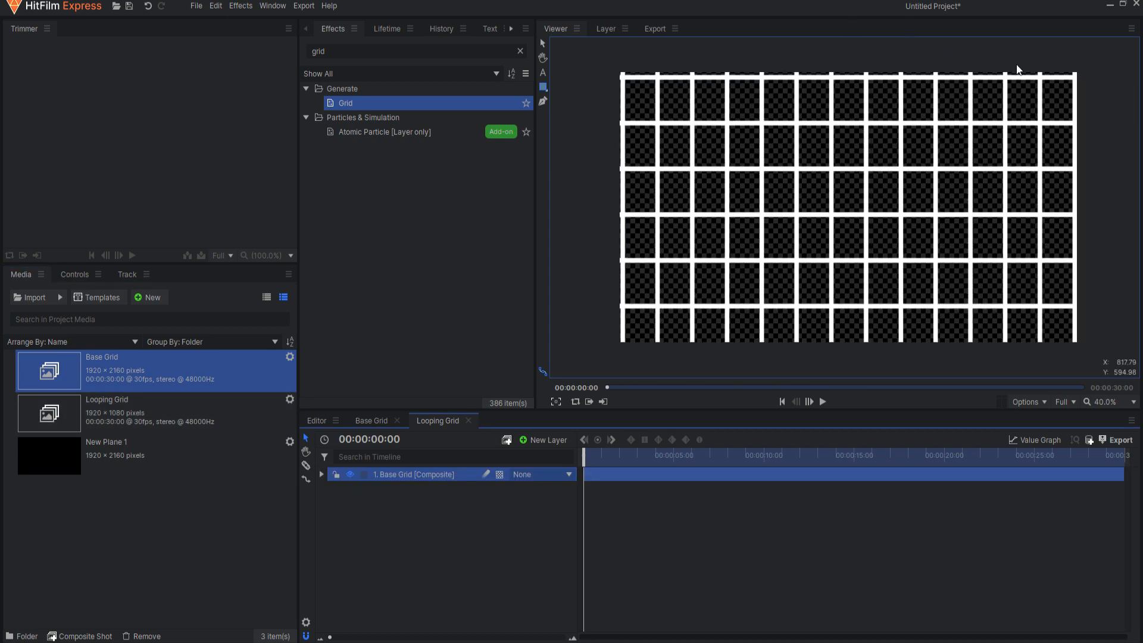
# - Duplicate the Base Grid layer and adjust the copy's transform values
pyautogui.rightClick(414, 475)
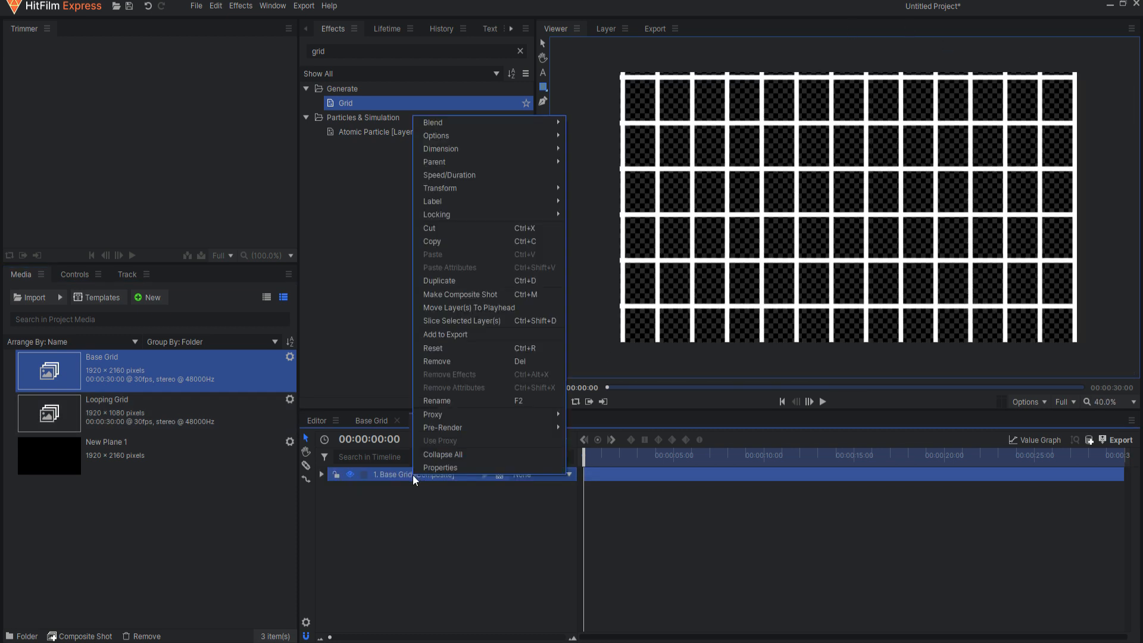
pyautogui.click(439, 280)
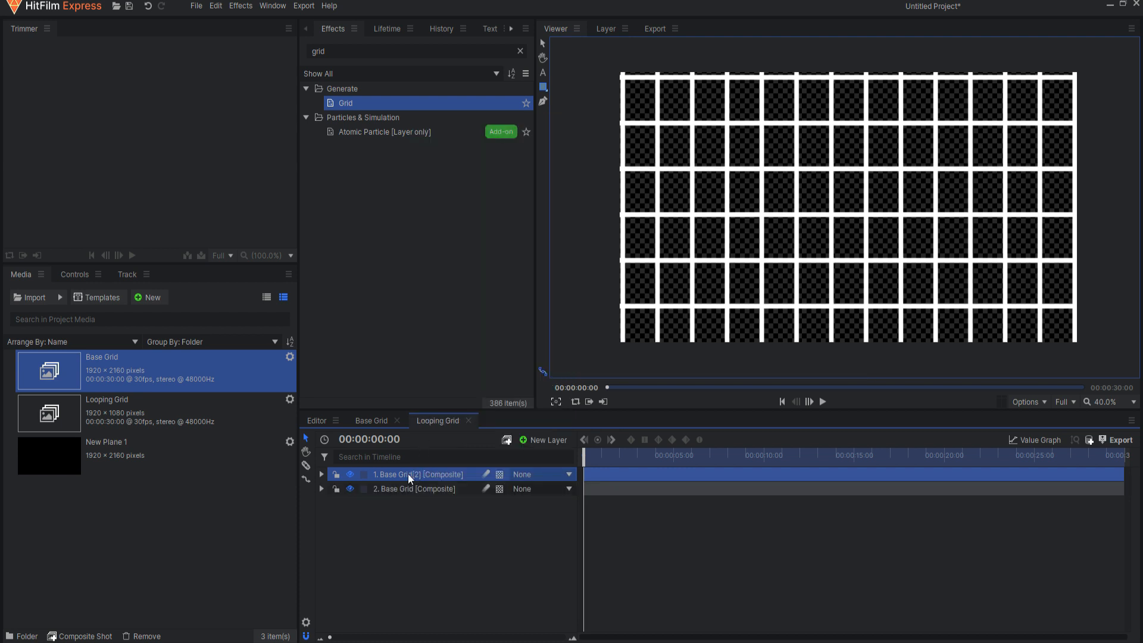
pyautogui.click(321, 473)
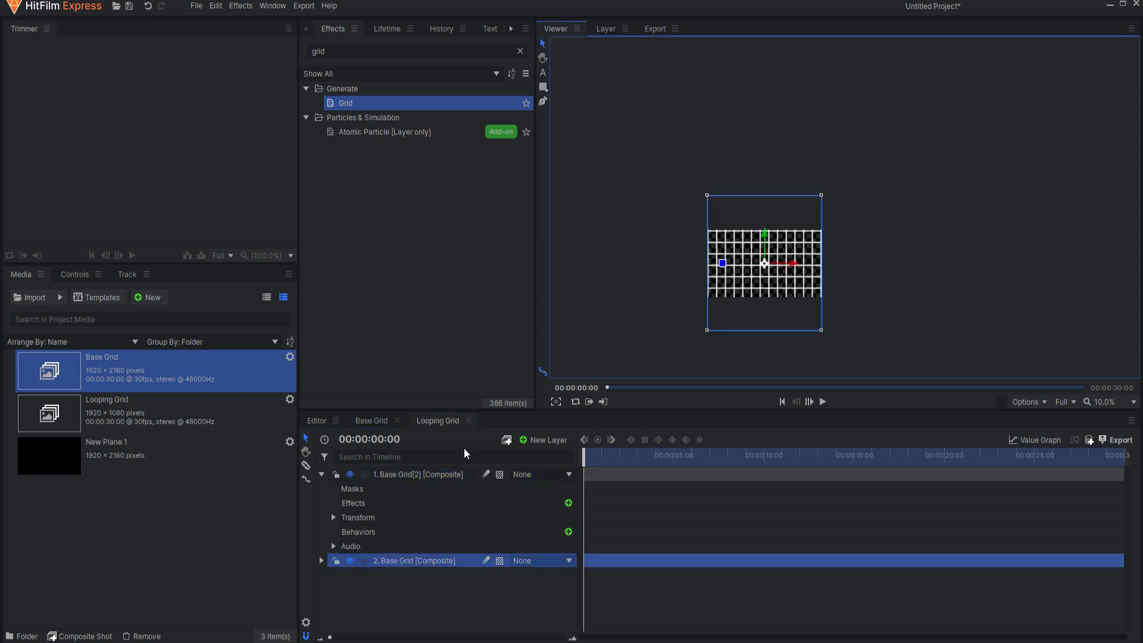
pyautogui.click(333, 517)
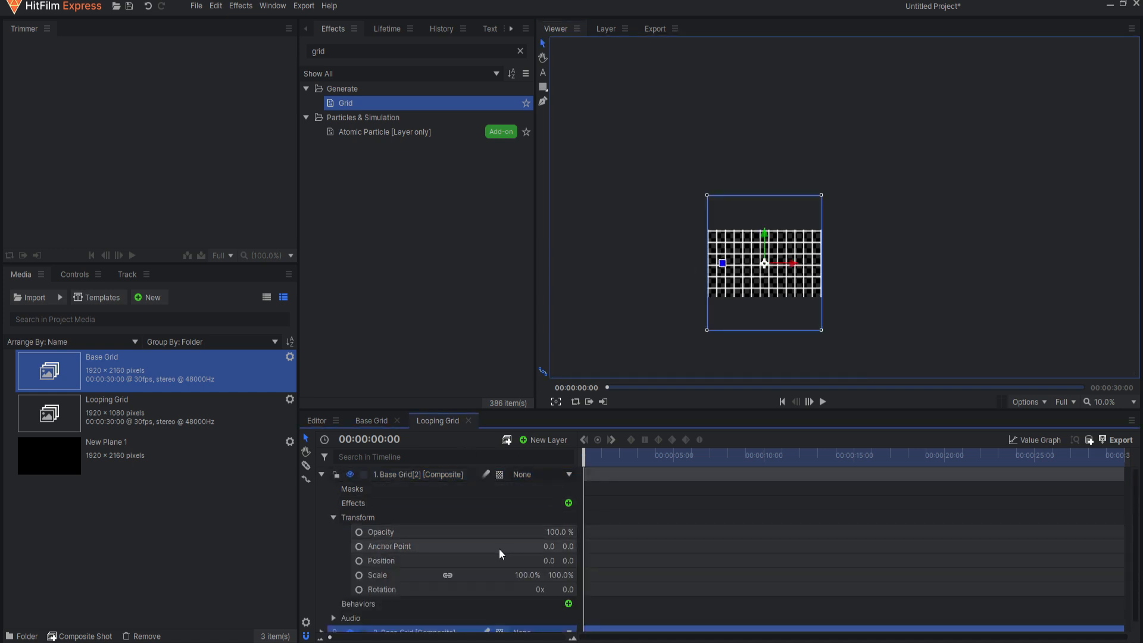
pyautogui.click(570, 560)
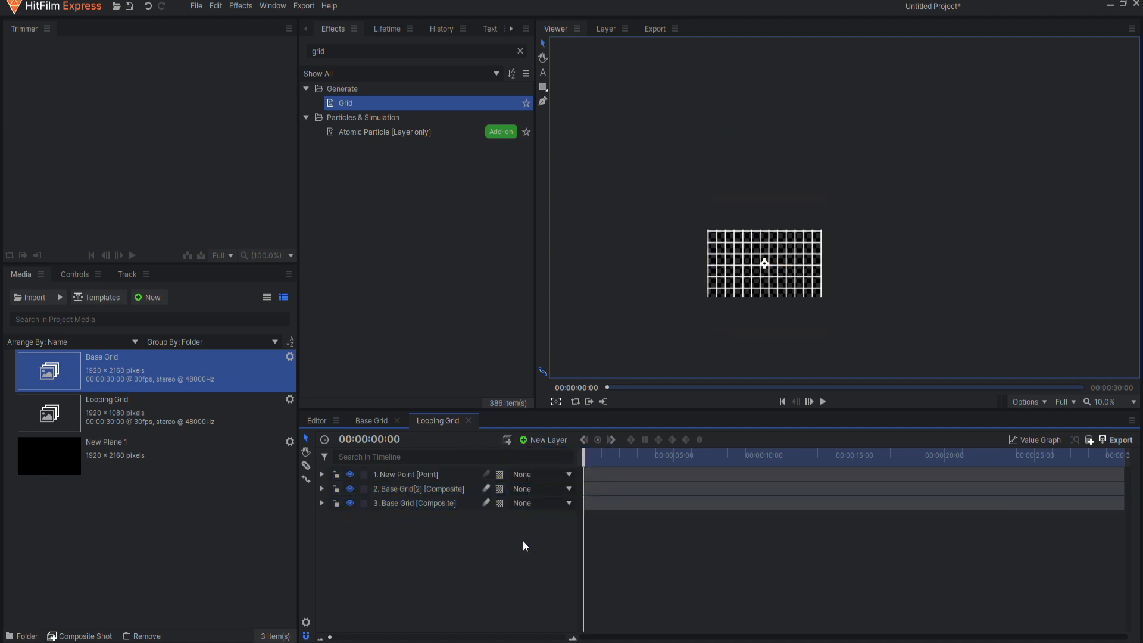
# - Parent both grid layers to New Point and keyframe its starting Position
pyautogui.click(542, 488)
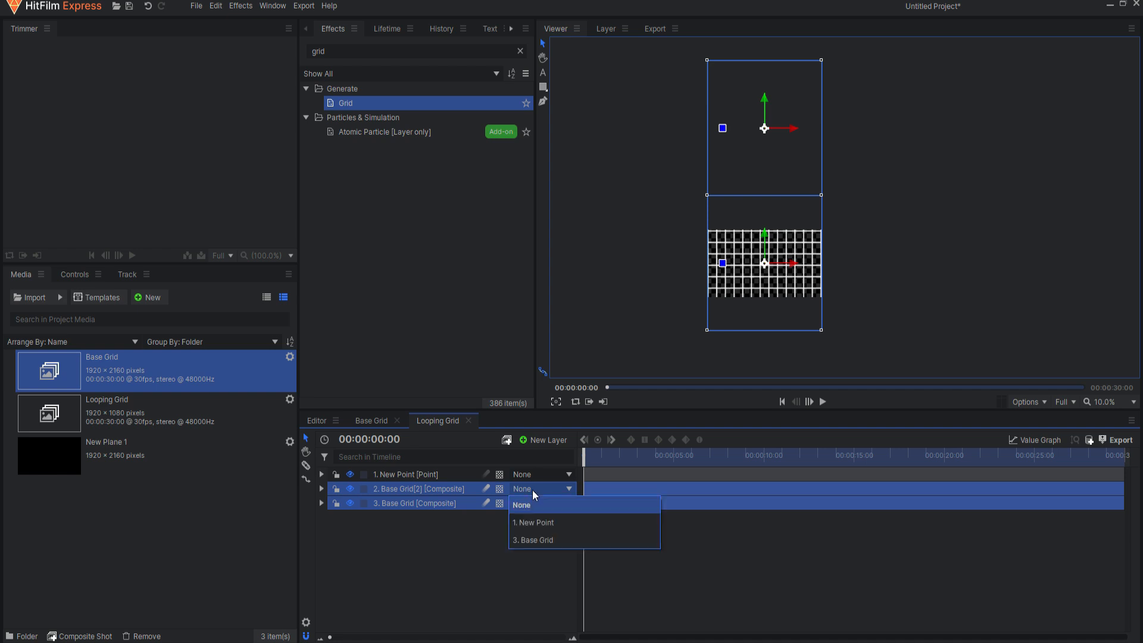
pyautogui.click(532, 522)
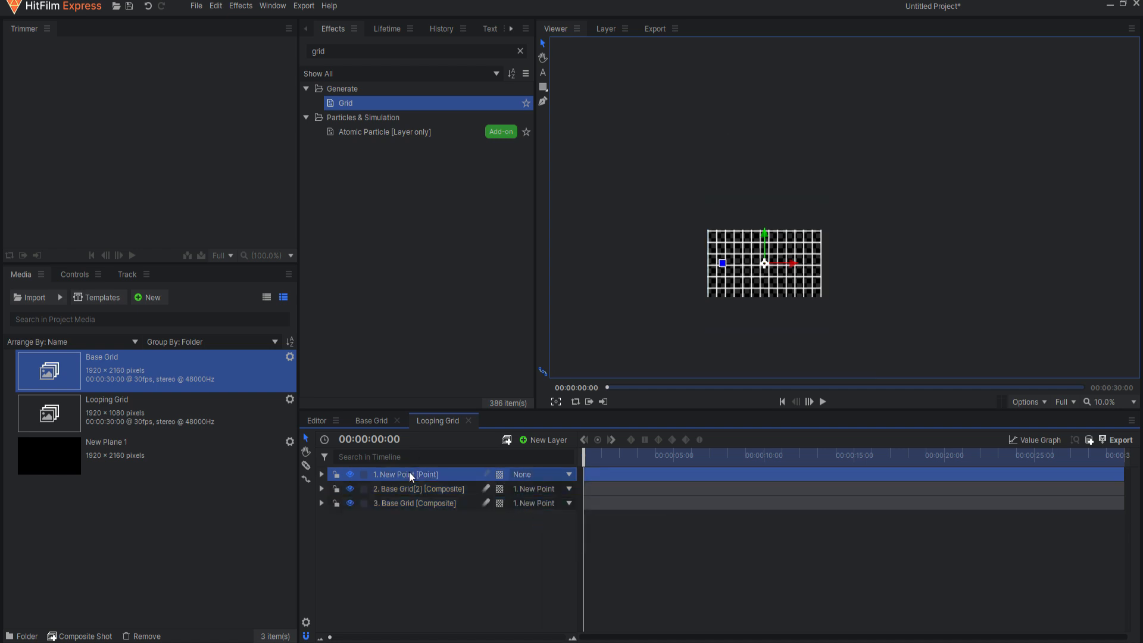
pyautogui.click(321, 474)
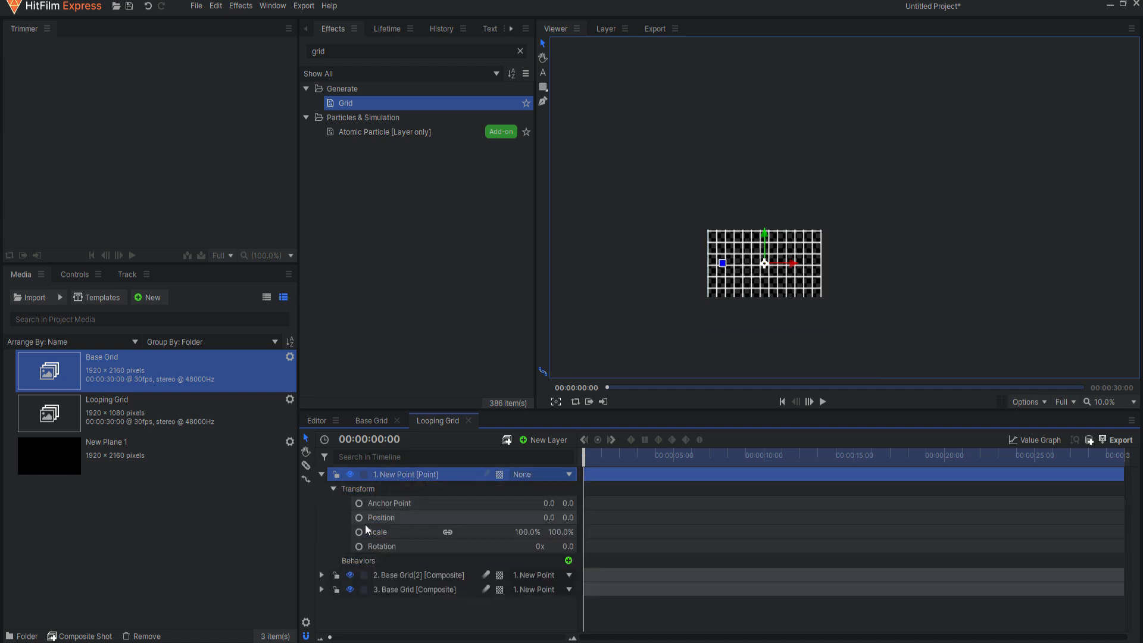
pyautogui.click(379, 517)
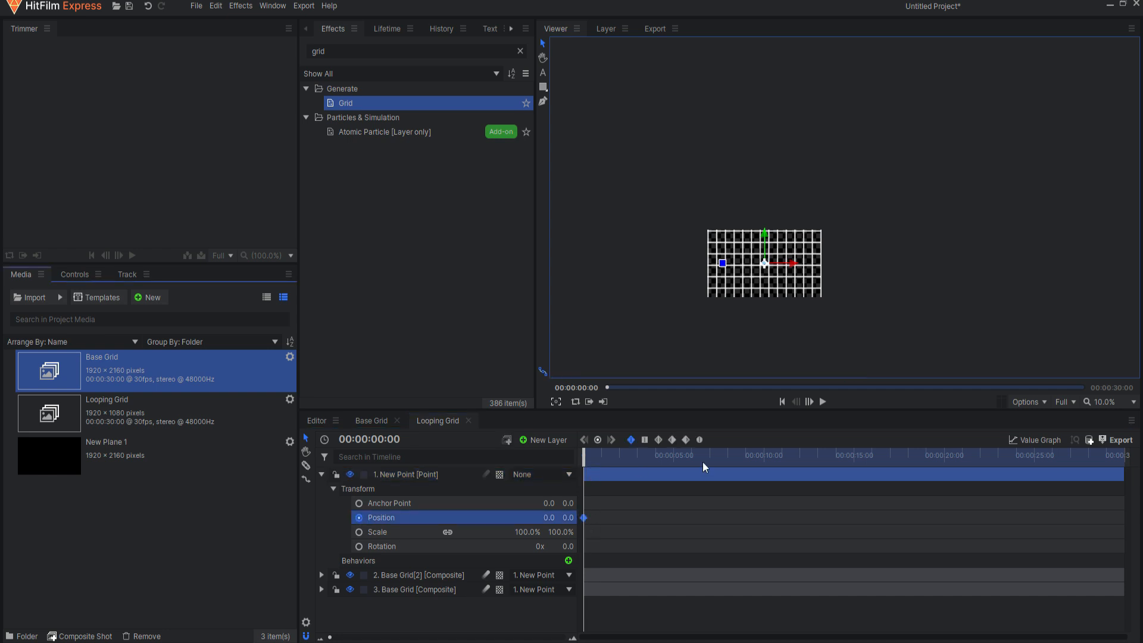
pyautogui.moveTo(613, 473)
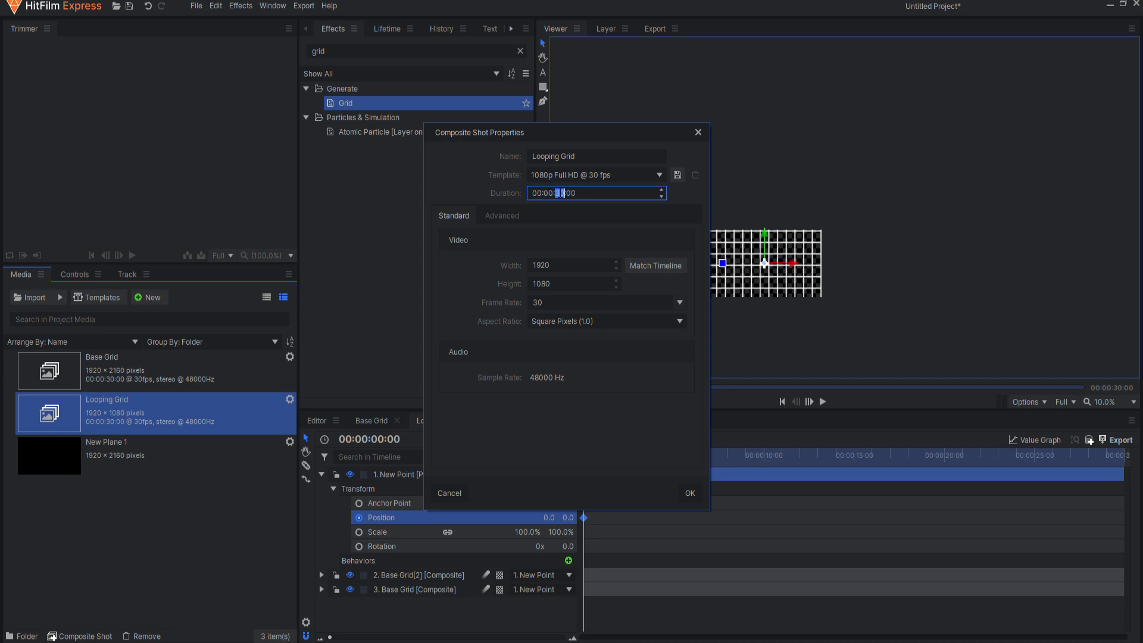
# - Set Looping Grid's duration to 10 seconds and collapse the point layer's properties
pyautogui.click(688, 493)
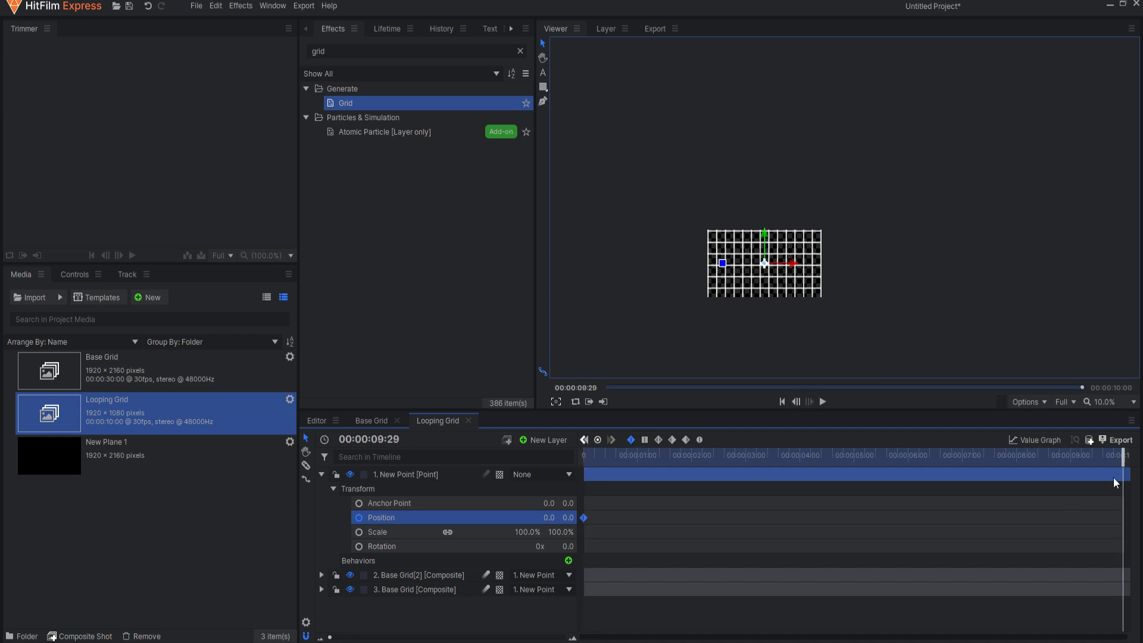
pyautogui.moveTo(566, 516)
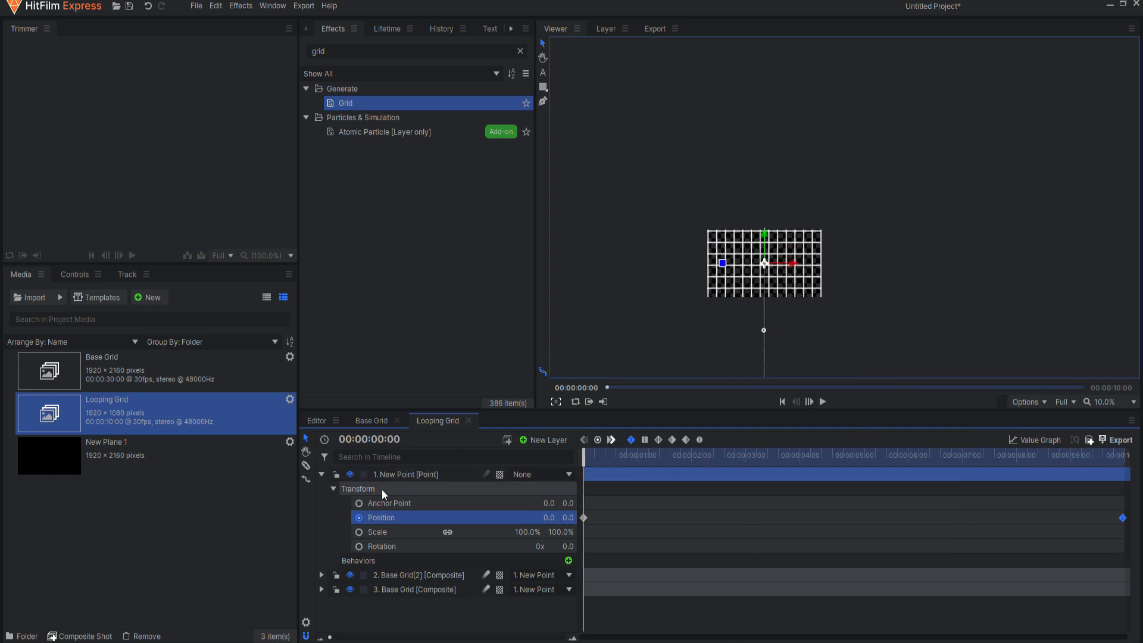
pyautogui.click(322, 474)
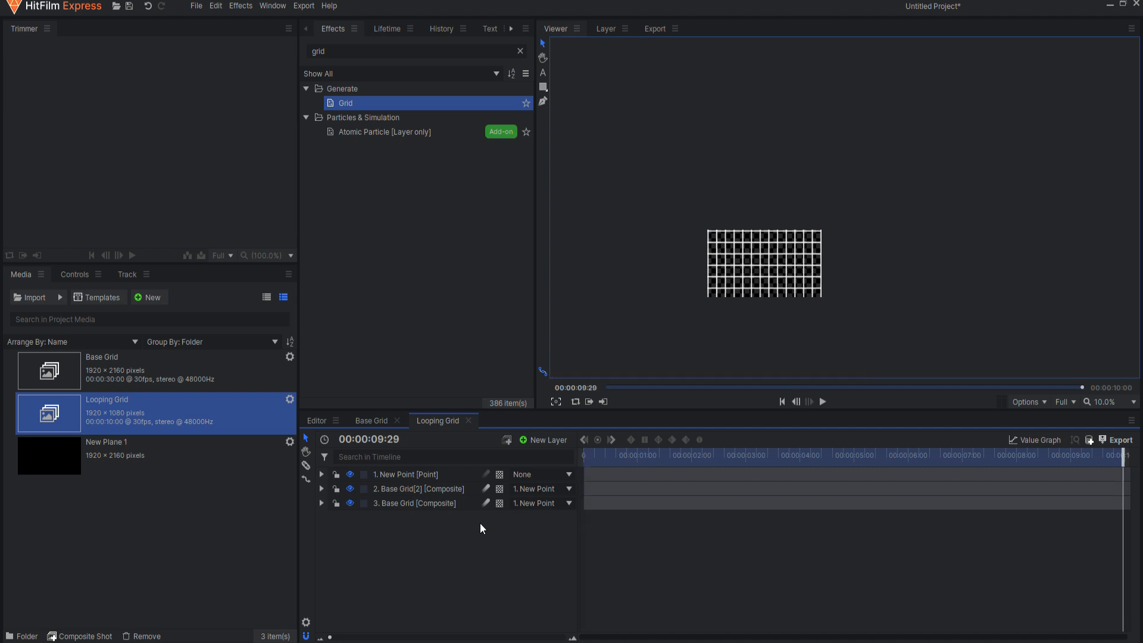
pyautogui.moveTo(596, 447)
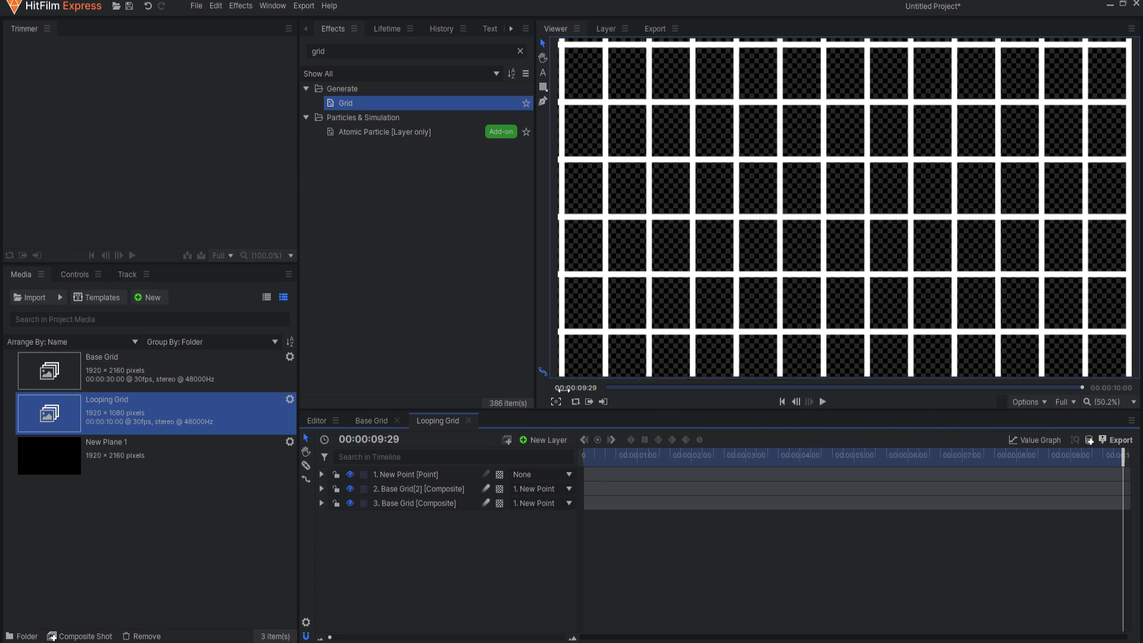
pyautogui.moveTo(575, 401)
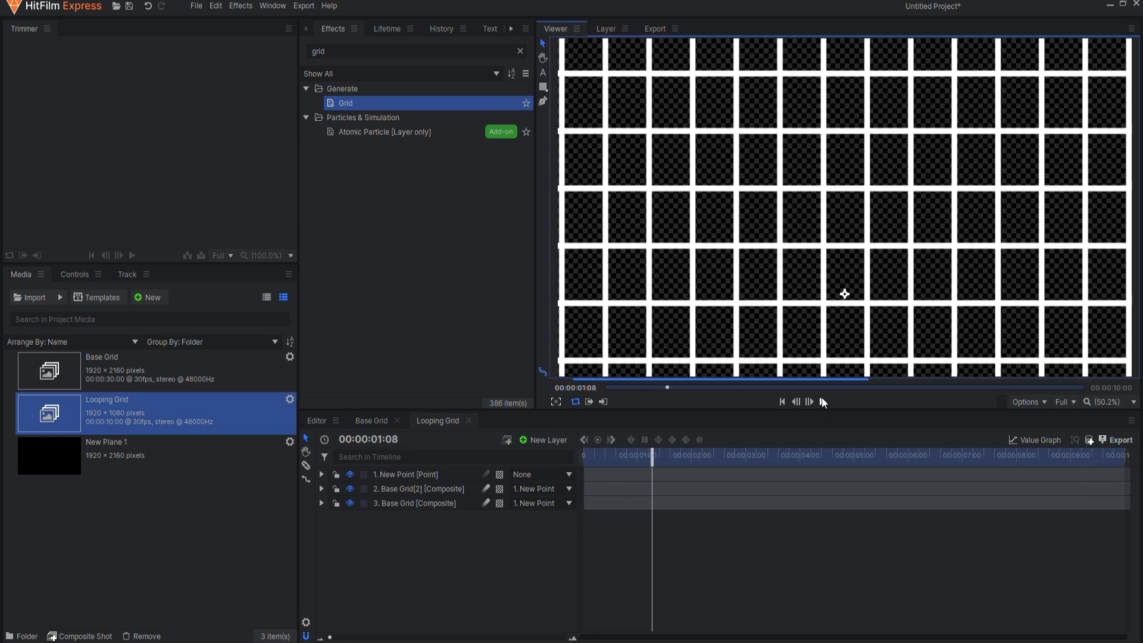
pyautogui.moveTo(652, 454); pyautogui.dragTo(762, 454)
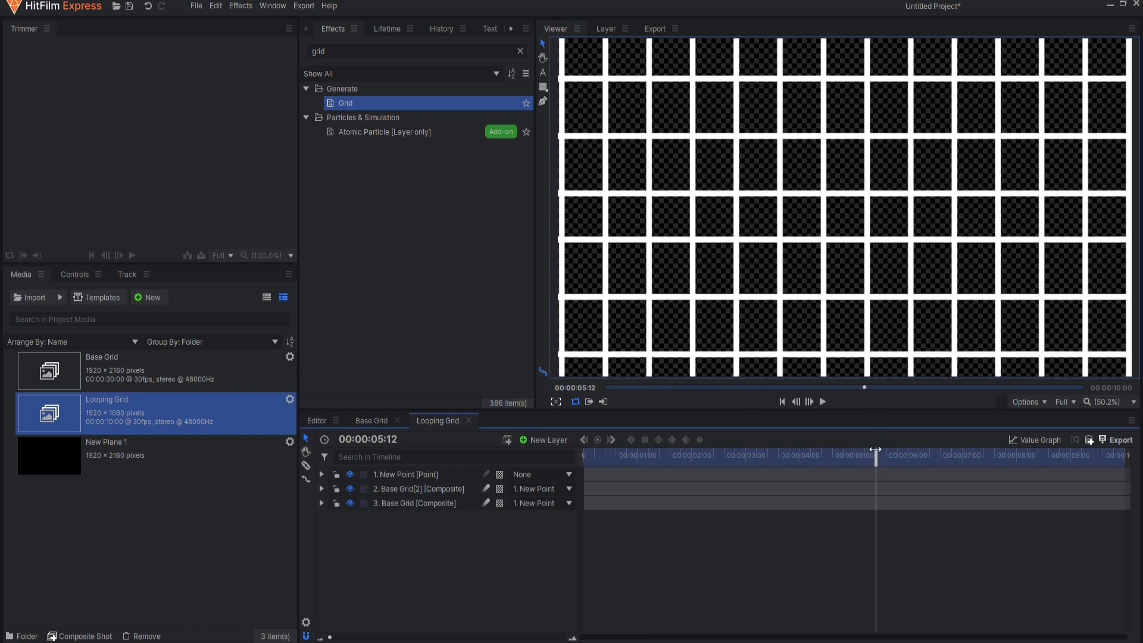
pyautogui.moveTo(876, 450); pyautogui.dragTo(787, 450)
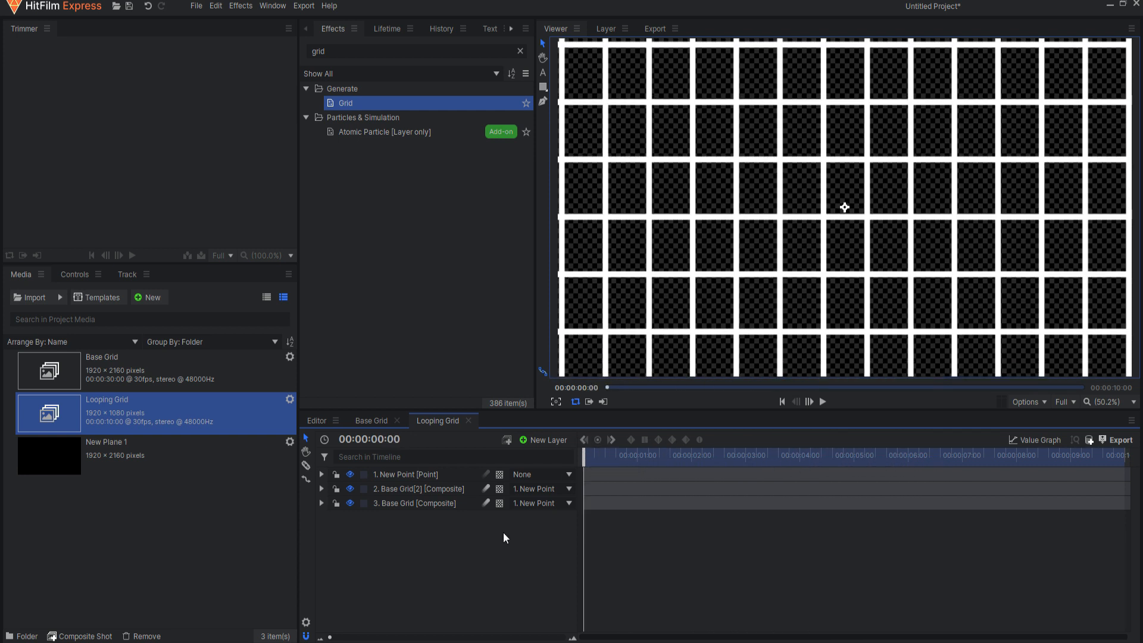
pyautogui.moveTo(874, 193)
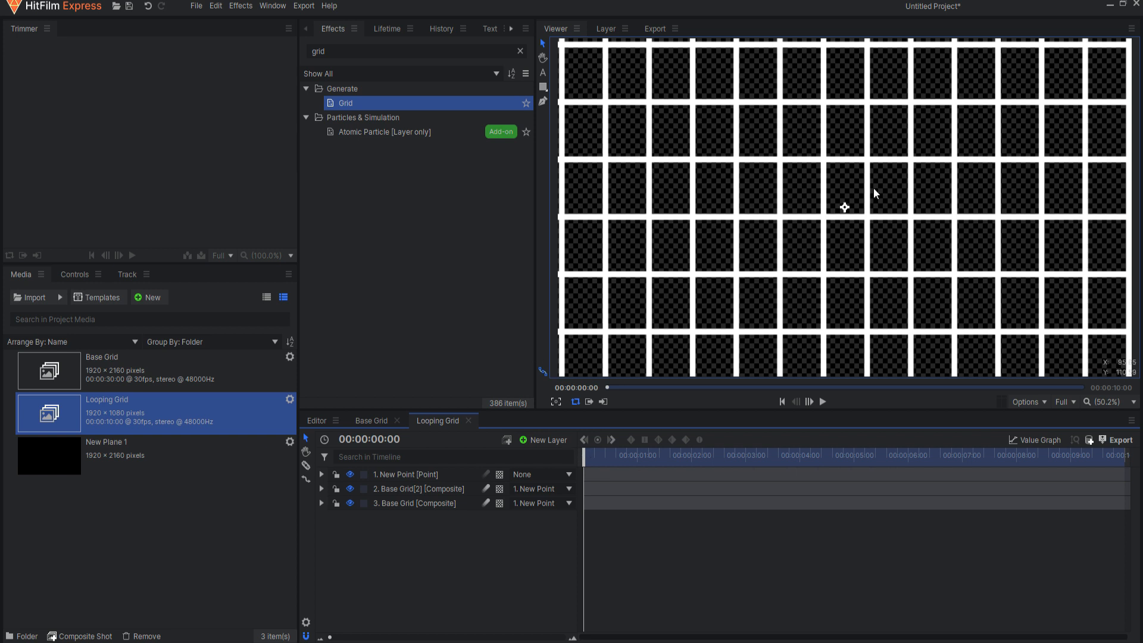
pyautogui.moveTo(610, 465)
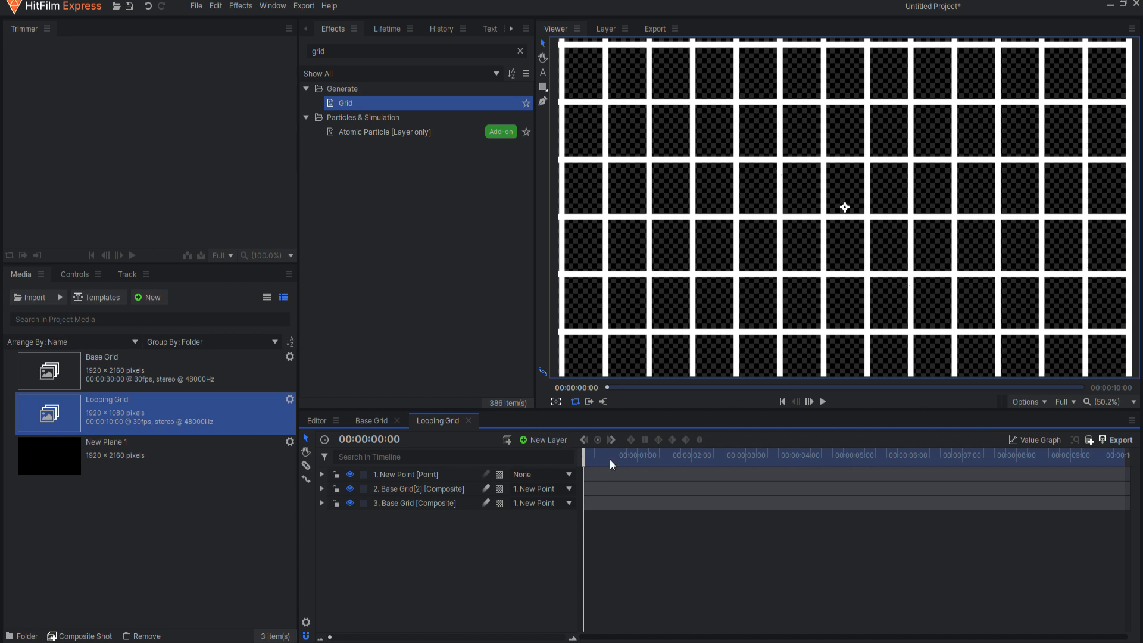
pyautogui.moveTo(614, 492)
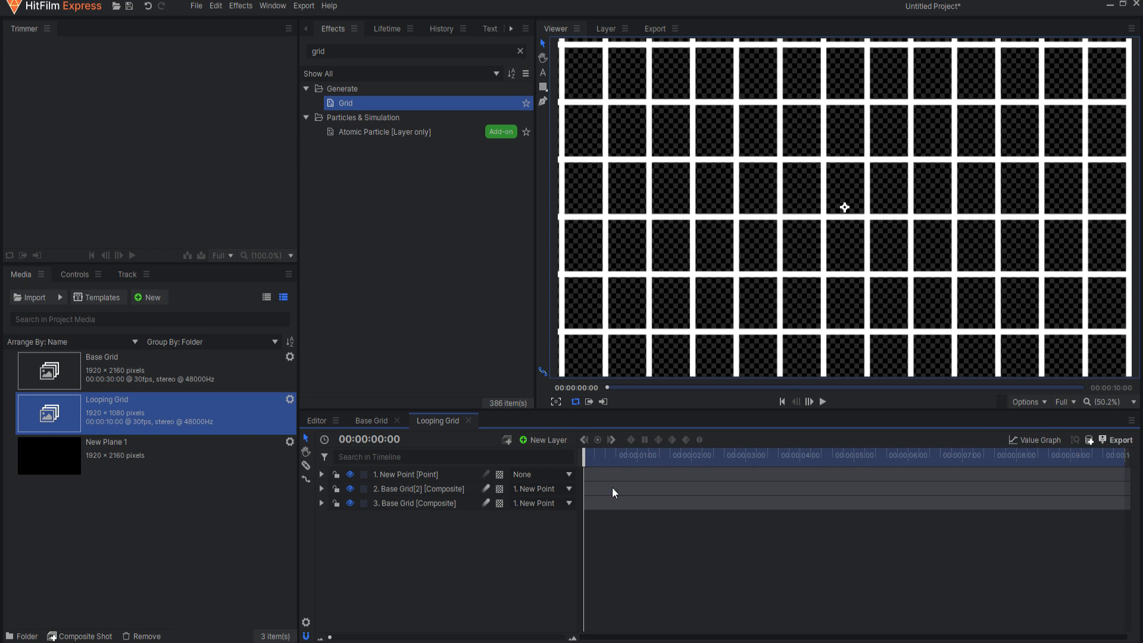
pyautogui.moveTo(195, 297)
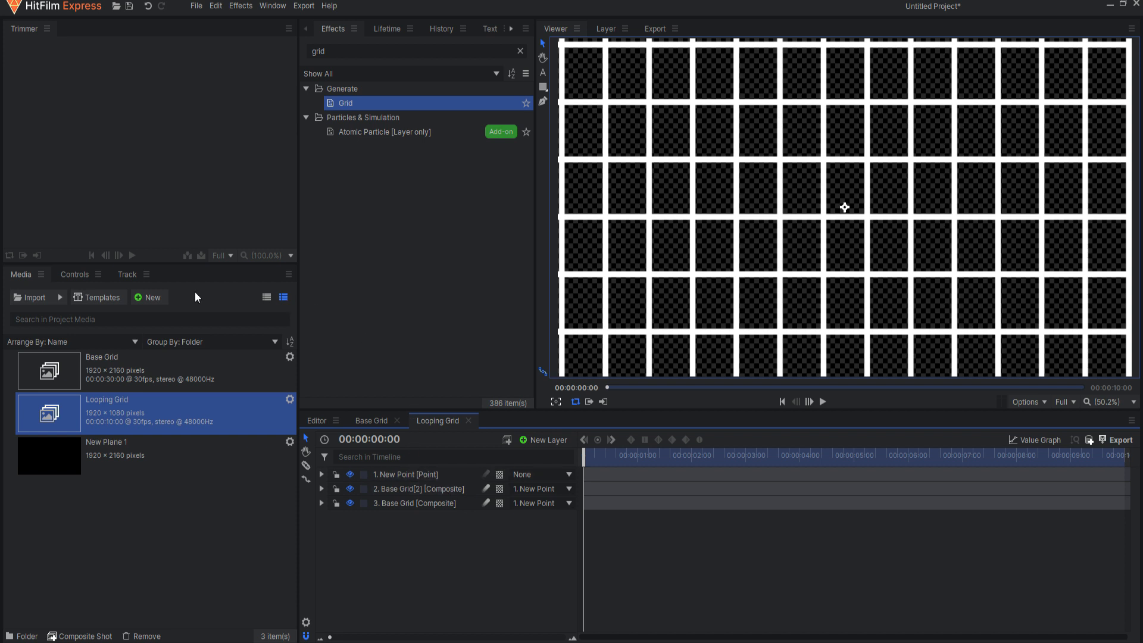
# - Make a composite from the plane, name it Base Fractal, and apply Fractal Noise
pyautogui.click(106, 447)
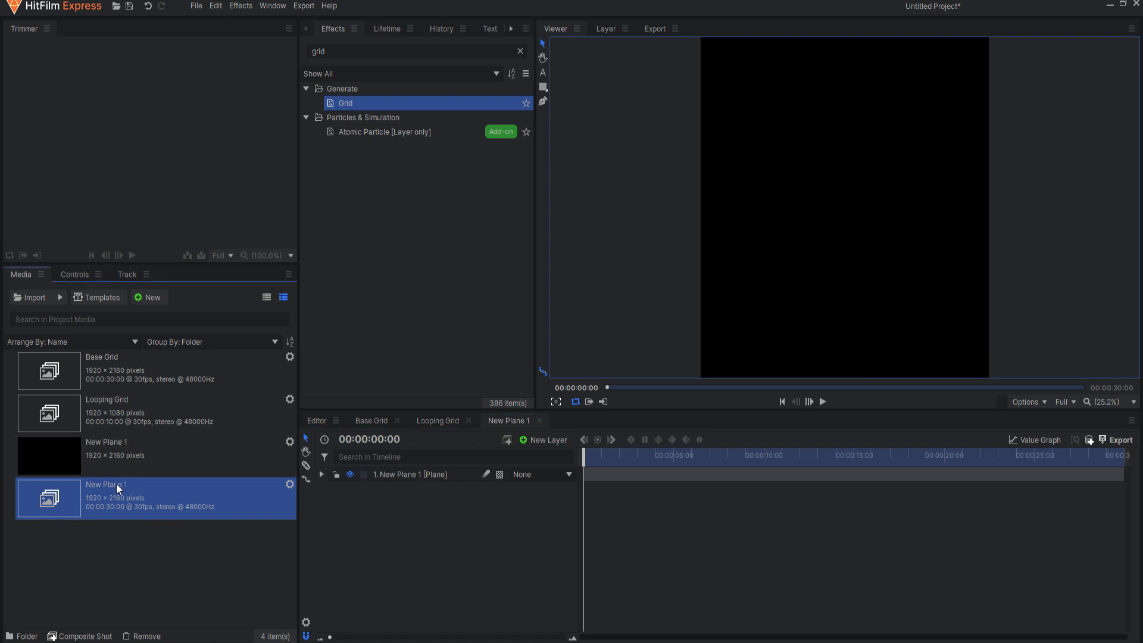
pyautogui.doubleClick(116, 485)
pyautogui.write('Base Fractal')
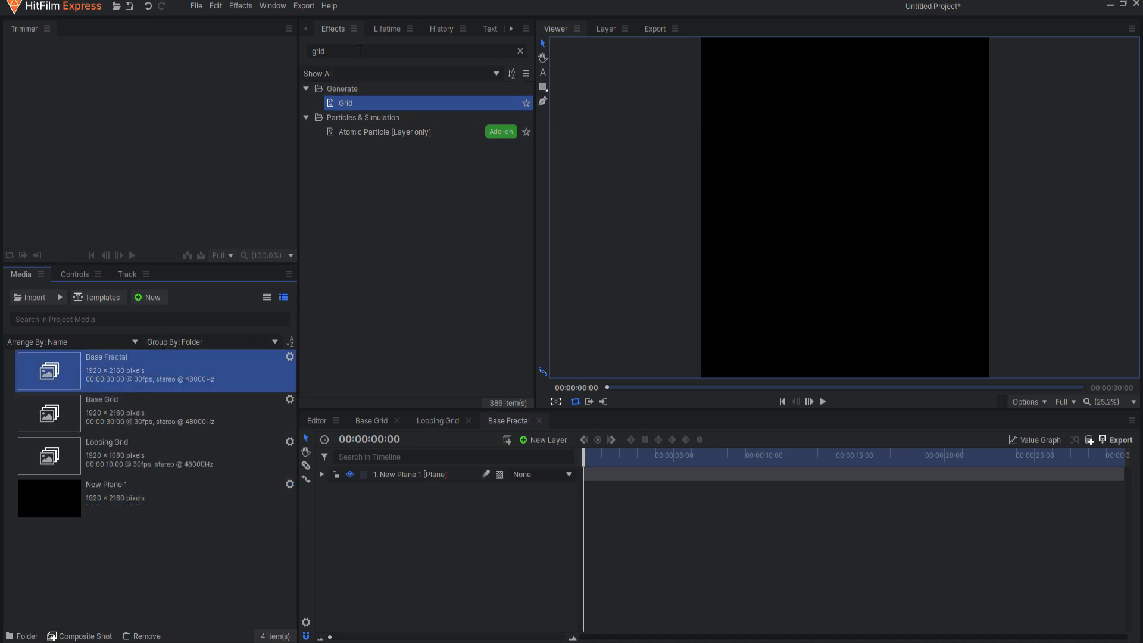
pyautogui.write('frac')
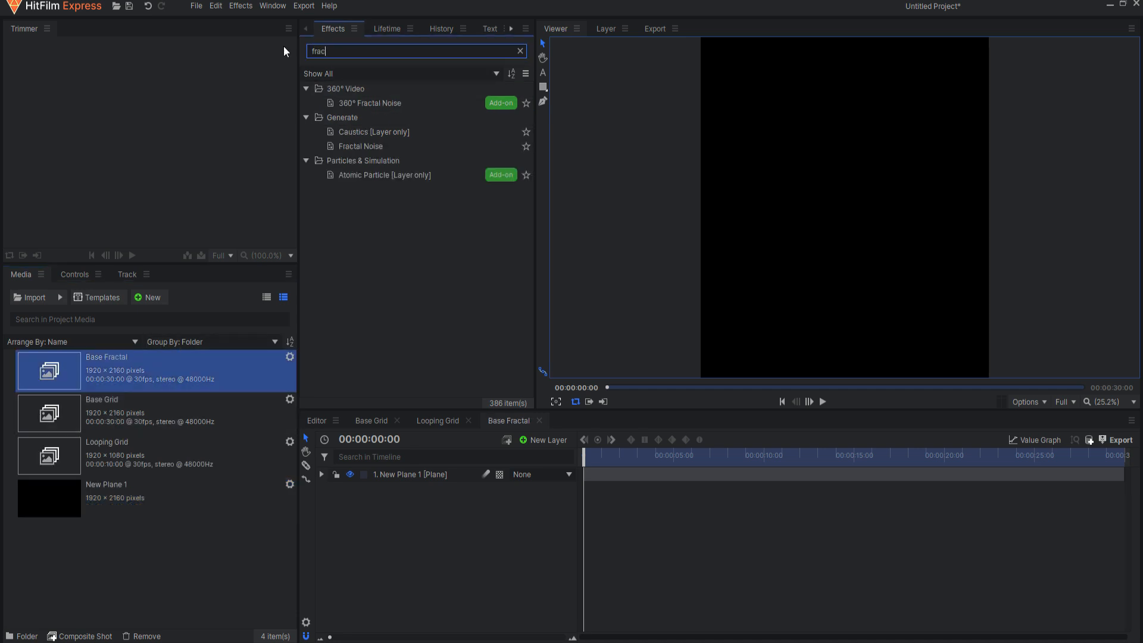
pyautogui.click(360, 146)
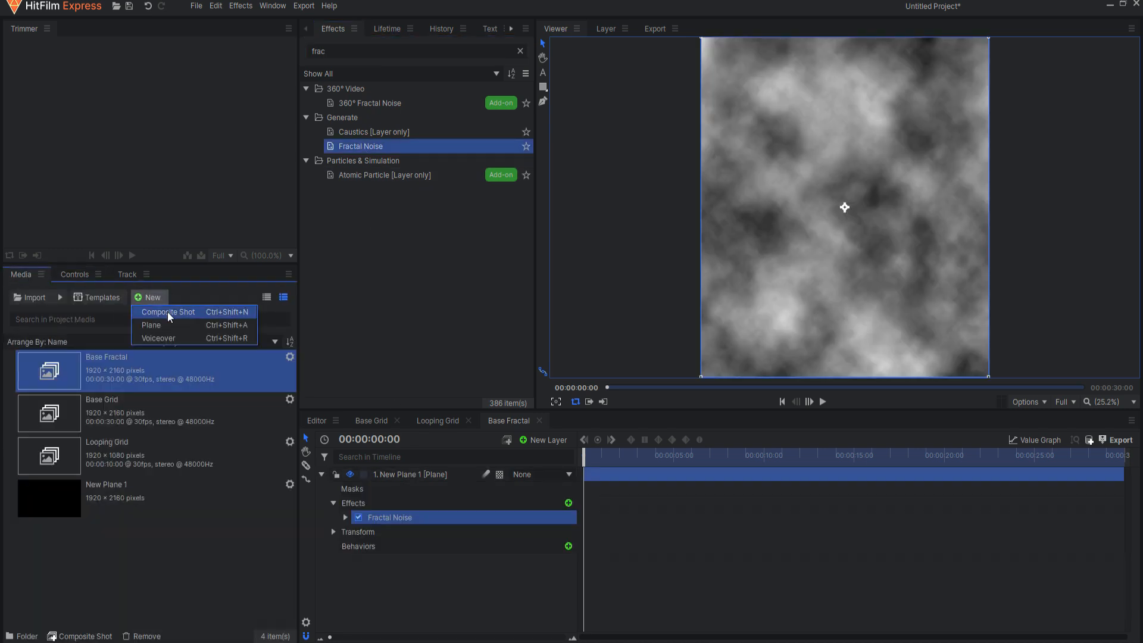
# - Create a 10-second, 1920 × 1080 composite shot named 'Looping Fractal'
pyautogui.click(167, 311)
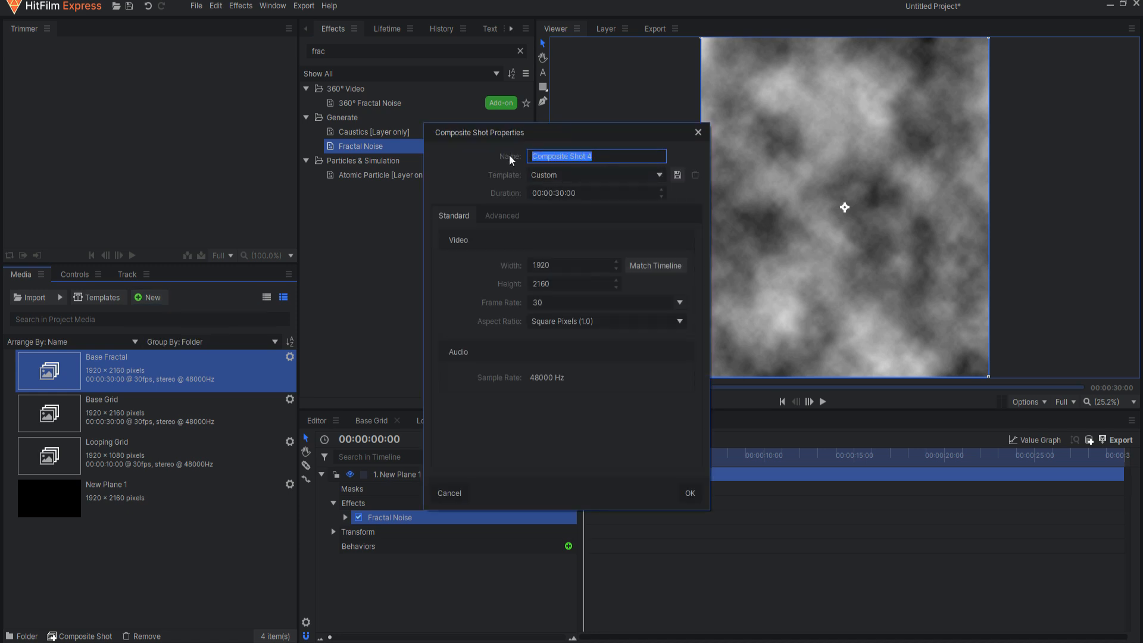
pyautogui.write('Looping')
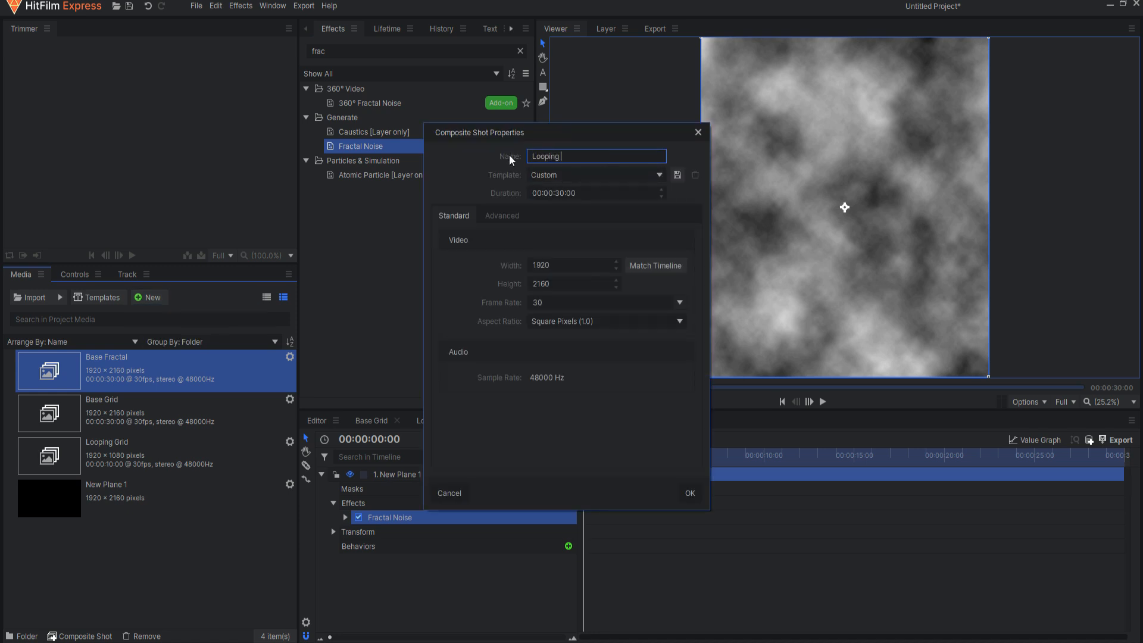
pyautogui.write('Fractal')
pyautogui.click(596, 193)
pyautogui.write('1')
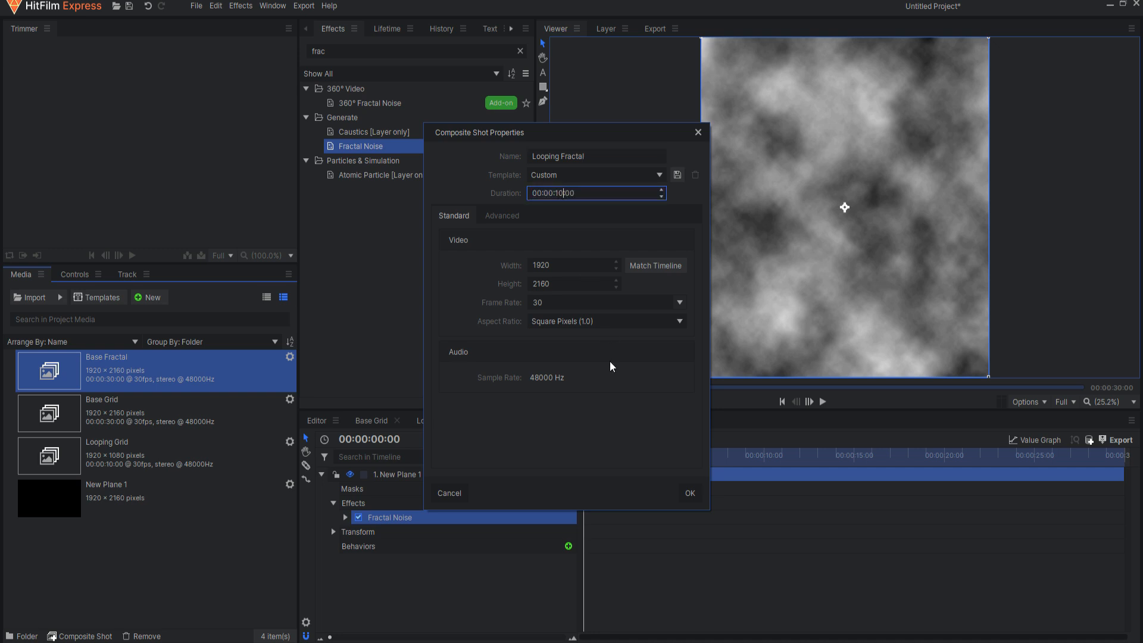
pyautogui.click(688, 493)
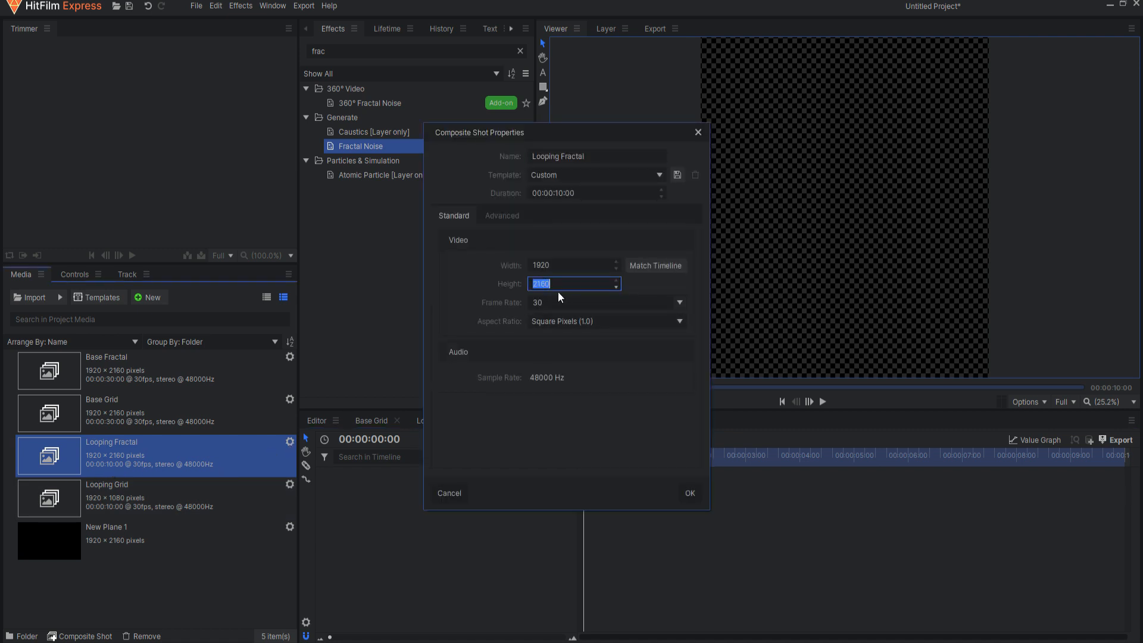
pyautogui.write('1080')
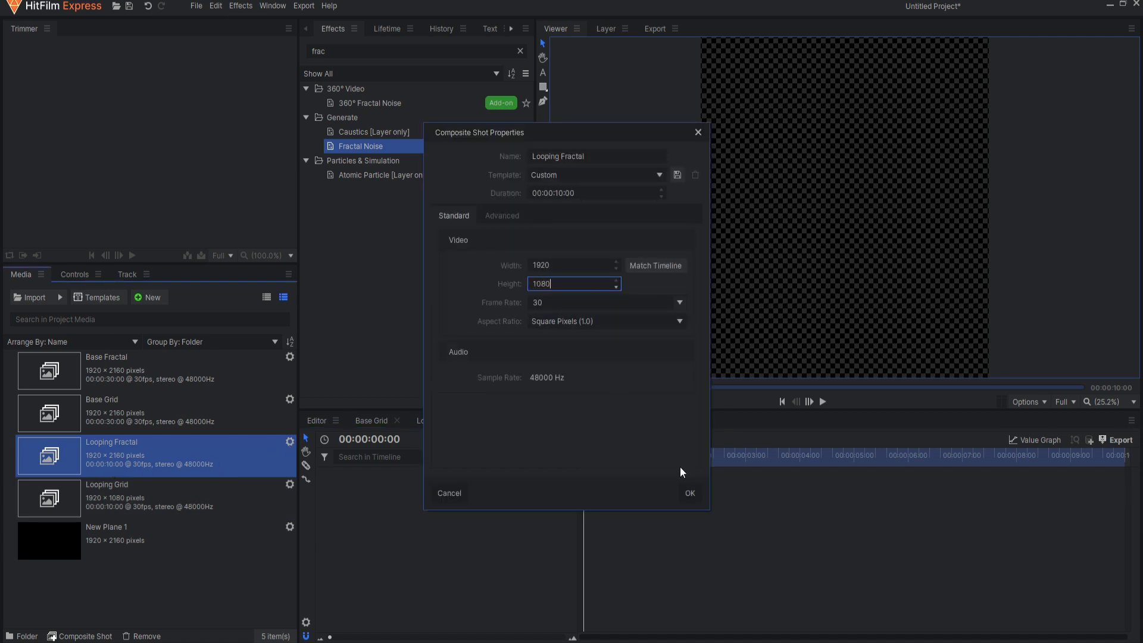
pyautogui.click(687, 492)
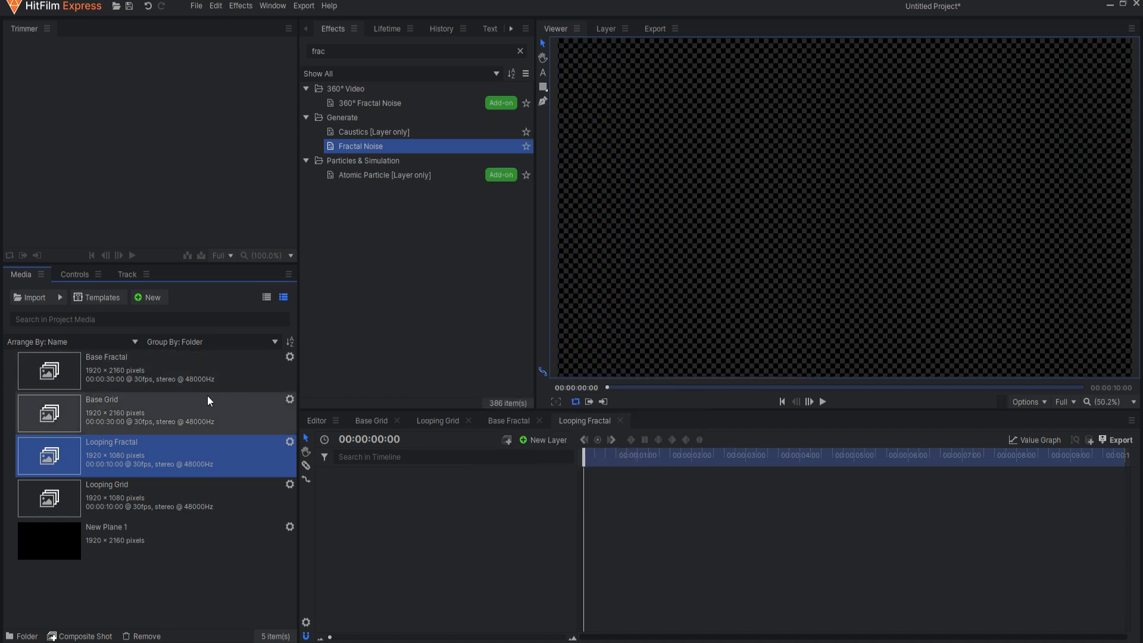
pyautogui.moveTo(99, 376)
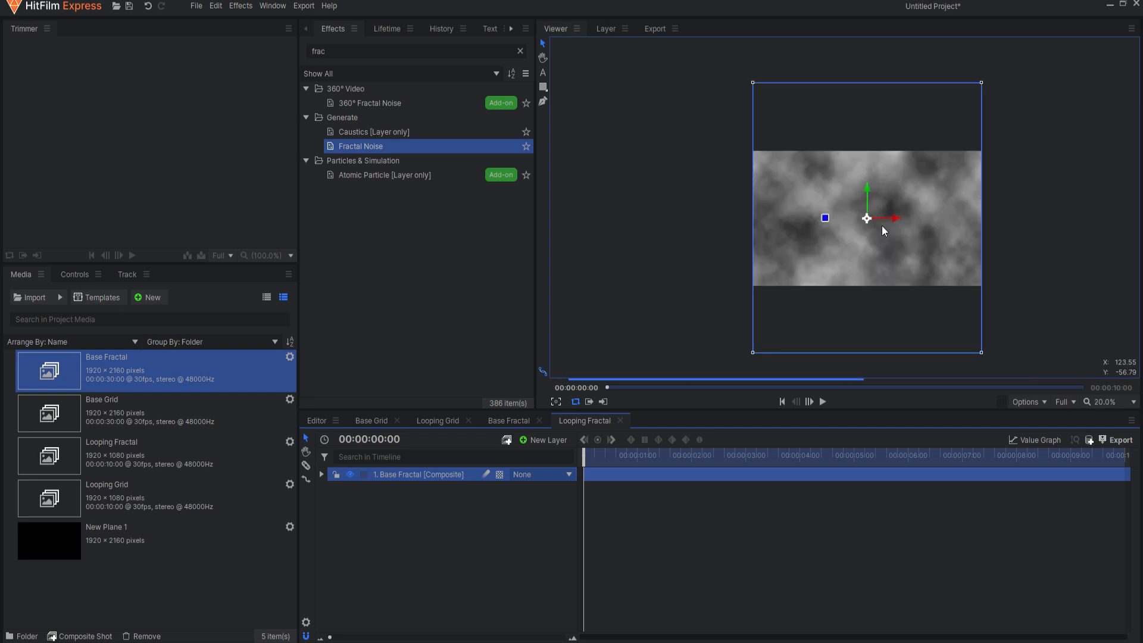
# - Duplicate the Base Fractal layer and select both fractal copies
pyautogui.rightClick(417, 474)
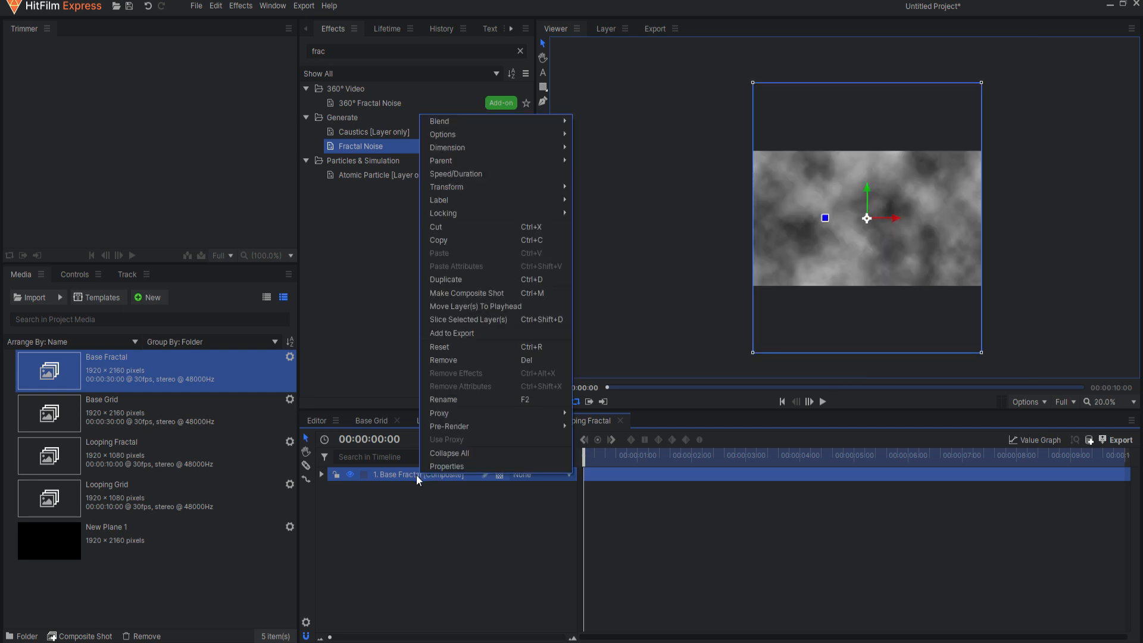
pyautogui.click(445, 279)
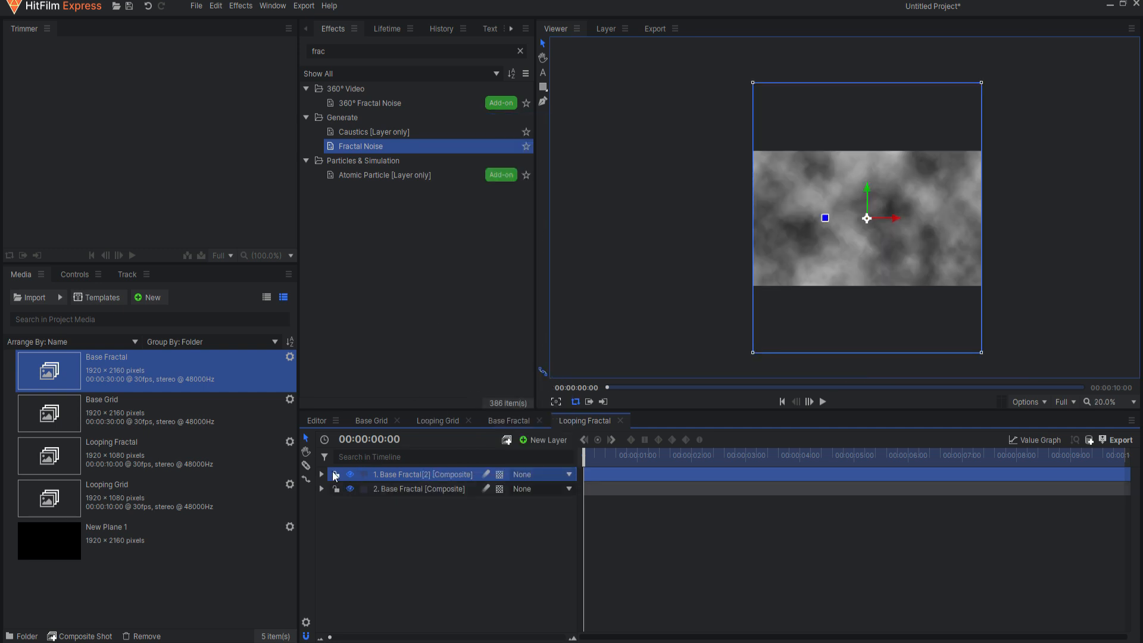
pyautogui.click(321, 474)
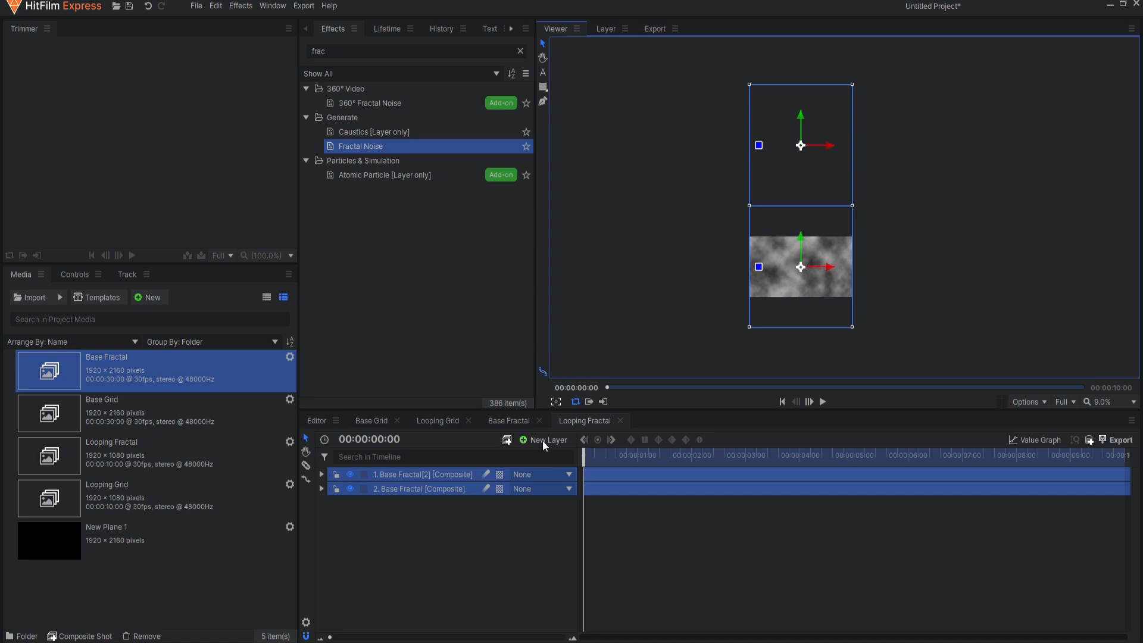
# - Add a point layer and parent both Base Fractal layers to New Point
pyautogui.click(546, 439)
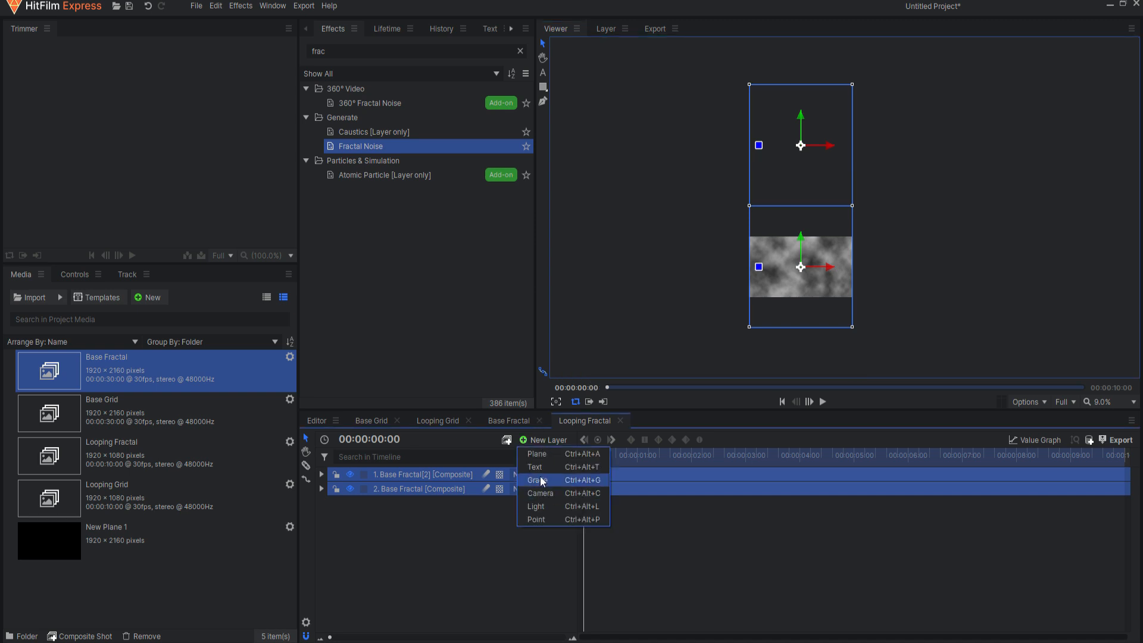
pyautogui.click(535, 519)
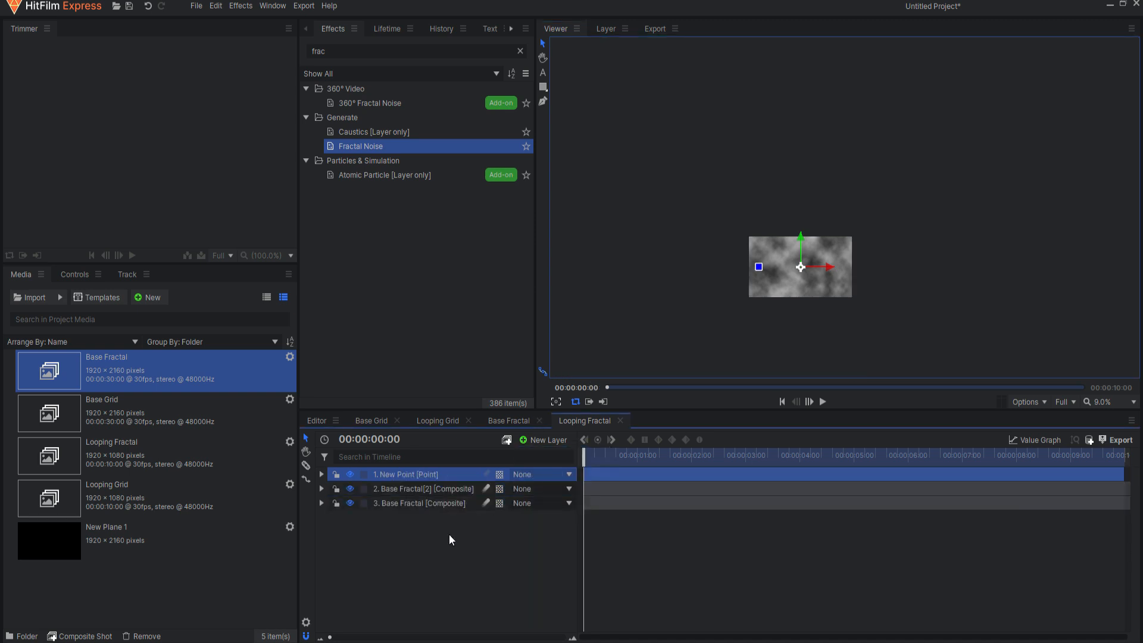
pyautogui.click(567, 503)
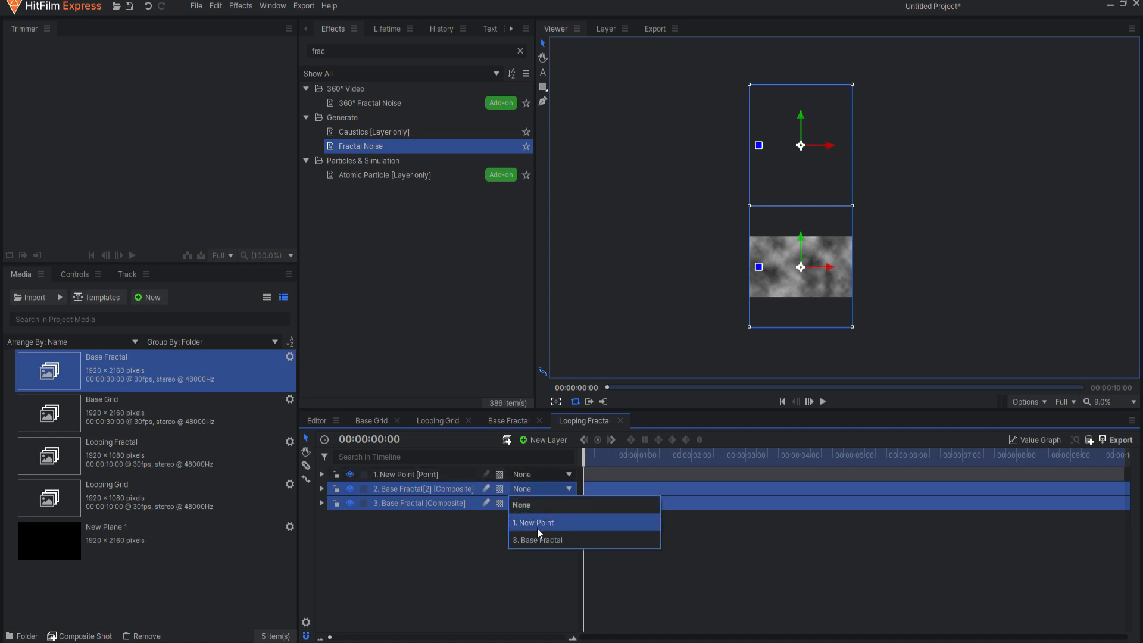
pyautogui.click(535, 523)
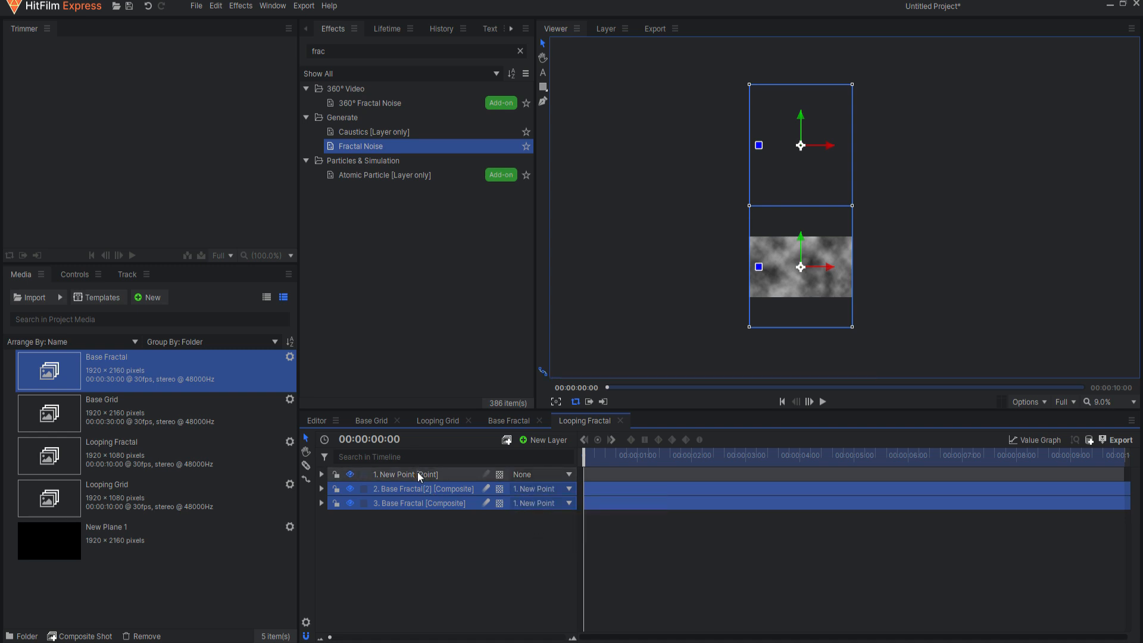
# - Add a Position keyframe on New Point at the last frame, 9:29
pyautogui.click(321, 474)
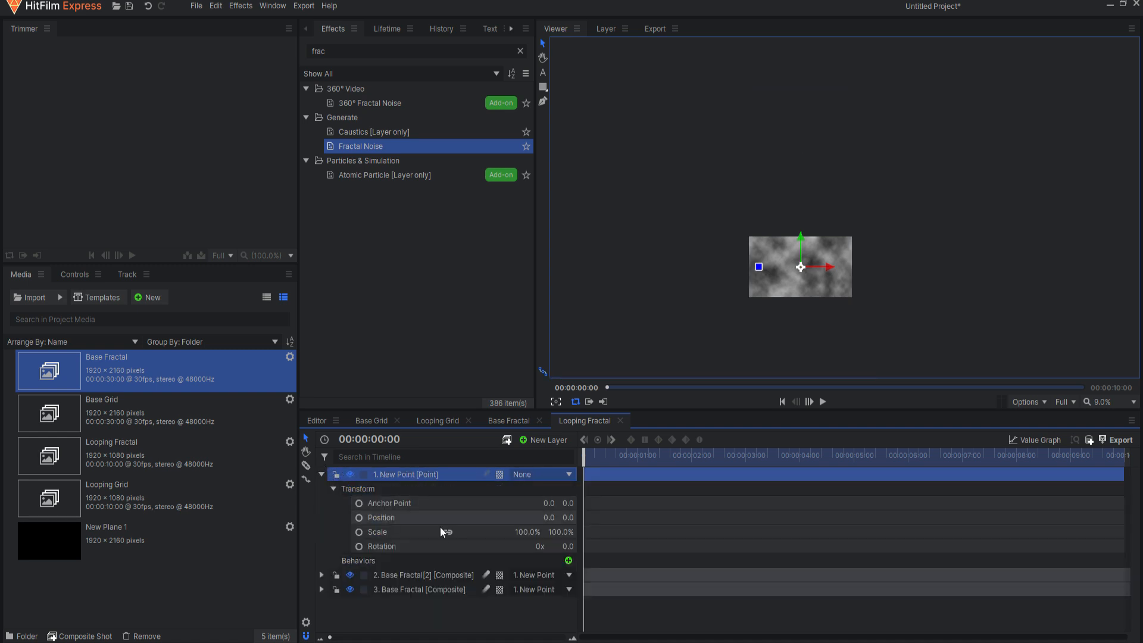
pyautogui.click(380, 517)
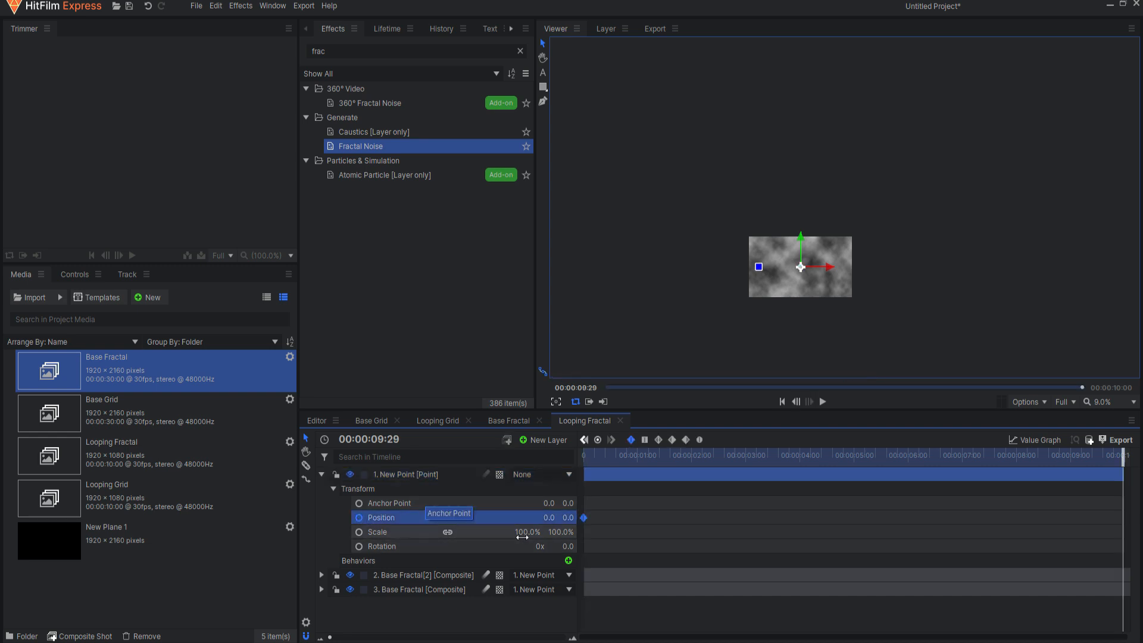
pyautogui.click(571, 517)
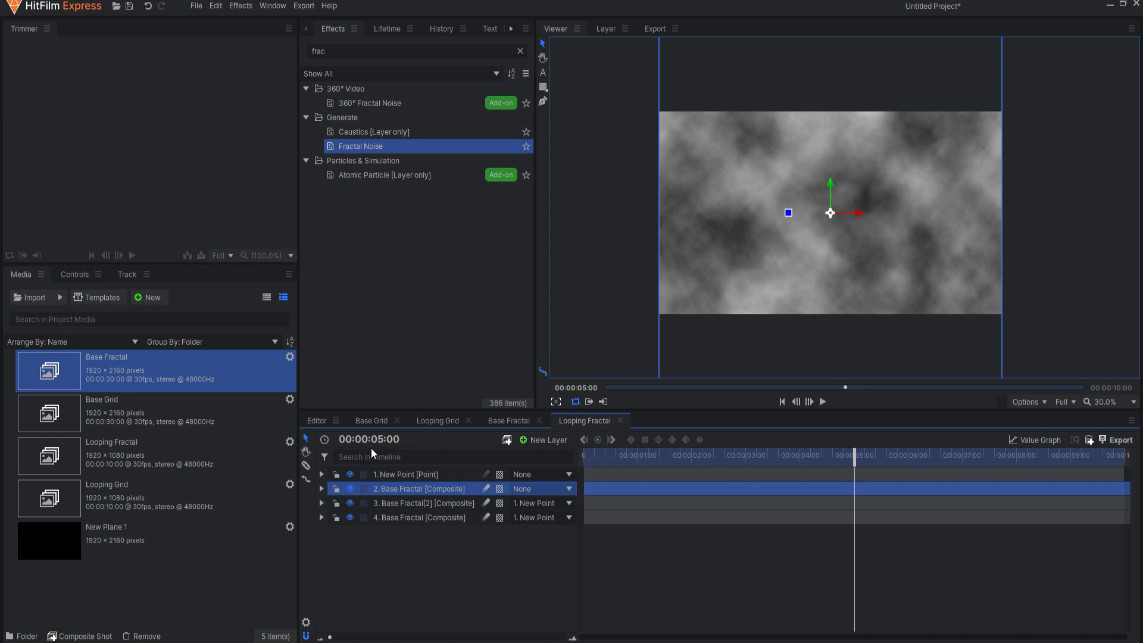
# - Parent the third Base Fractal layer to New Point
pyautogui.click(541, 489)
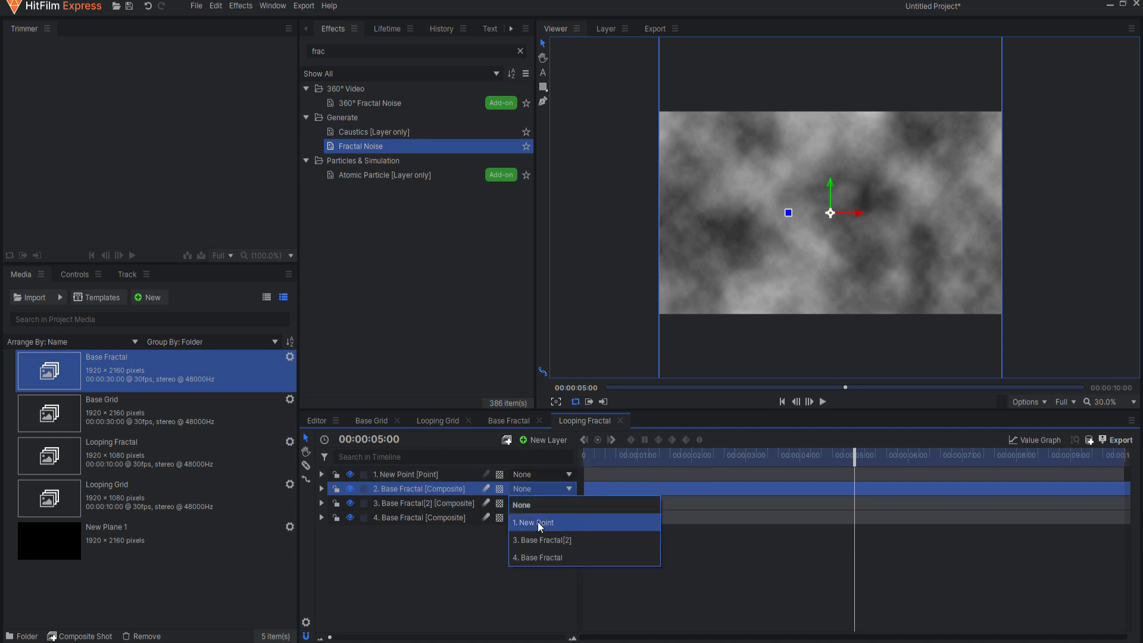
pyautogui.click(535, 522)
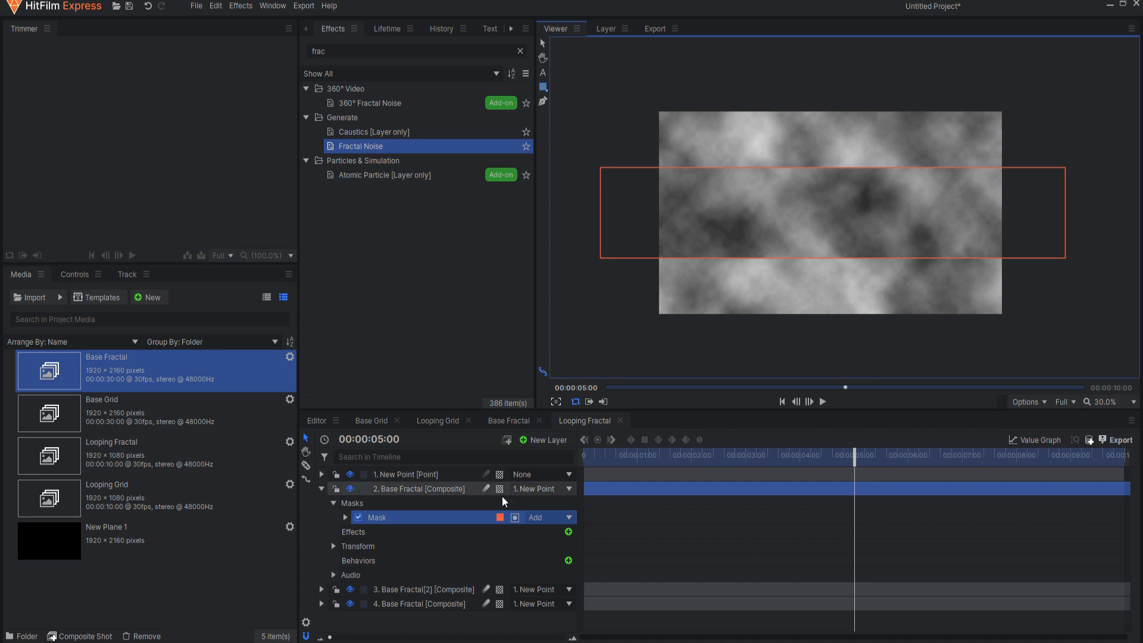
pyautogui.click(321, 489)
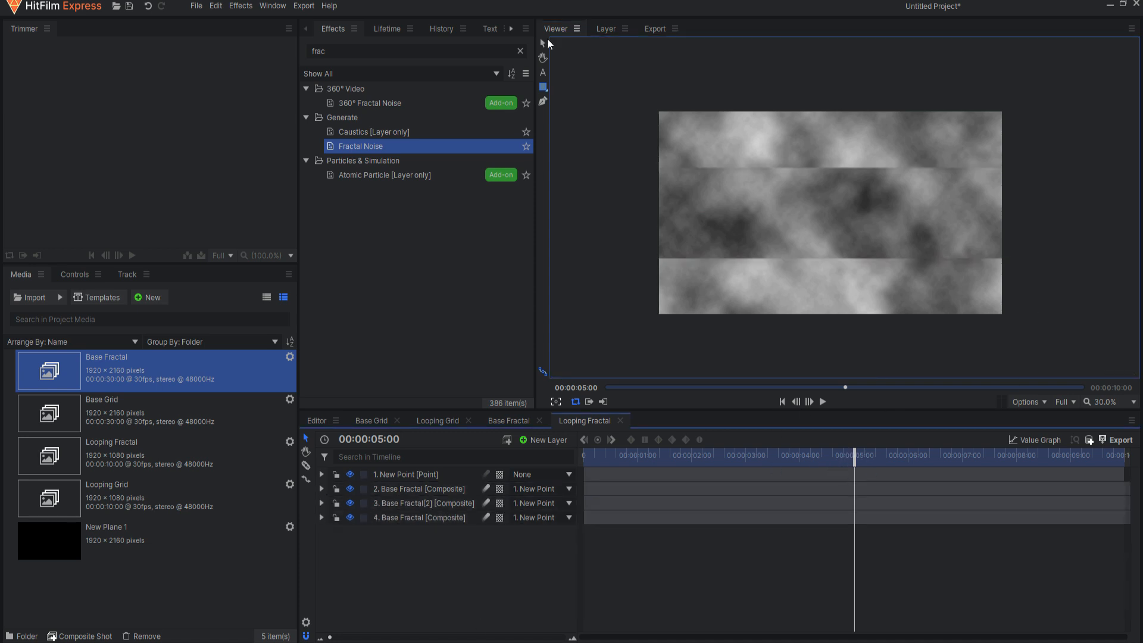
# - Feather the edges of the layer's rectangular band mask
pyautogui.moveTo(853, 454); pyautogui.dragTo(839, 454)
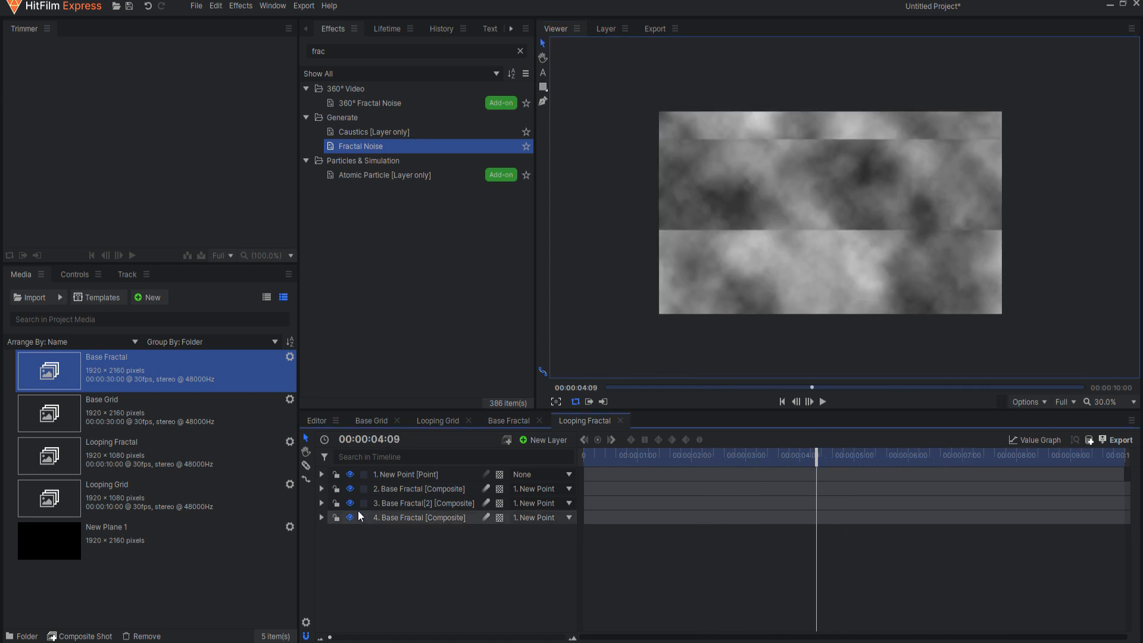
pyautogui.click(322, 489)
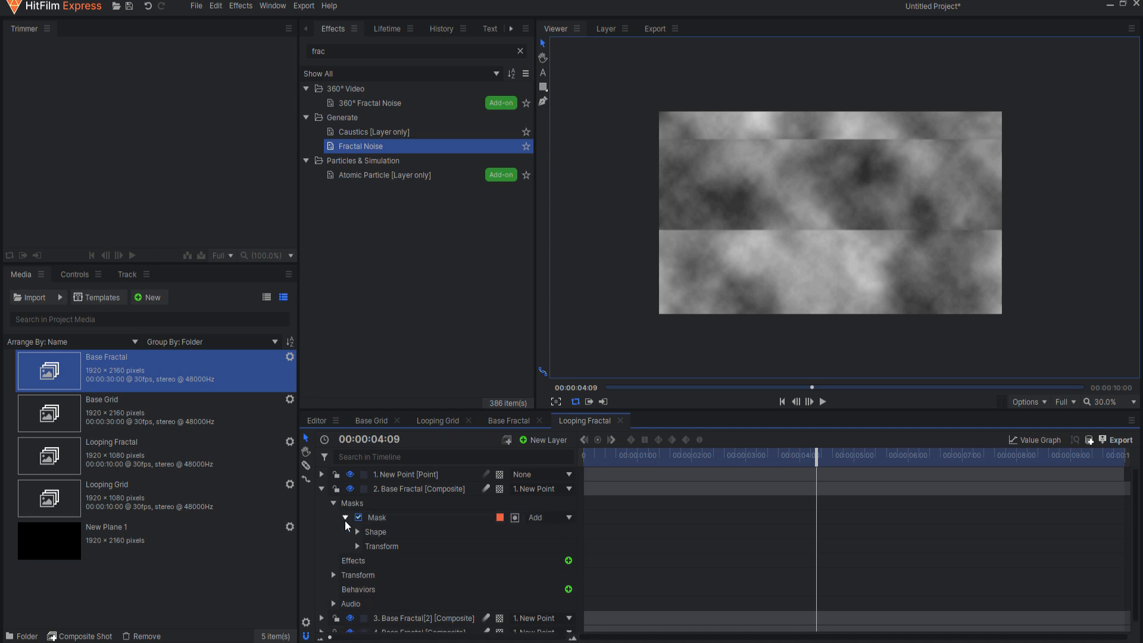
pyautogui.click(357, 532)
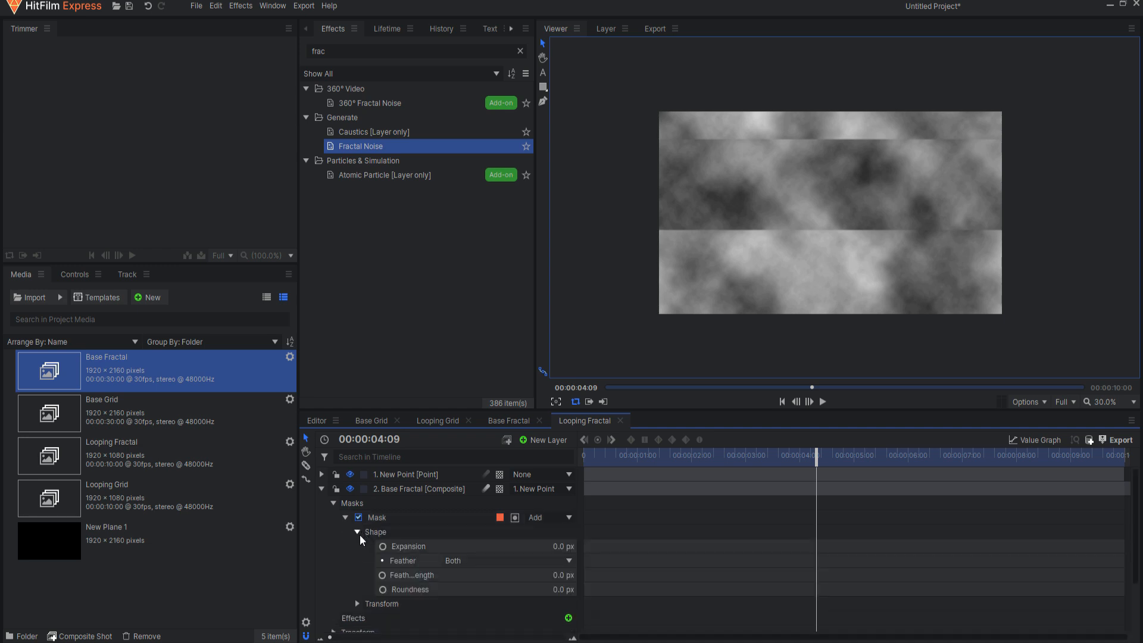
pyautogui.click(410, 575)
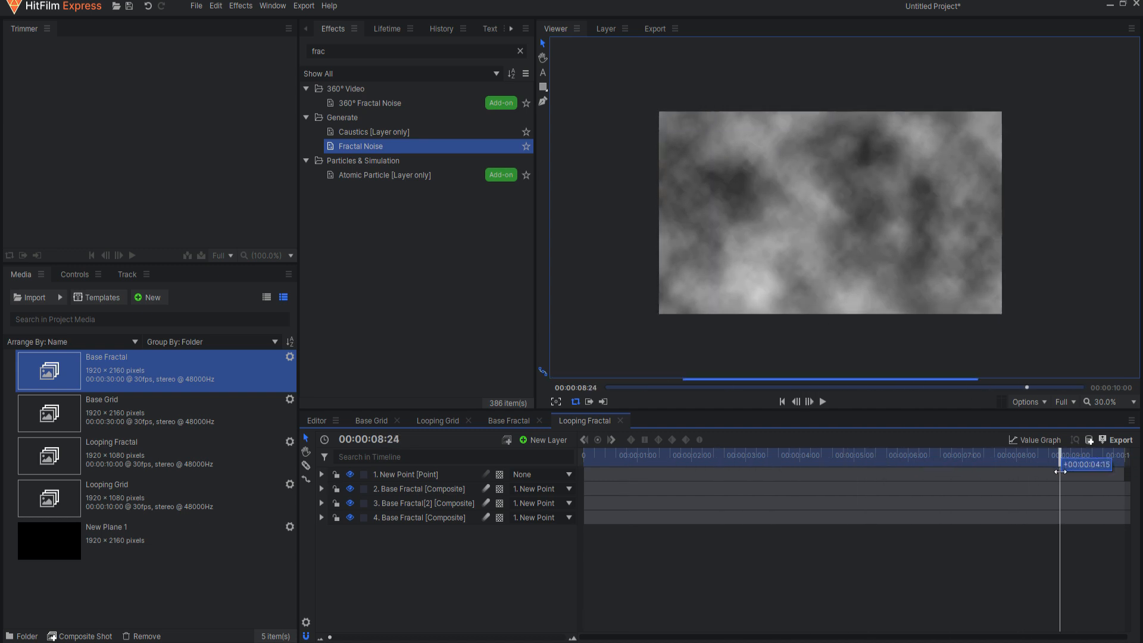
pyautogui.click(822, 402)
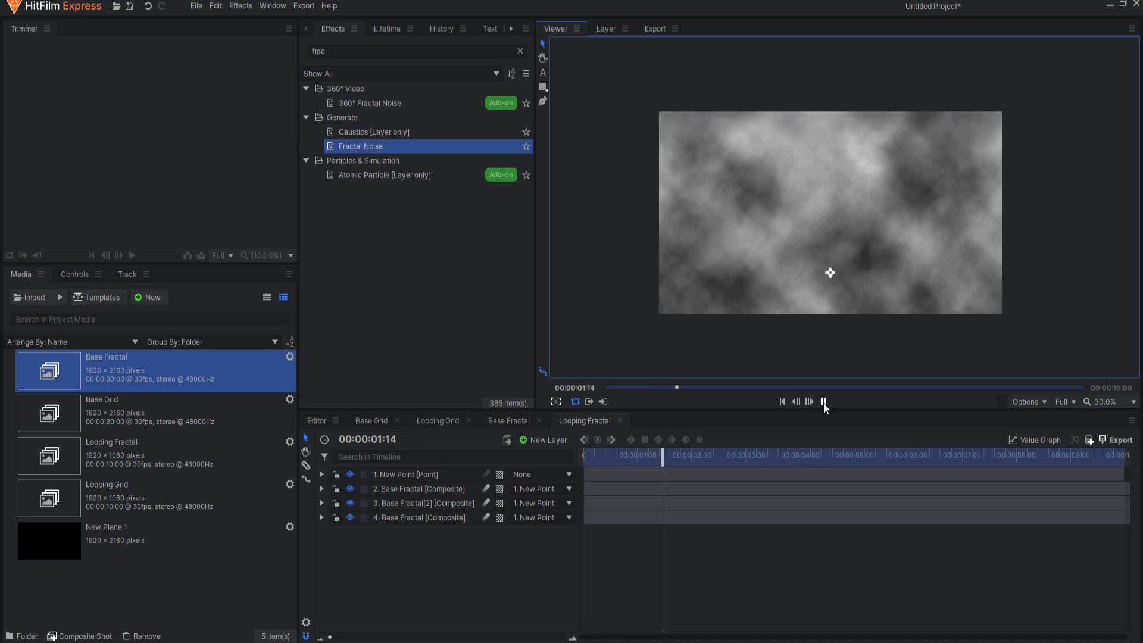
pyautogui.click(824, 401)
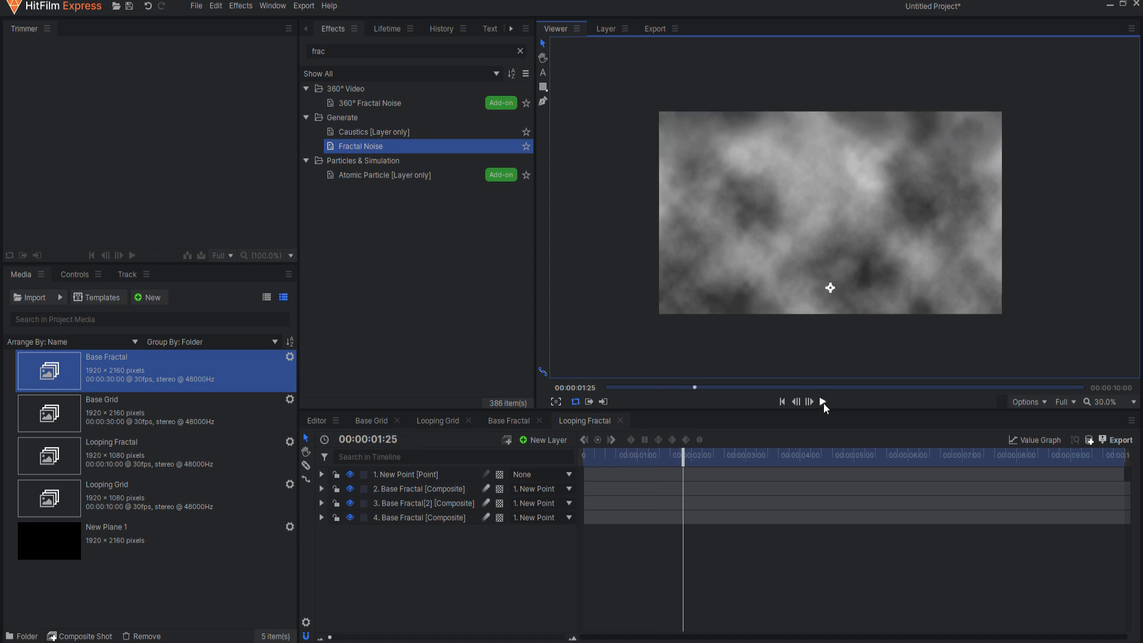
pyautogui.moveTo(683, 454); pyautogui.dragTo(642, 454)
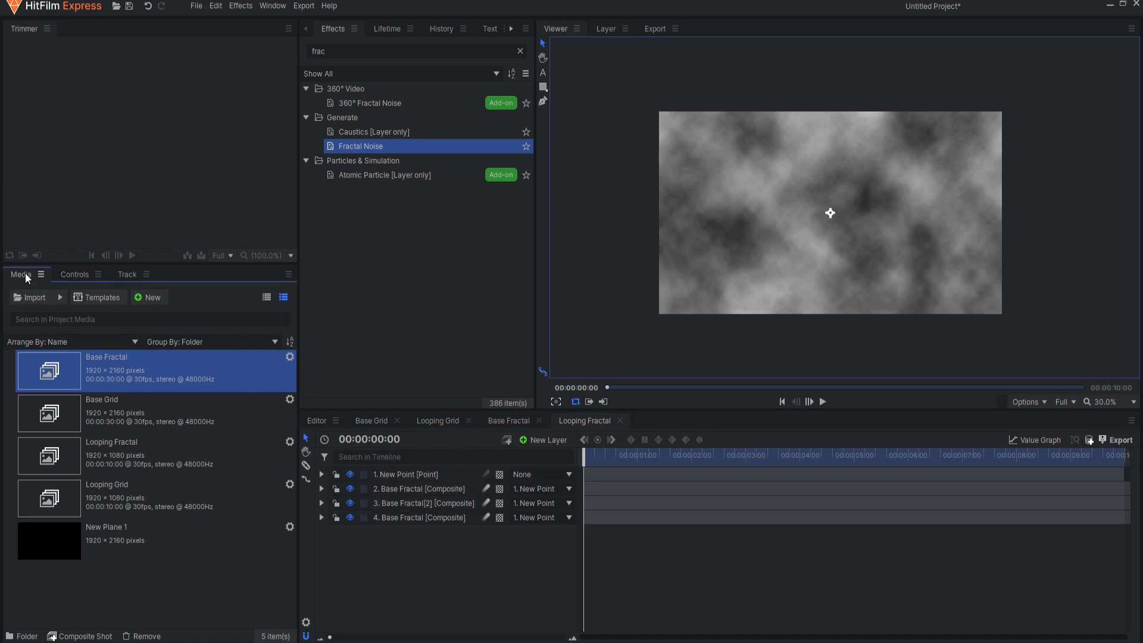
# - Create a new 1920×1080 composite shot named 'Final'
pyautogui.click(148, 296)
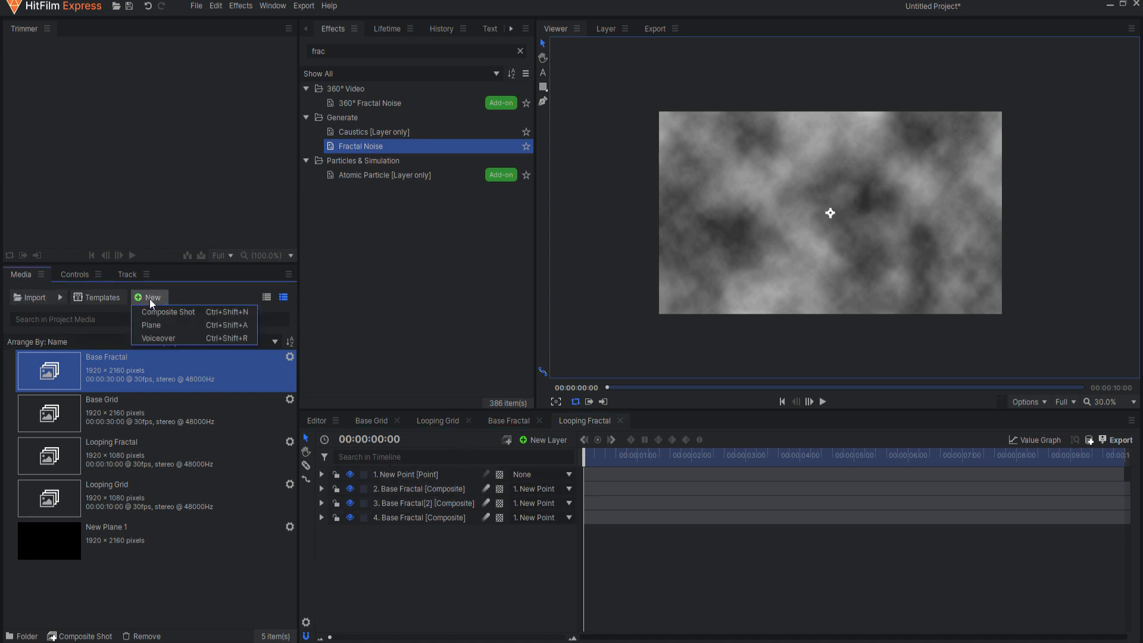
pyautogui.click(167, 312)
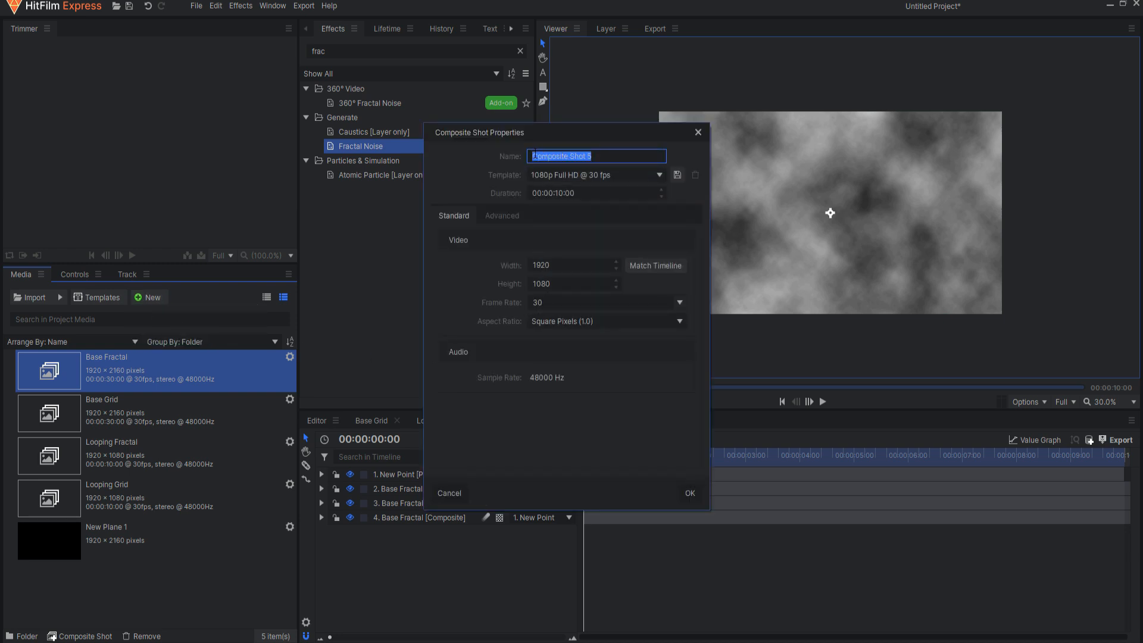
pyautogui.write('Fil')
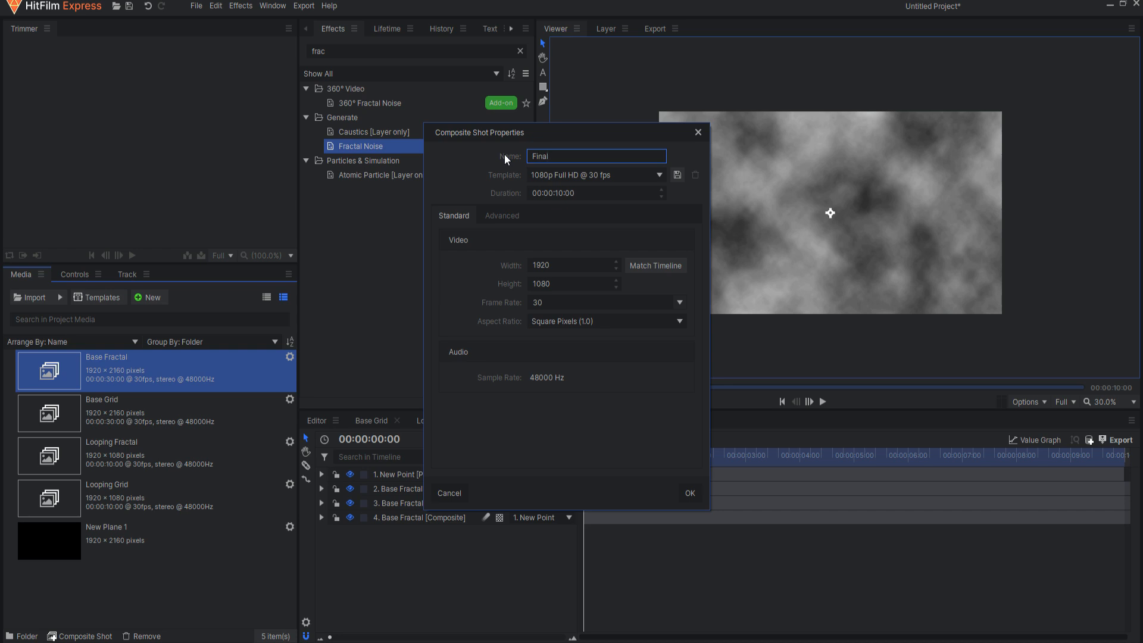
pyautogui.click(688, 493)
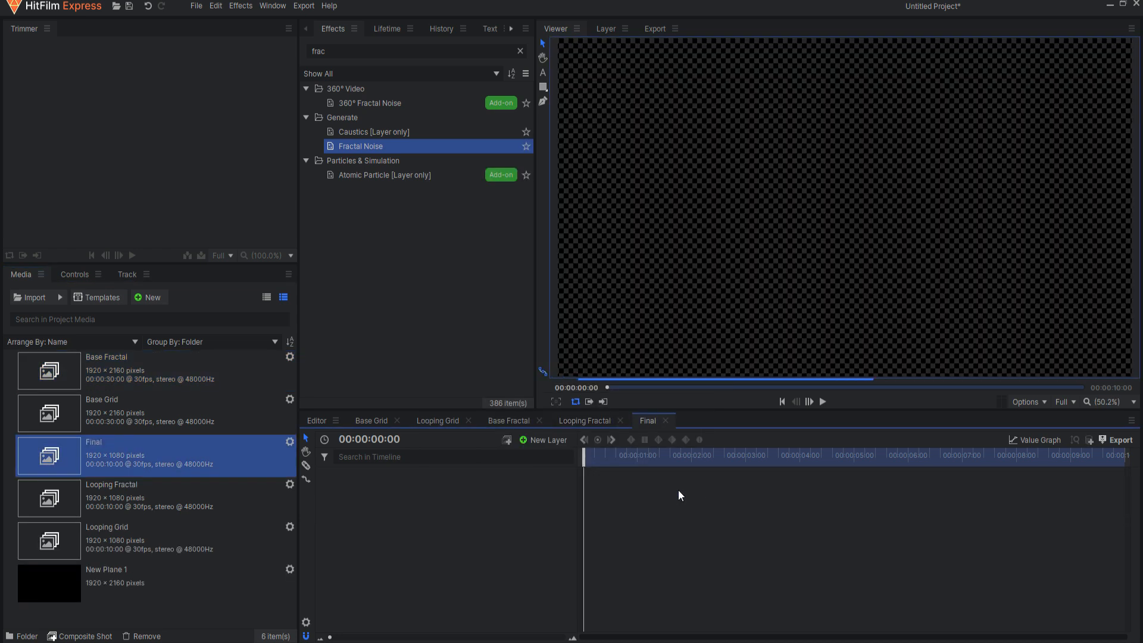
pyautogui.moveTo(101, 503)
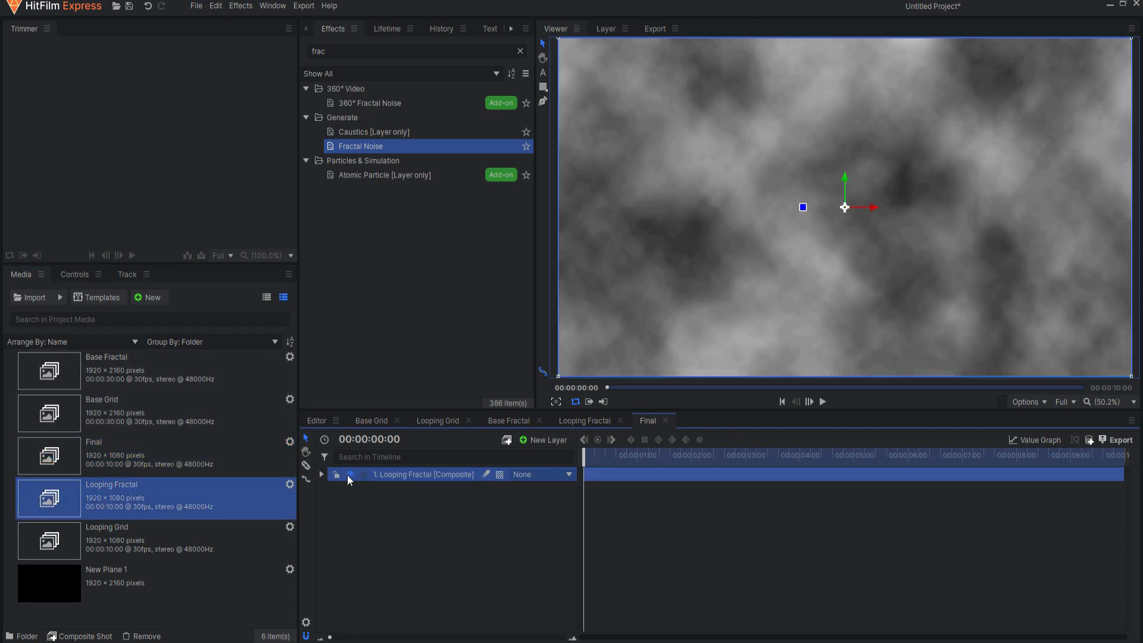
# - Hide Looping Fractal and add Looping Grid and a camera to Final
pyautogui.click(337, 474)
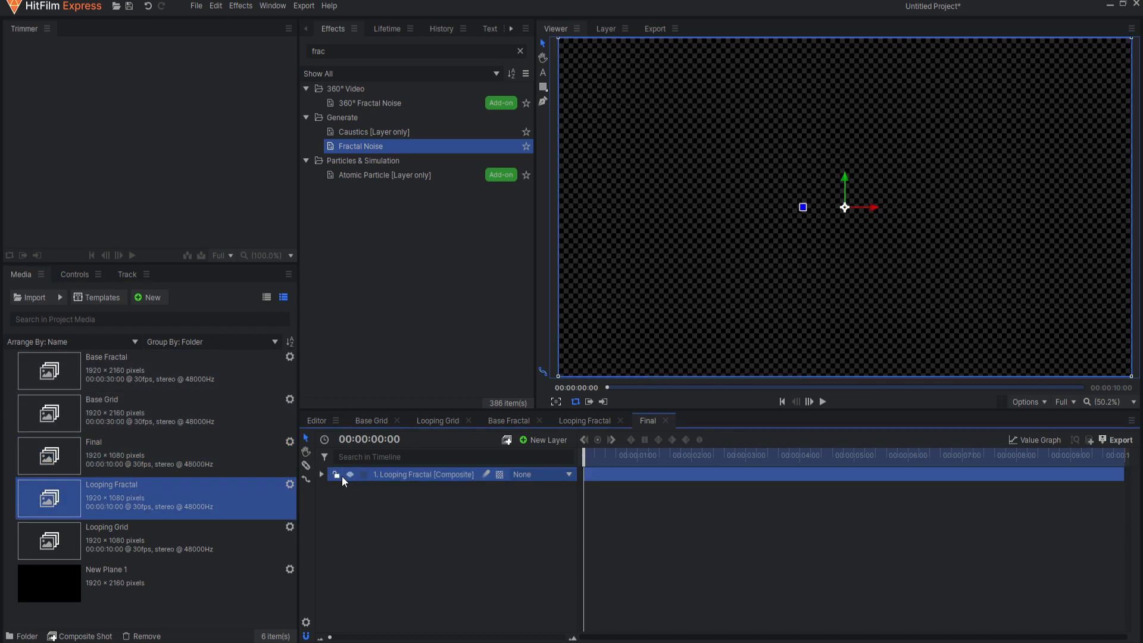
pyautogui.click(336, 474)
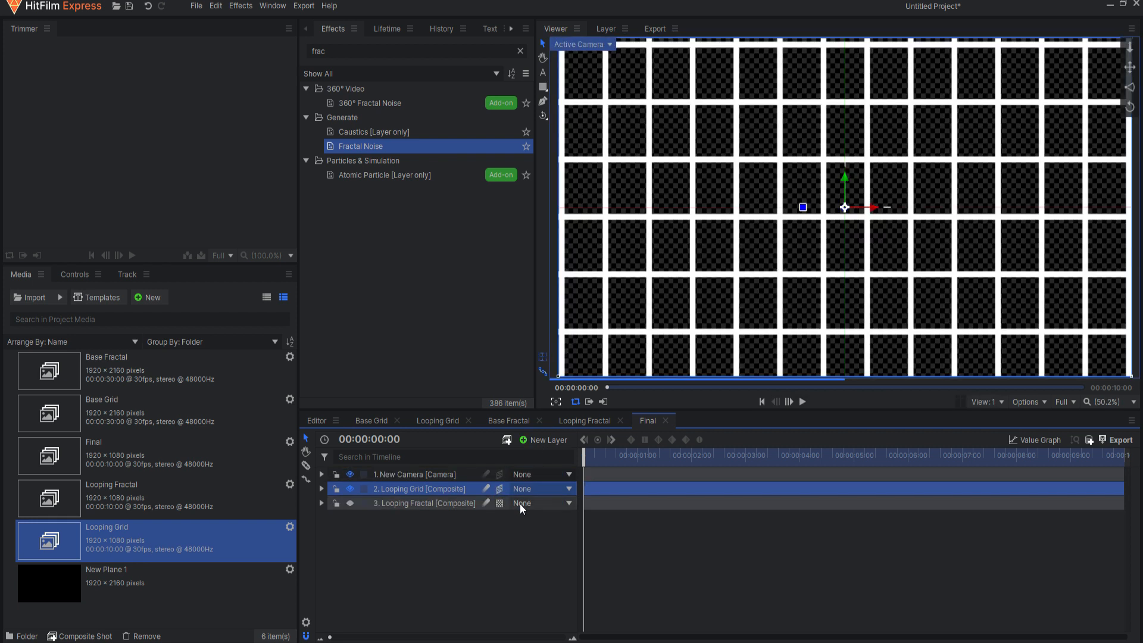
pyautogui.click(350, 503)
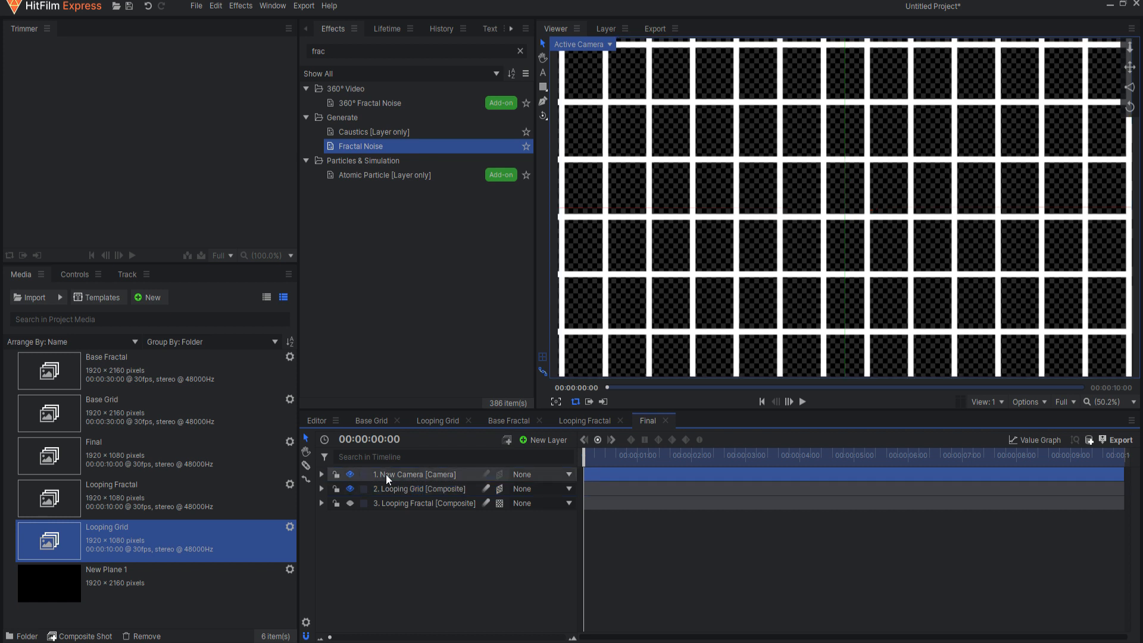
# - Rotate the 3D Looping Grid flat and raise the camera above it
pyautogui.click(320, 488)
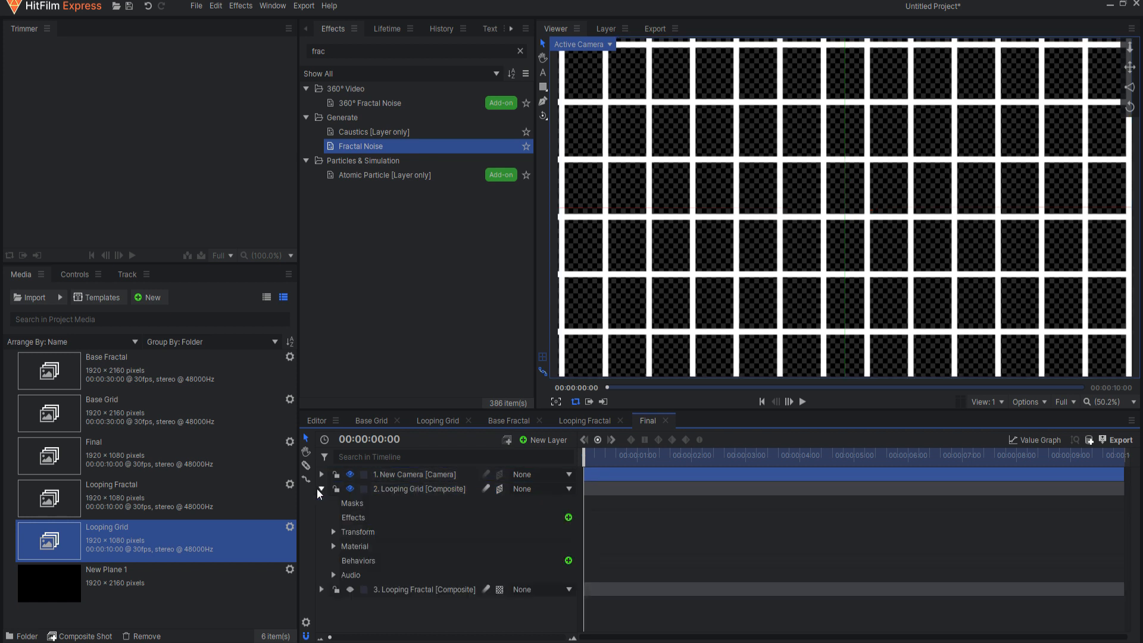
pyautogui.click(333, 532)
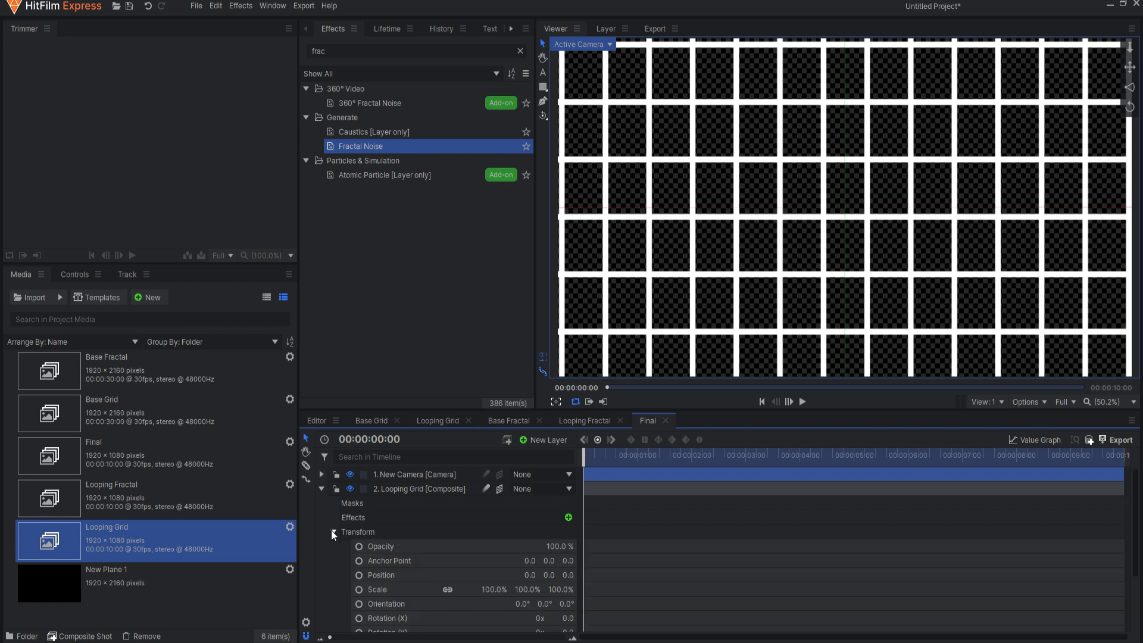
pyautogui.click(568, 617)
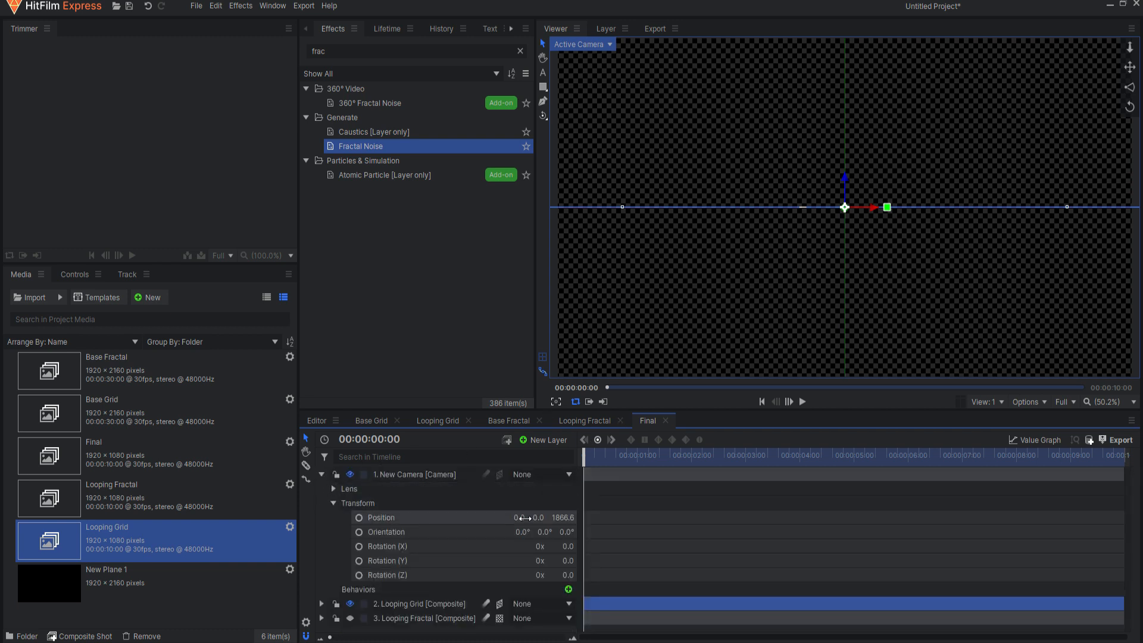
pyautogui.moveTo(524, 516); pyautogui.dragTo(543, 517)
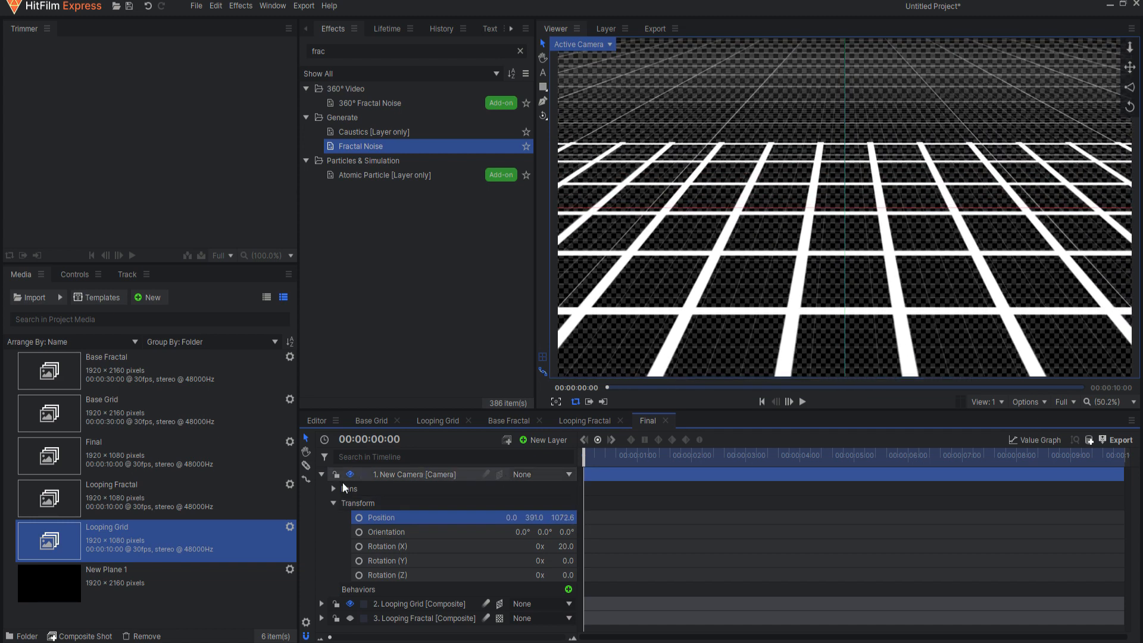
# - Turn off the viewer's checkerboard background so the grid sits on solid black
pyautogui.click(324, 473)
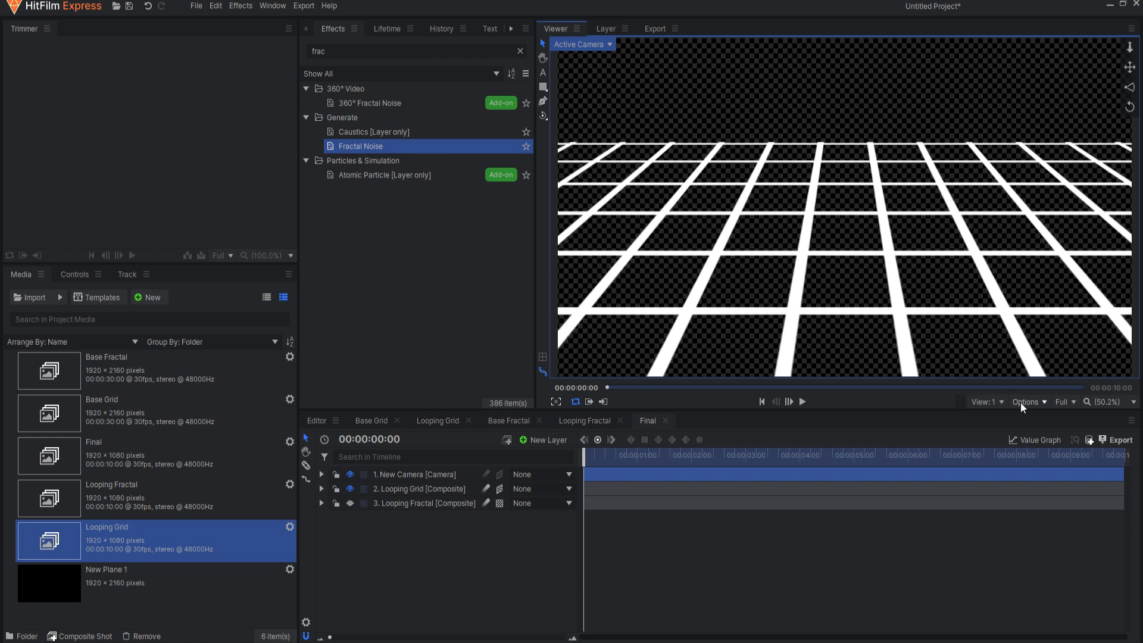
pyautogui.click(1026, 402)
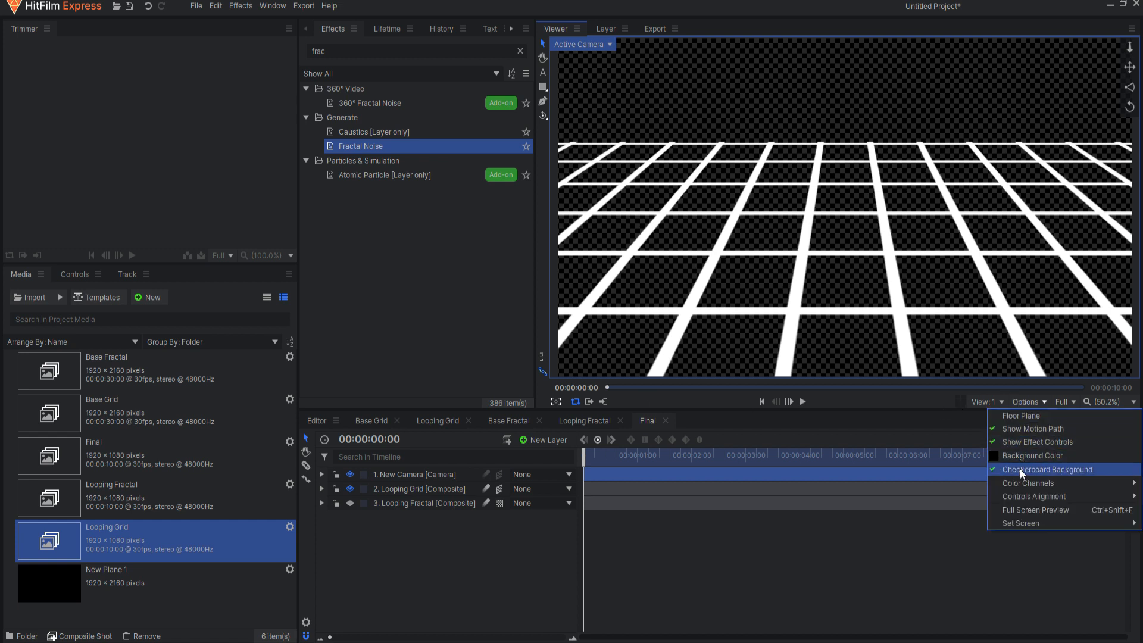
pyautogui.click(1049, 468)
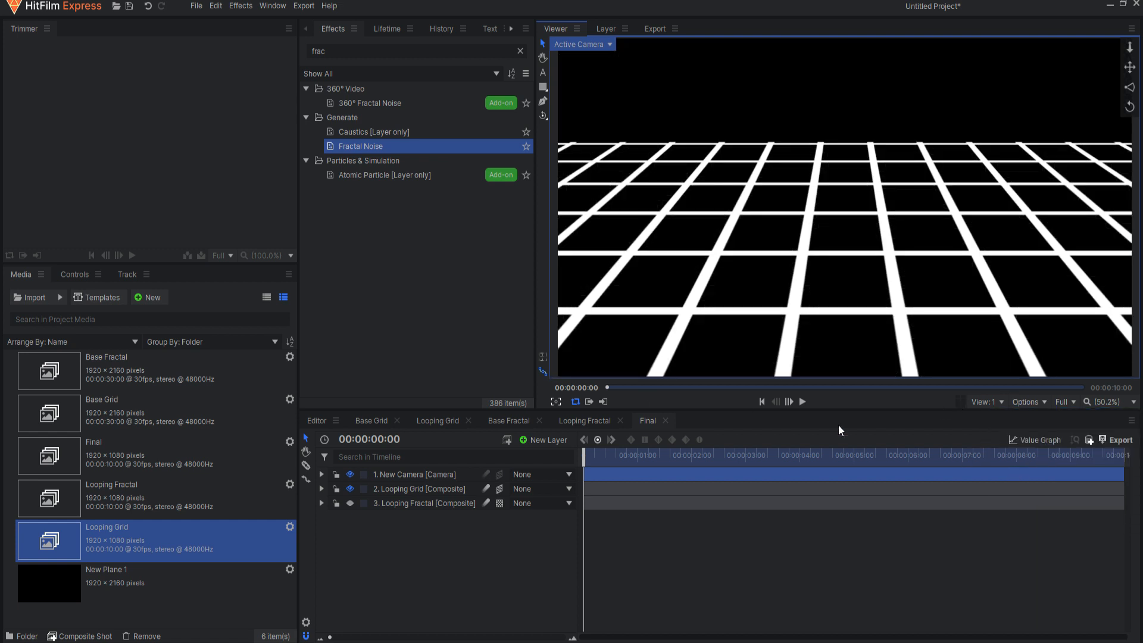
# - Play and scrub the timeline to preview the grid floor's motion
pyautogui.click(802, 400)
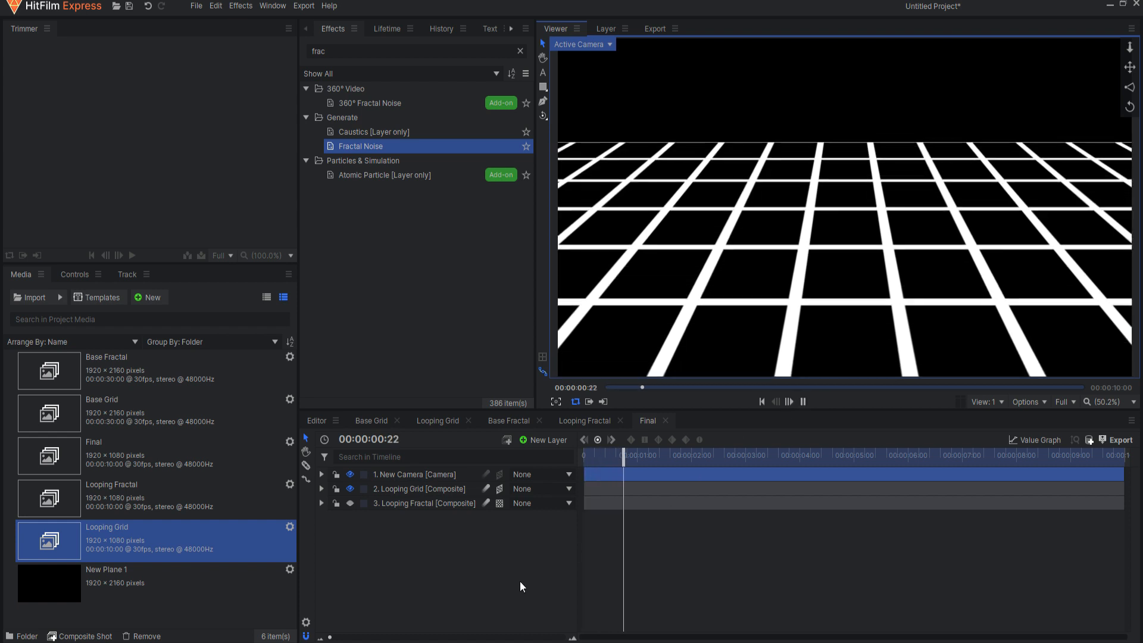
pyautogui.moveTo(623, 464); pyautogui.dragTo(1009, 463)
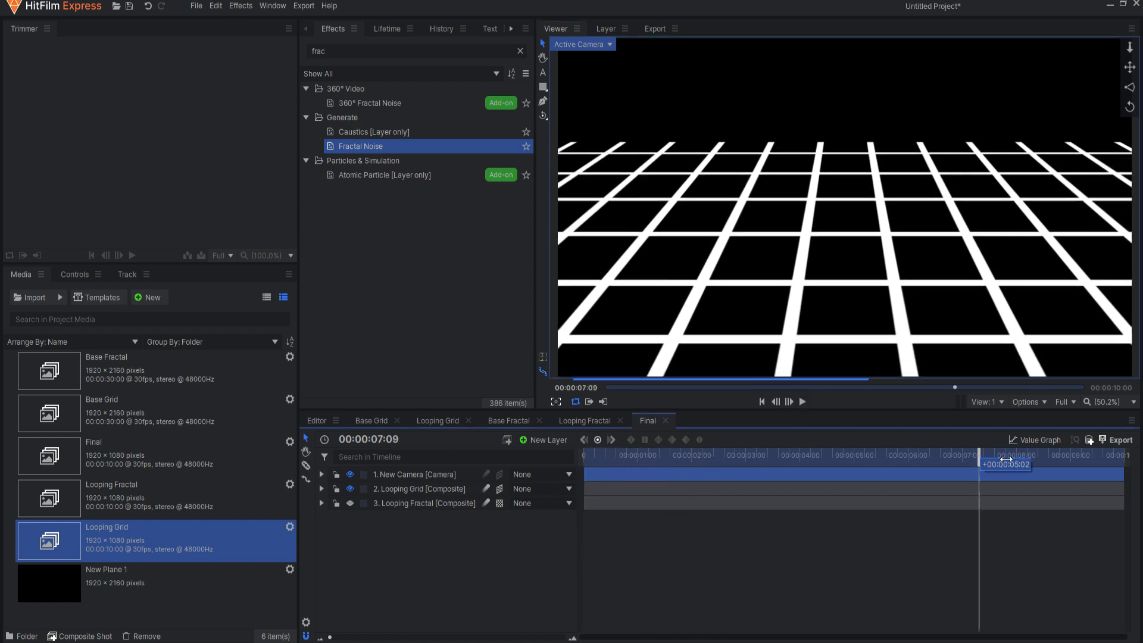
pyautogui.click(801, 400)
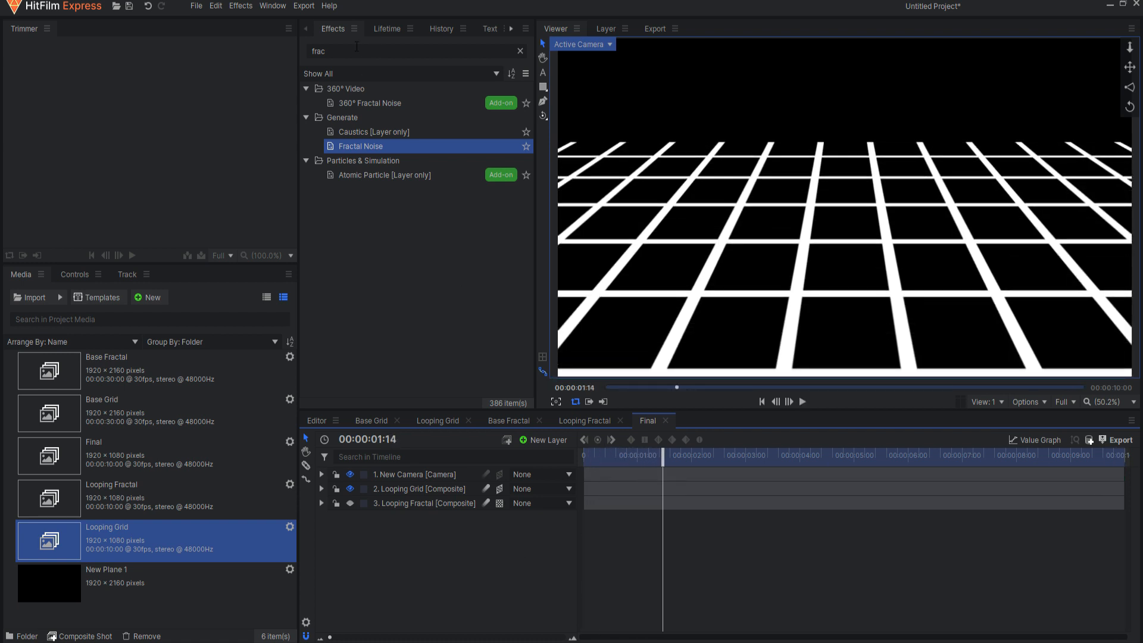
# - Apply Parallax to Looping Grid with Looping Fractal as height map, depth 50
pyautogui.tripleClick(415, 51)
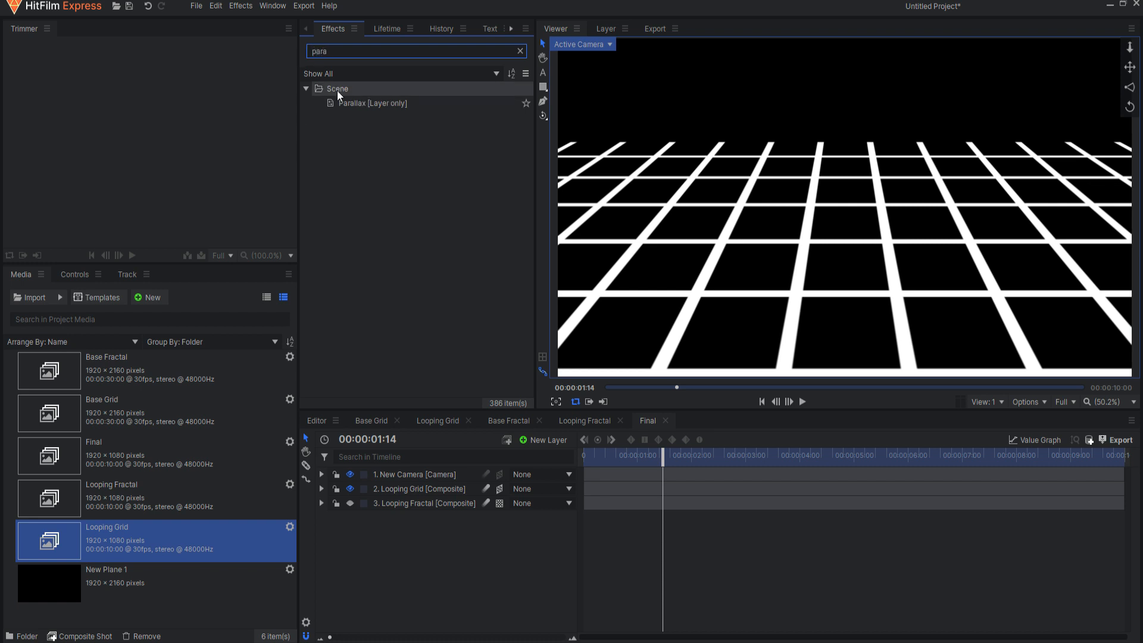
pyautogui.click(373, 103)
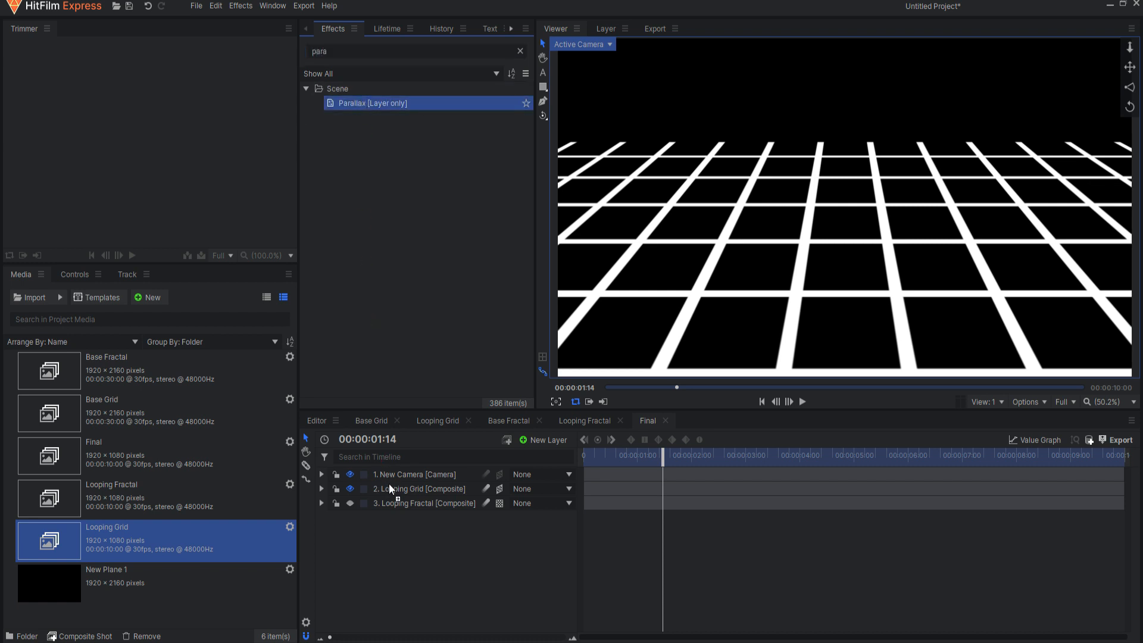
pyautogui.click(418, 488)
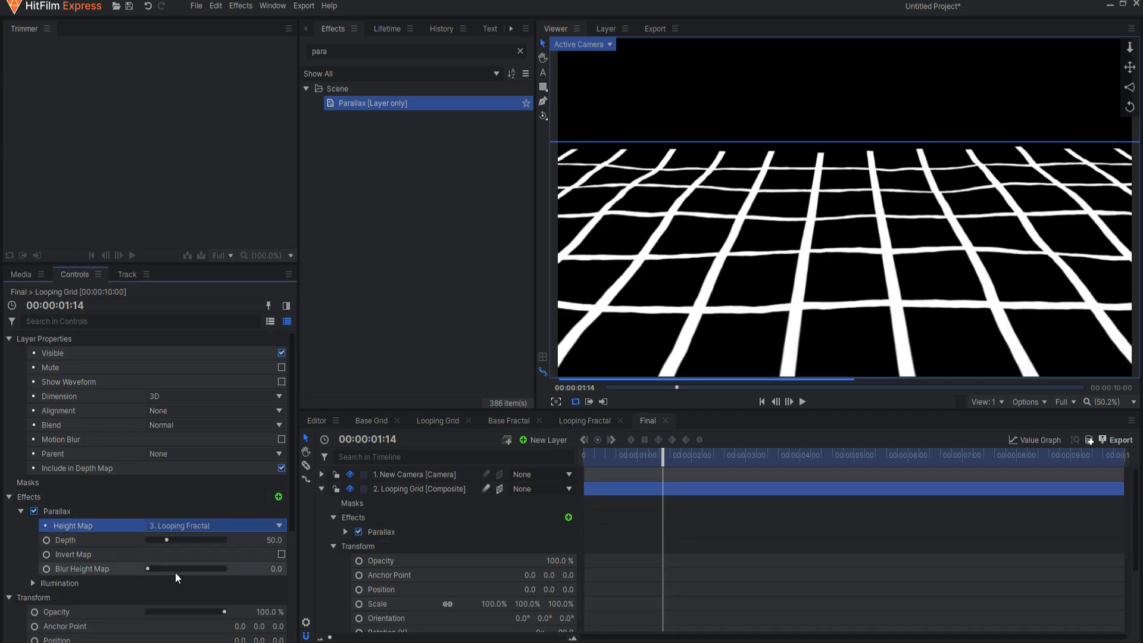
# - Play and scrub back to about four seconds to inspect the warp
pyautogui.click(800, 400)
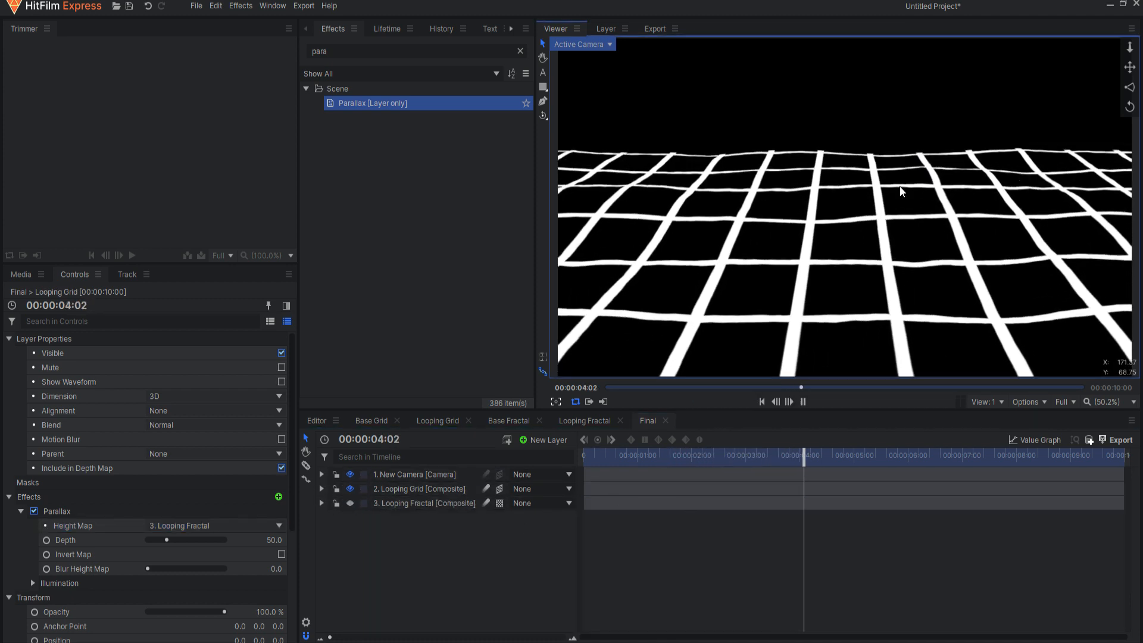
pyautogui.click(803, 402)
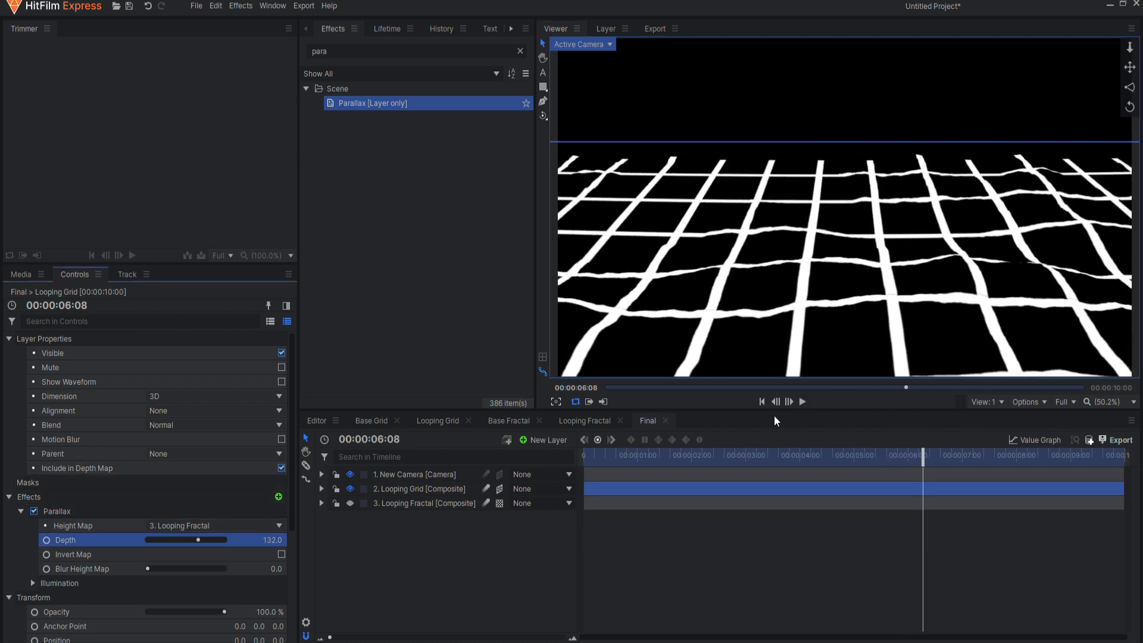
pyautogui.moveTo(924, 454); pyautogui.dragTo(845, 454)
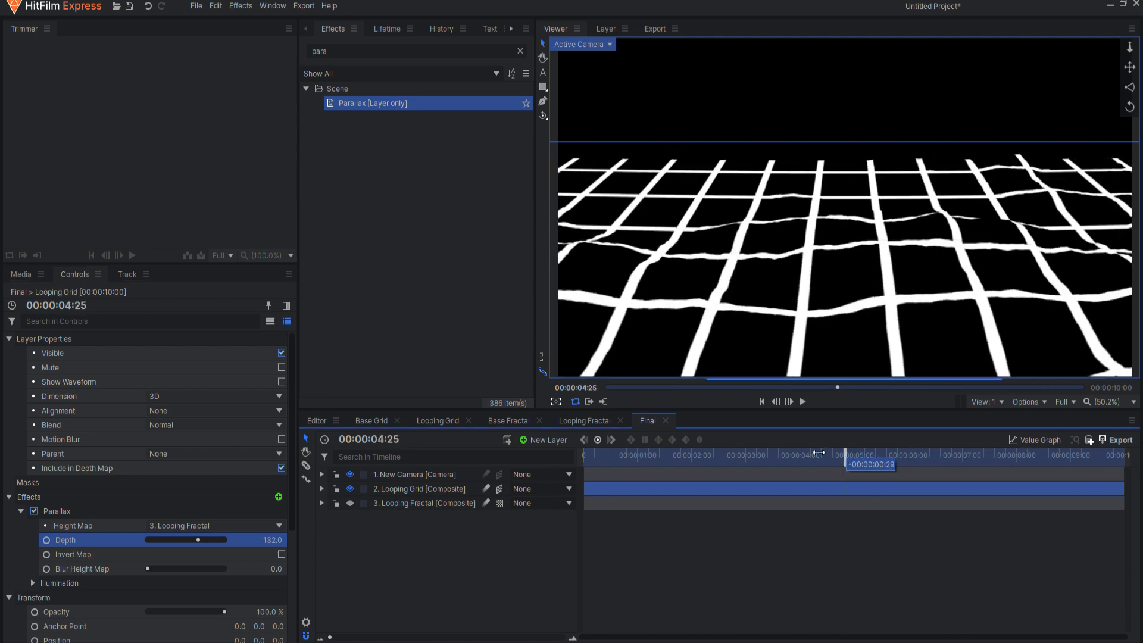
pyautogui.moveTo(845, 453); pyautogui.dragTo(739, 453)
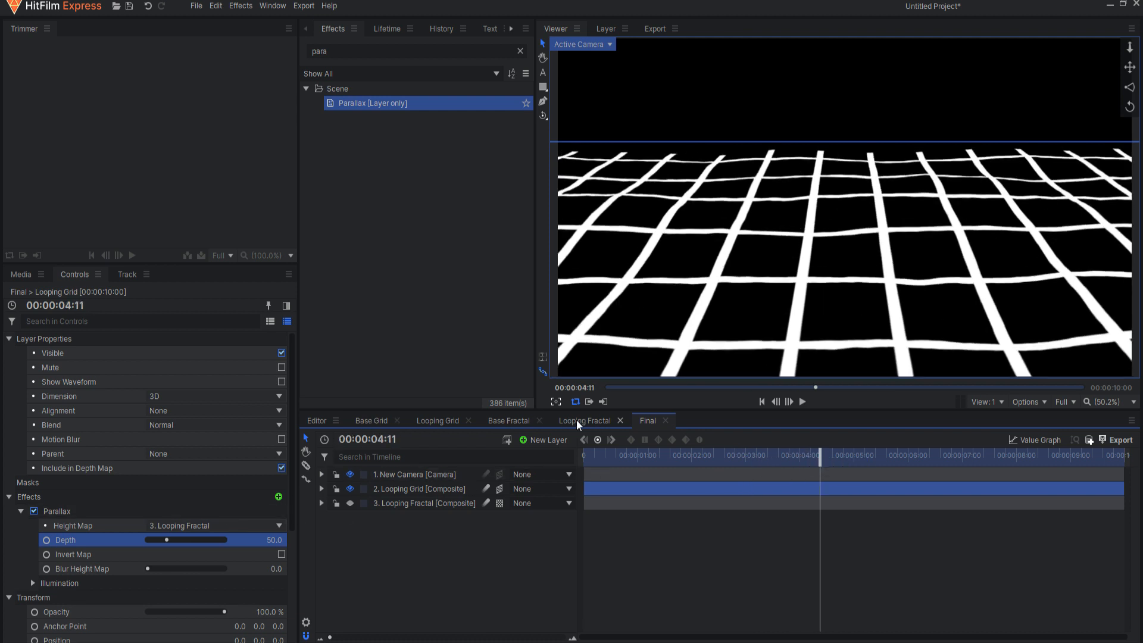
# - Switch to the Base Fractal composite to reach its Fractal Noise settings
pyautogui.click(508, 421)
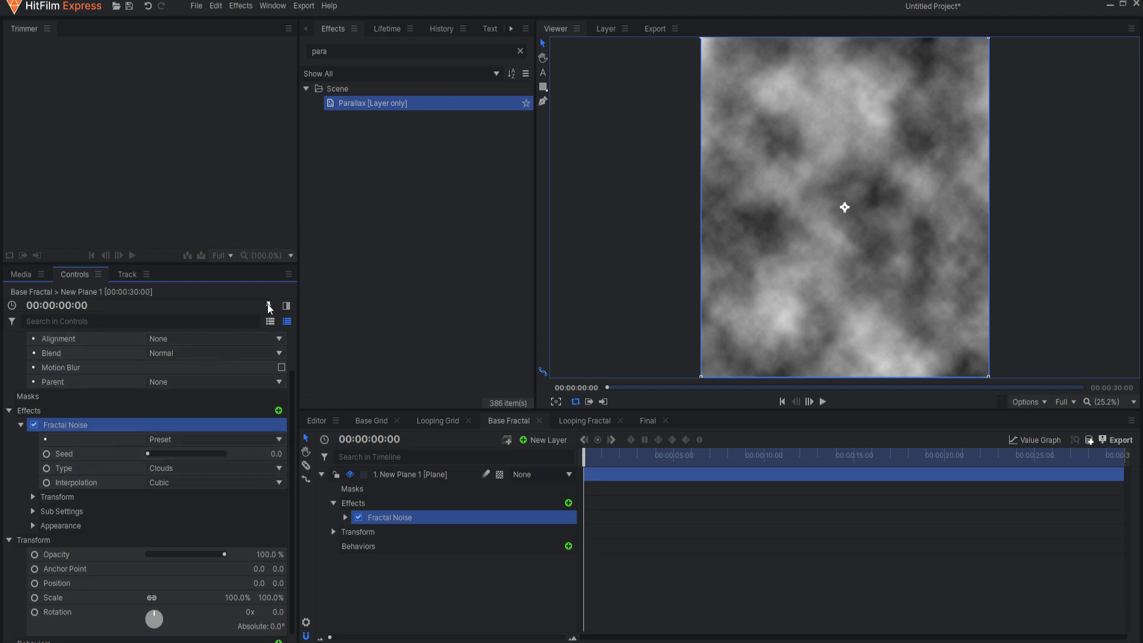
pyautogui.moveTo(268, 305)
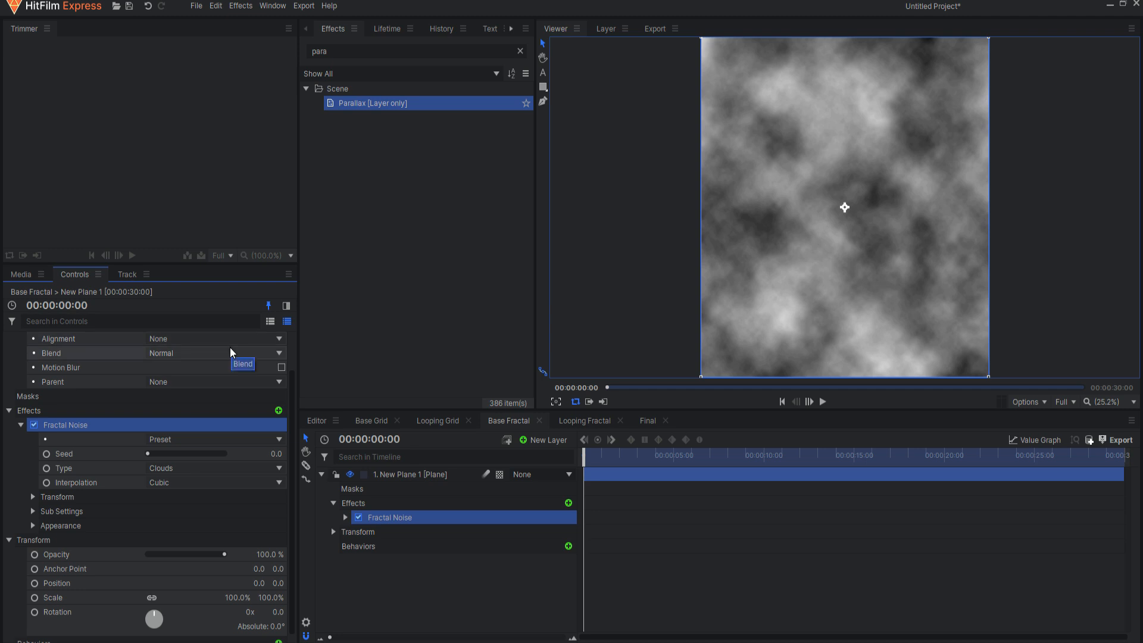
pyautogui.moveTo(162, 482)
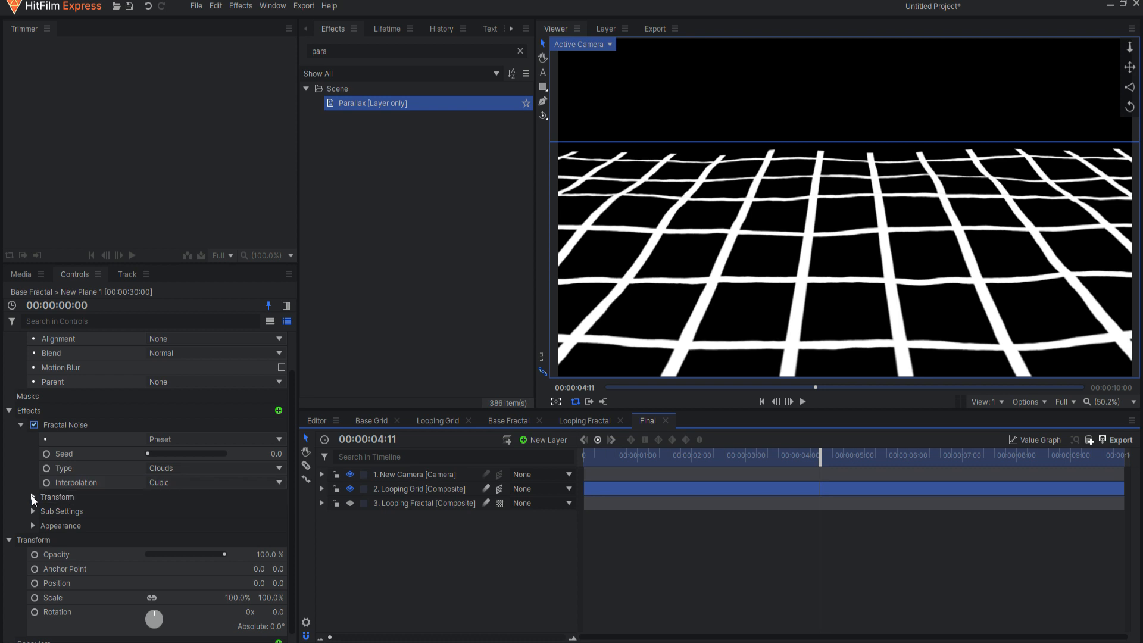
# - Set the Fractal Noise transform scale to 100 px
pyautogui.click(32, 496)
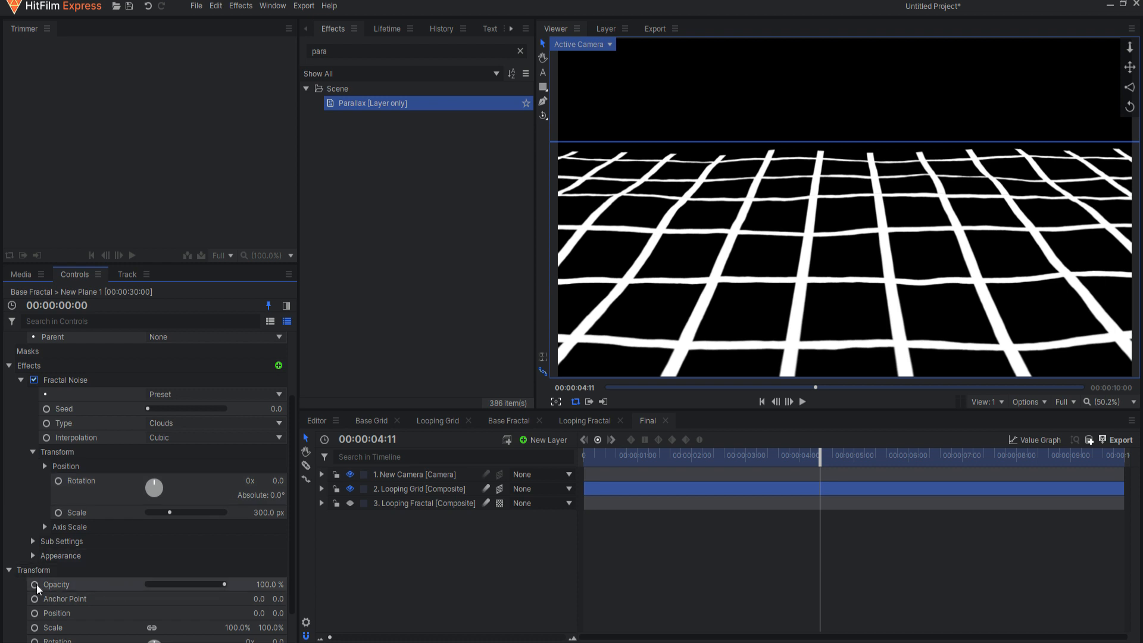
pyautogui.scroll(-3)
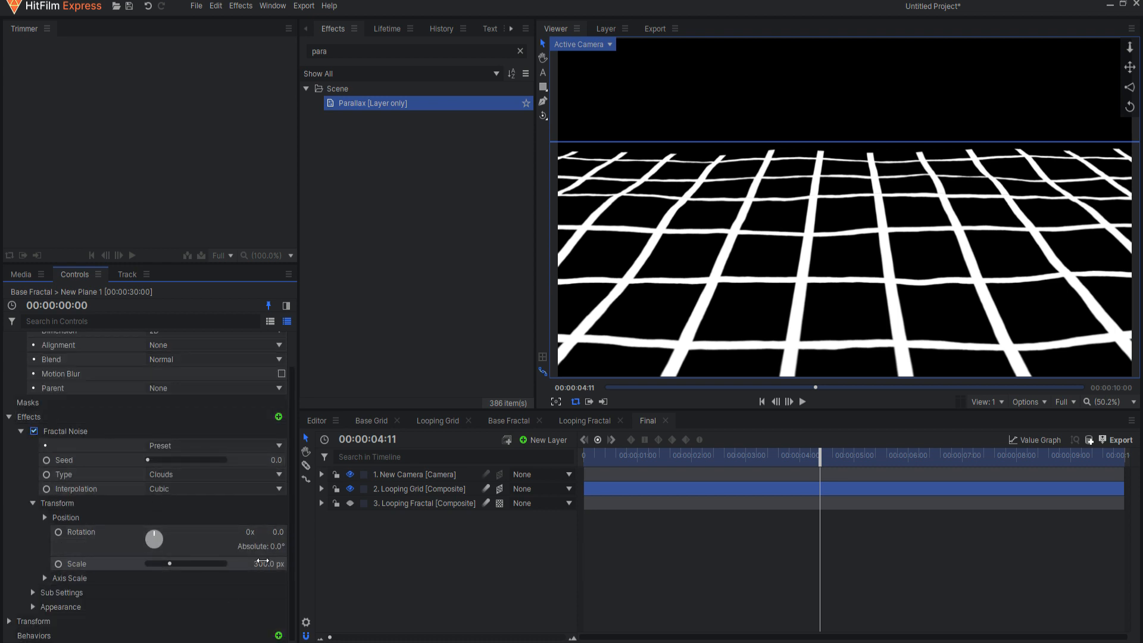
pyautogui.moveTo(204, 562); pyautogui.dragTo(162, 562)
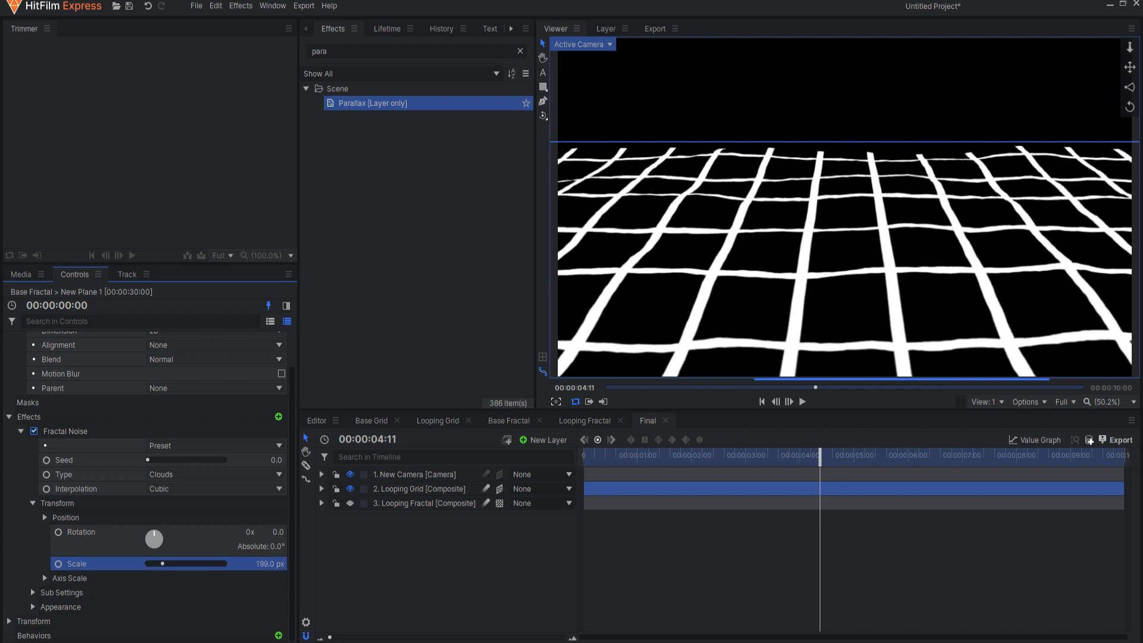
pyautogui.moveTo(193, 562); pyautogui.dragTo(157, 563)
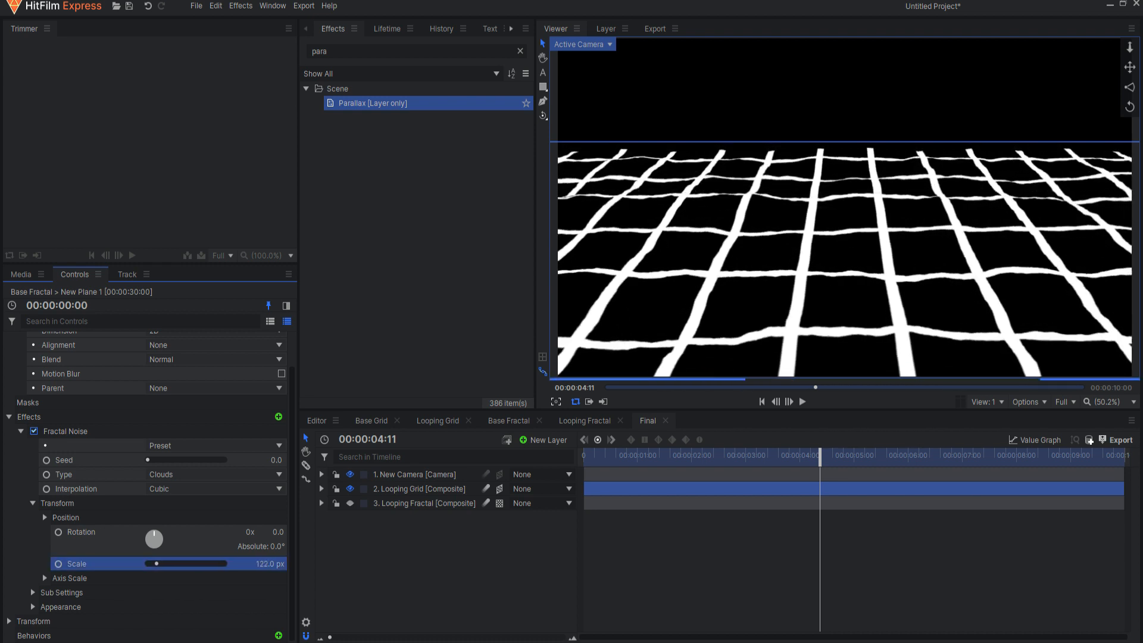
pyautogui.moveTo(197, 562); pyautogui.dragTo(156, 562)
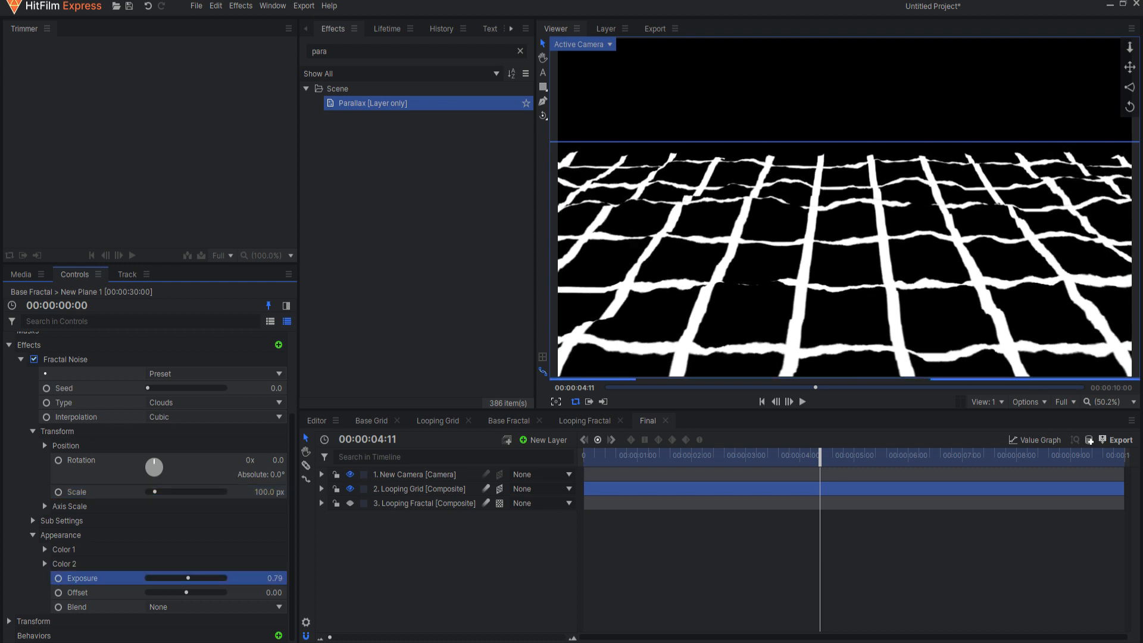
# - Set Fractal Noise exposure to 1.48 and offset to -0.21, then preview
pyautogui.moveTo(186, 578); pyautogui.dragTo(192, 577)
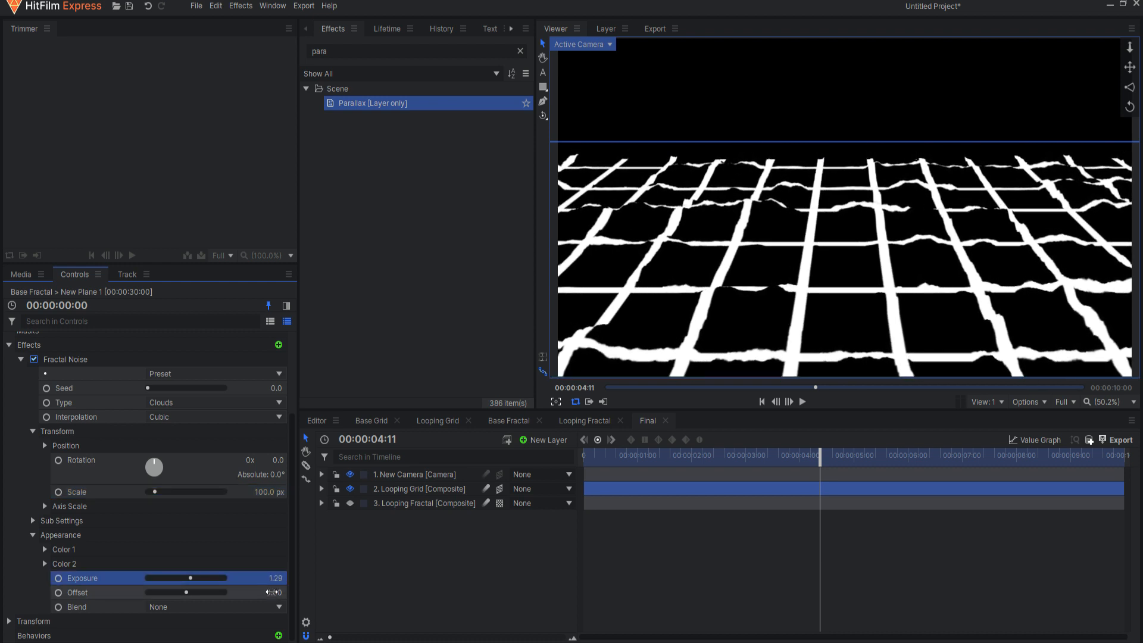
pyautogui.moveTo(204, 591); pyautogui.dragTo(182, 591)
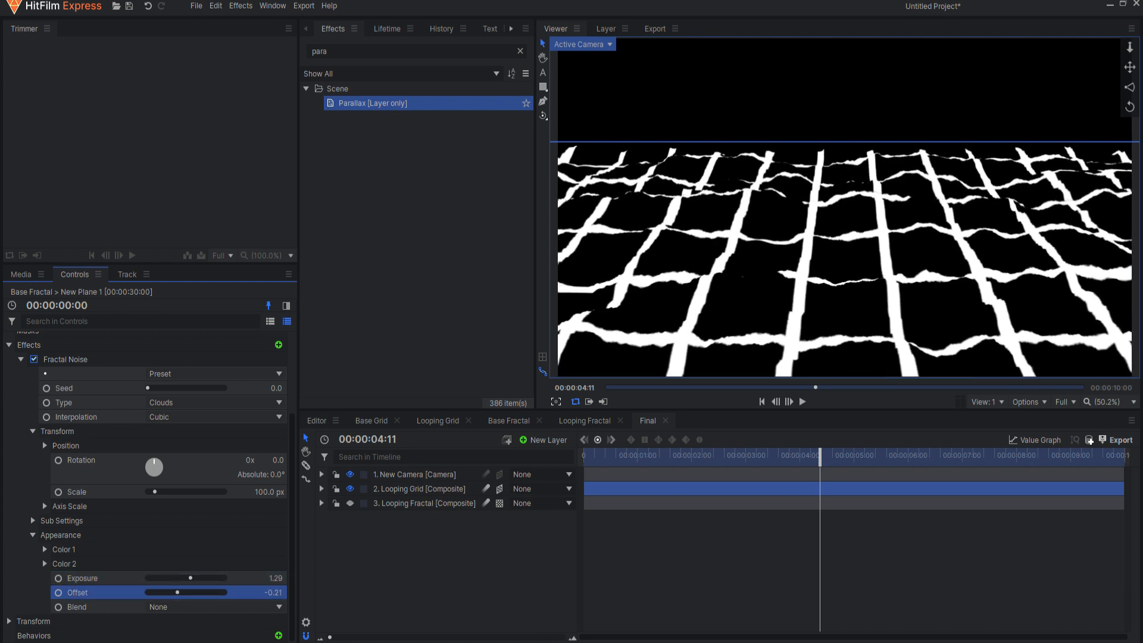
pyautogui.moveTo(328, 568)
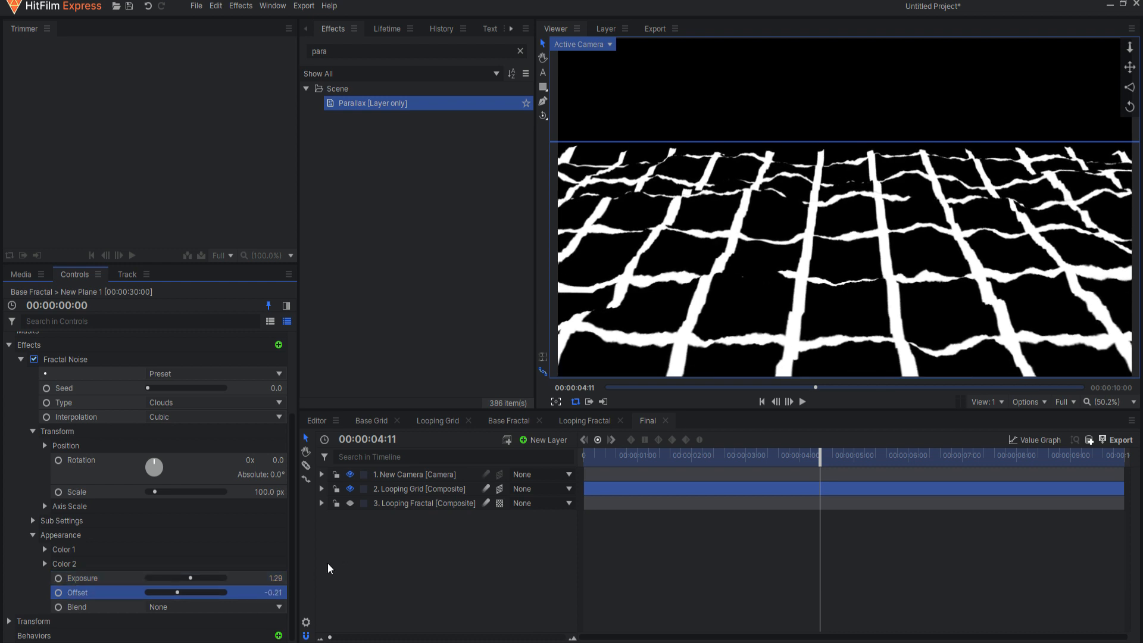
pyautogui.moveTo(188, 577); pyautogui.dragTo(191, 577)
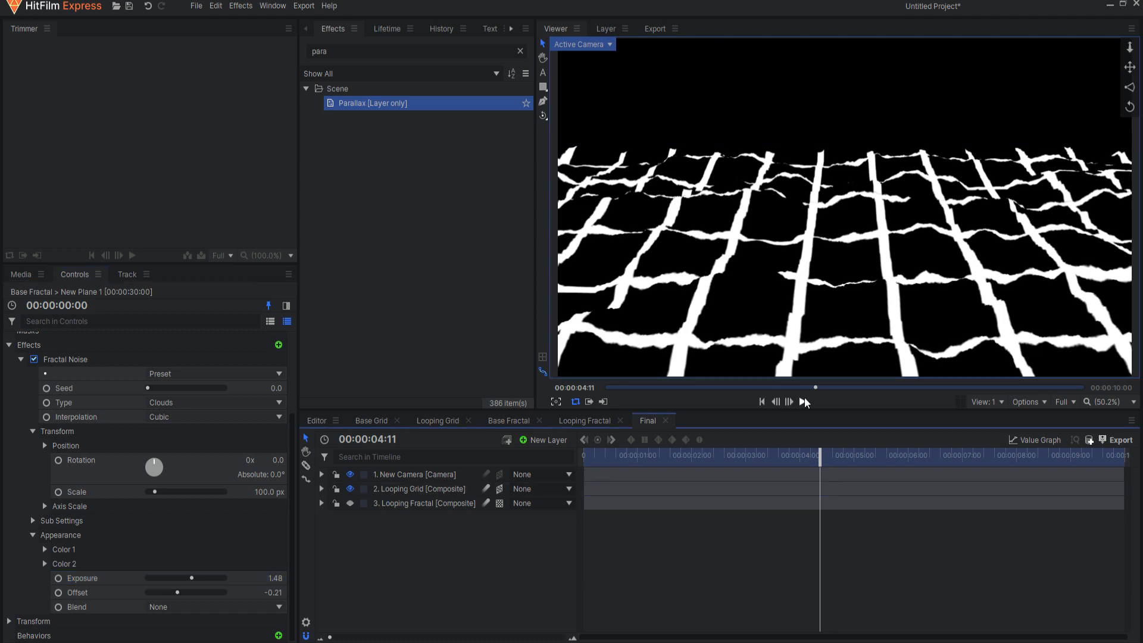
pyautogui.click(803, 402)
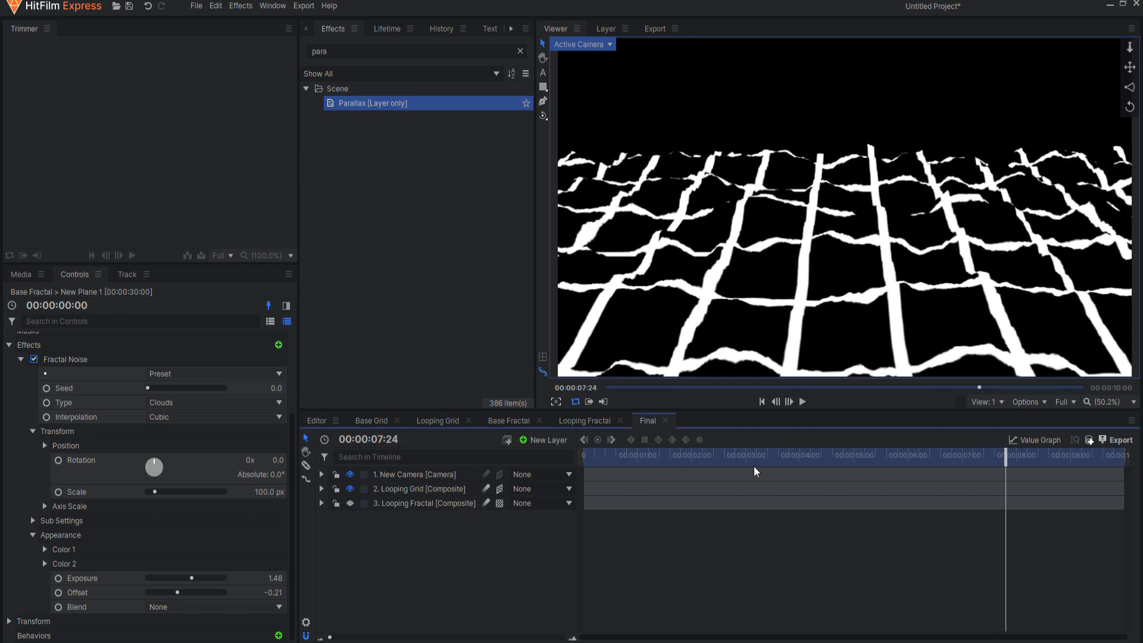
pyautogui.moveTo(468, 442)
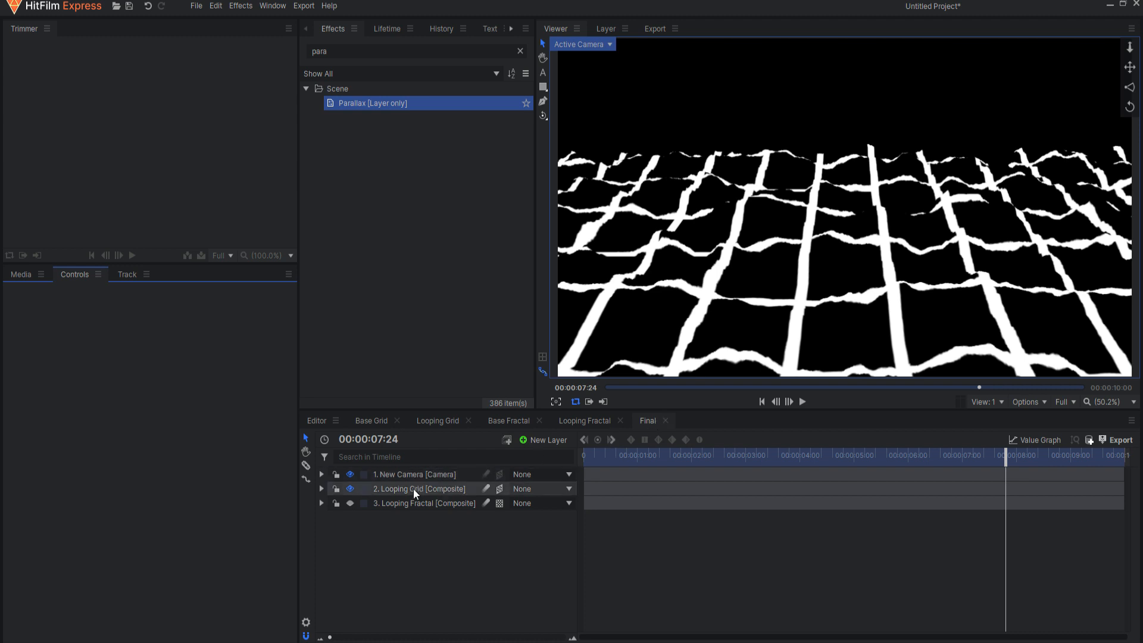
# - Set the Looping Grid Tint effect's Map White To colour to cyan
pyautogui.click(419, 488)
pyautogui.write('tint')
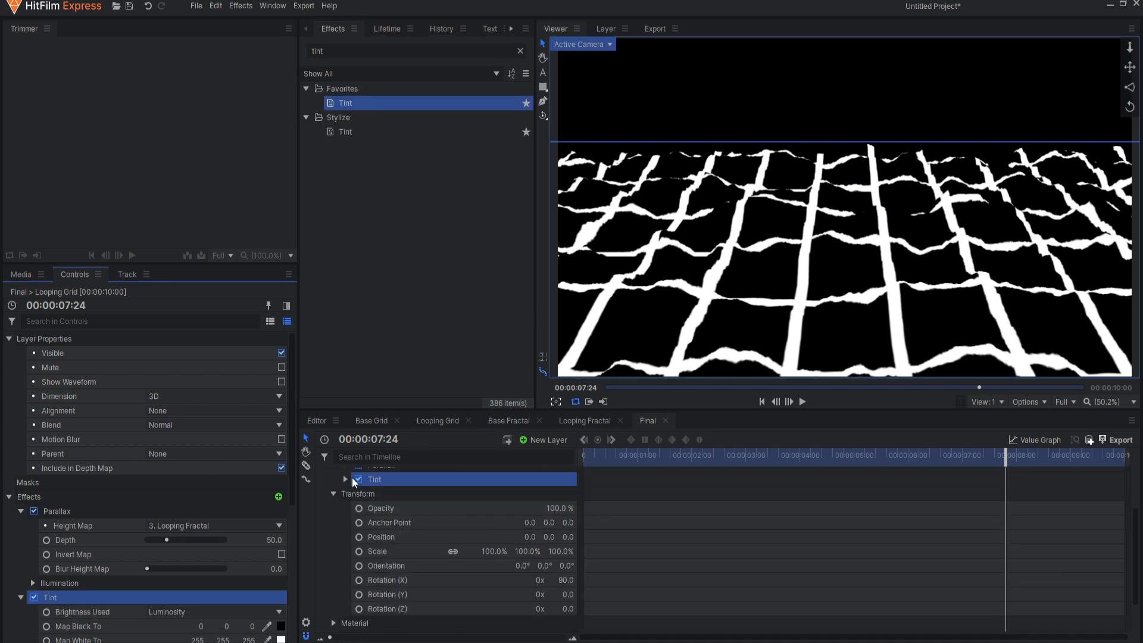
pyautogui.click(346, 479)
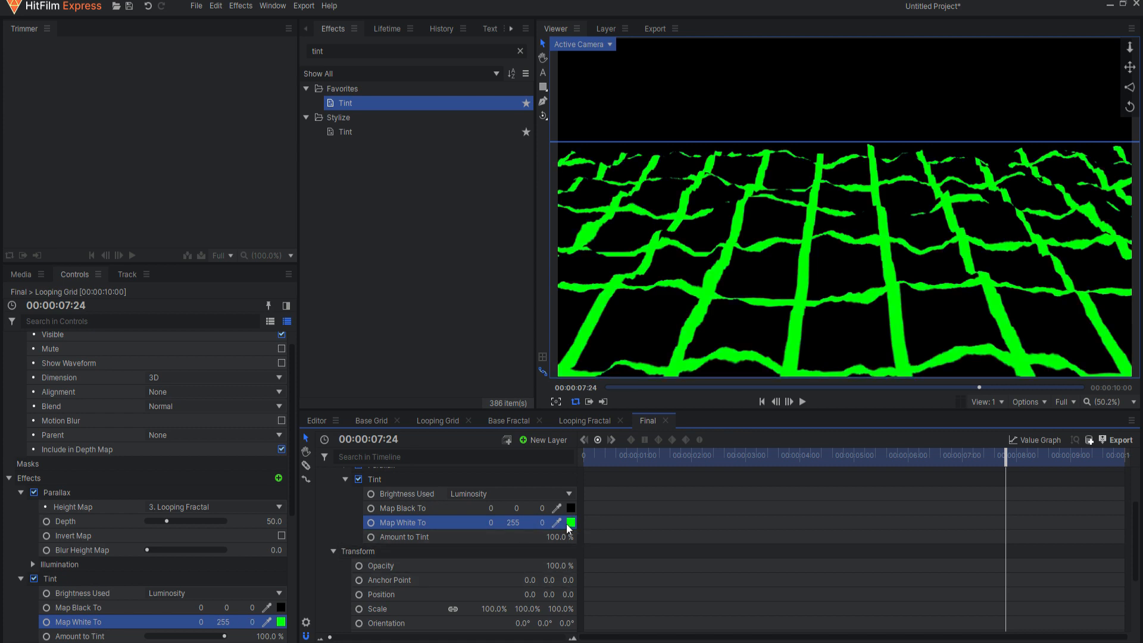
pyautogui.click(571, 522)
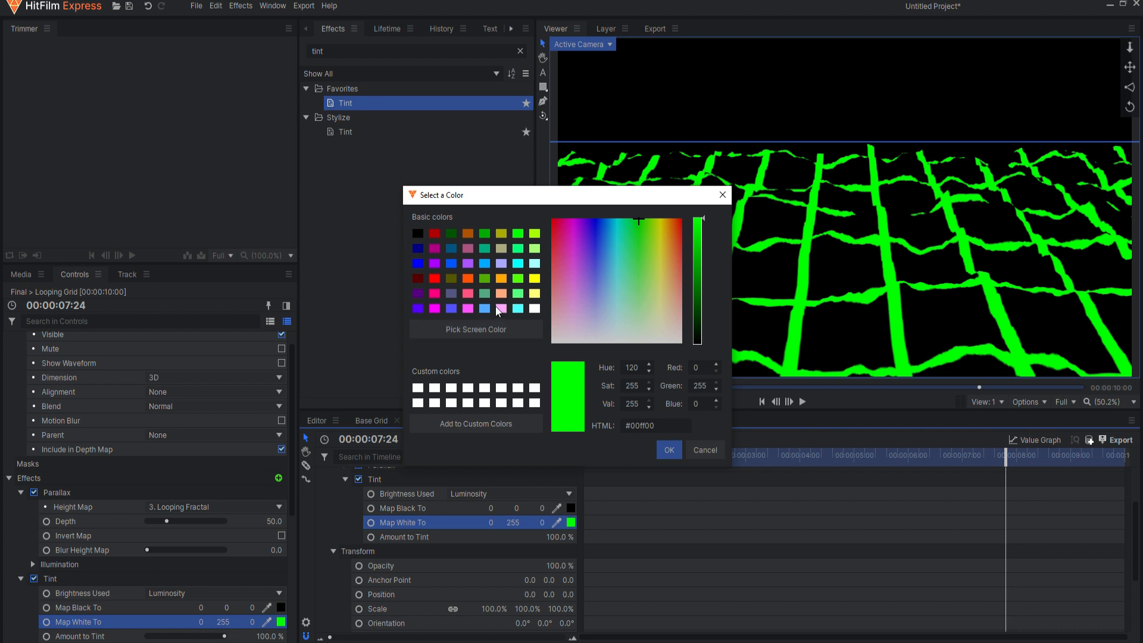
pyautogui.click(666, 450)
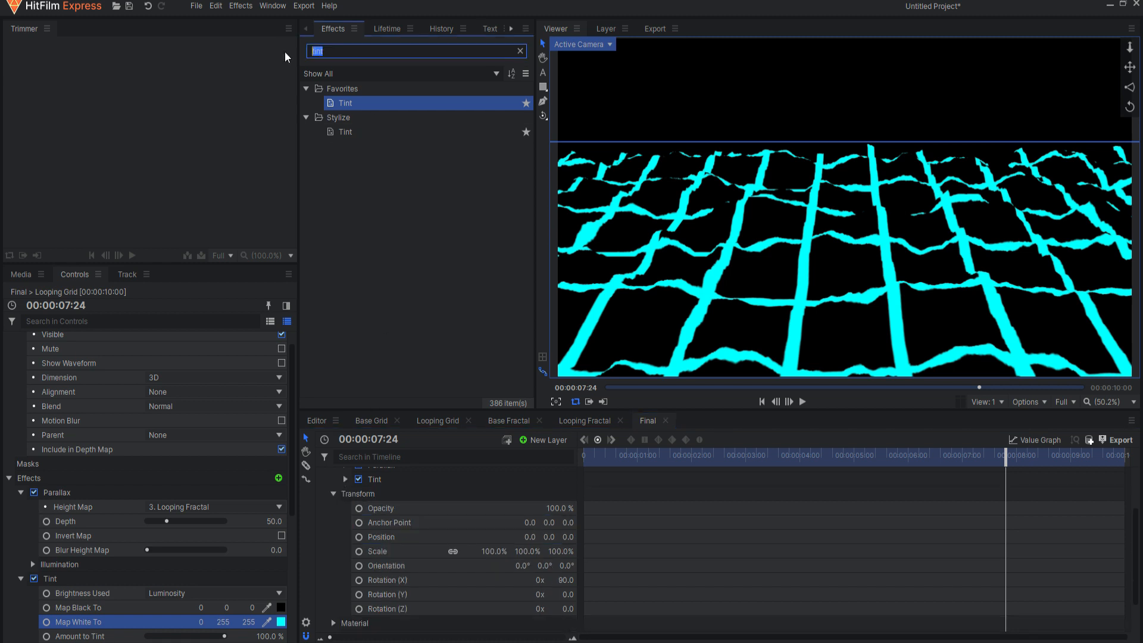
# - Apply the Lights & Flares Glow effect to Looping Grid
pyautogui.write('glow')
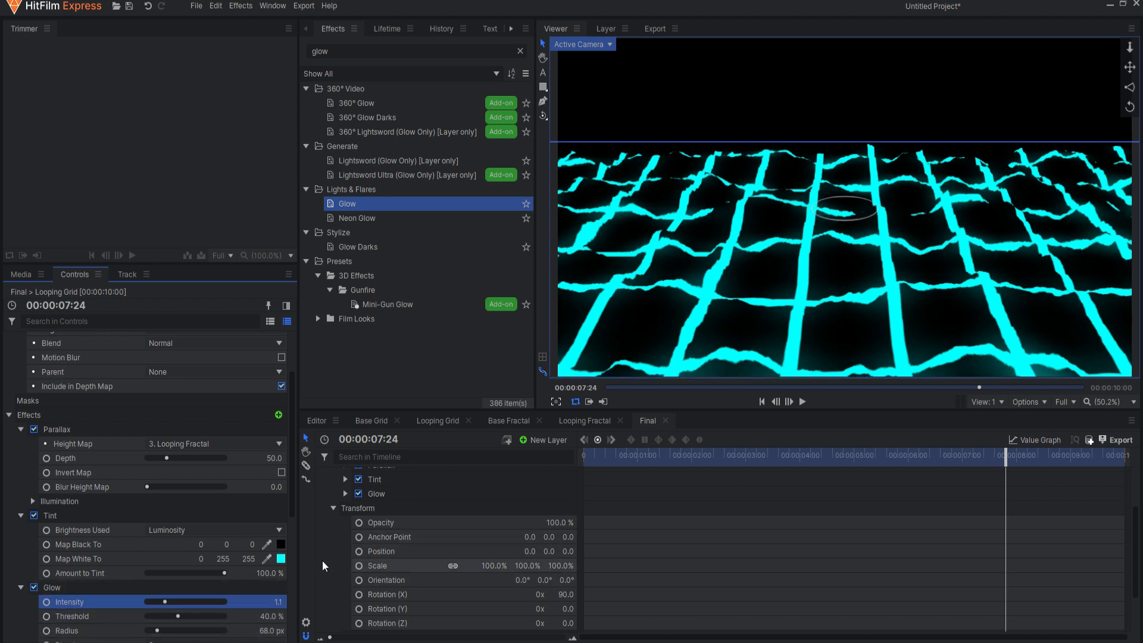
pyautogui.click(33, 587)
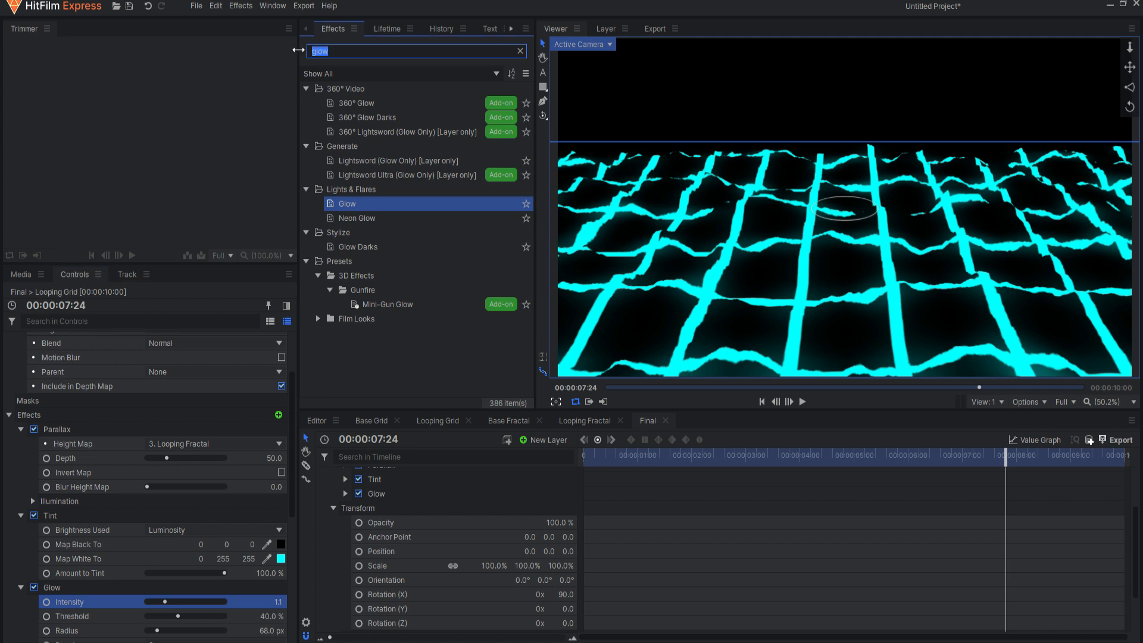
# - Apply Grunge > Scan Lines to Looping Grid and play back Final
pyautogui.write('scan')
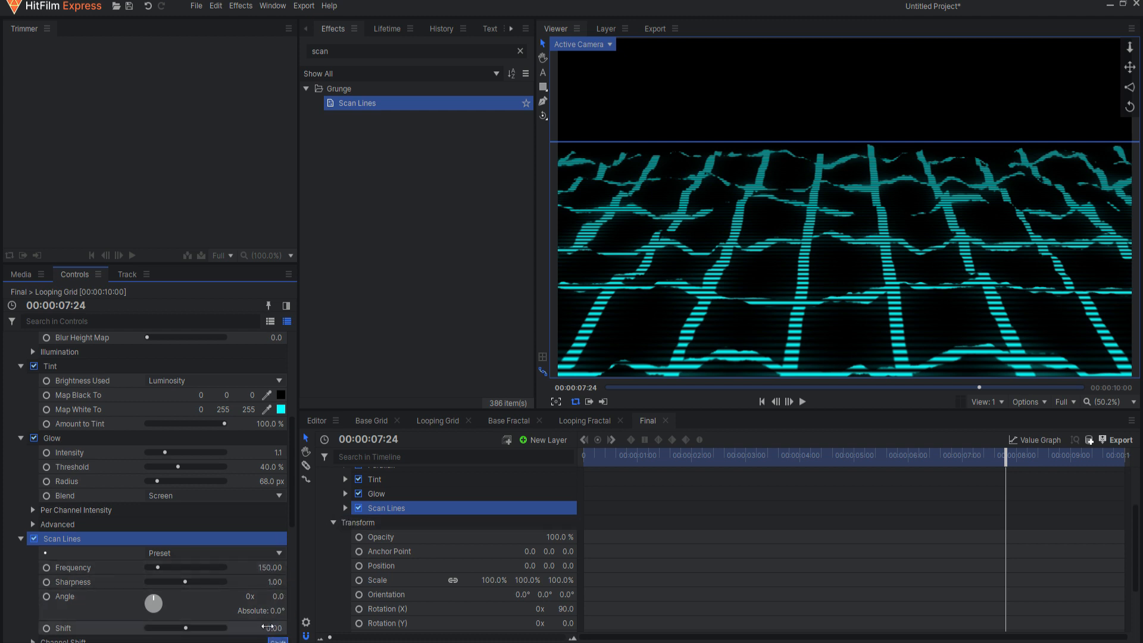
pyautogui.click(272, 596)
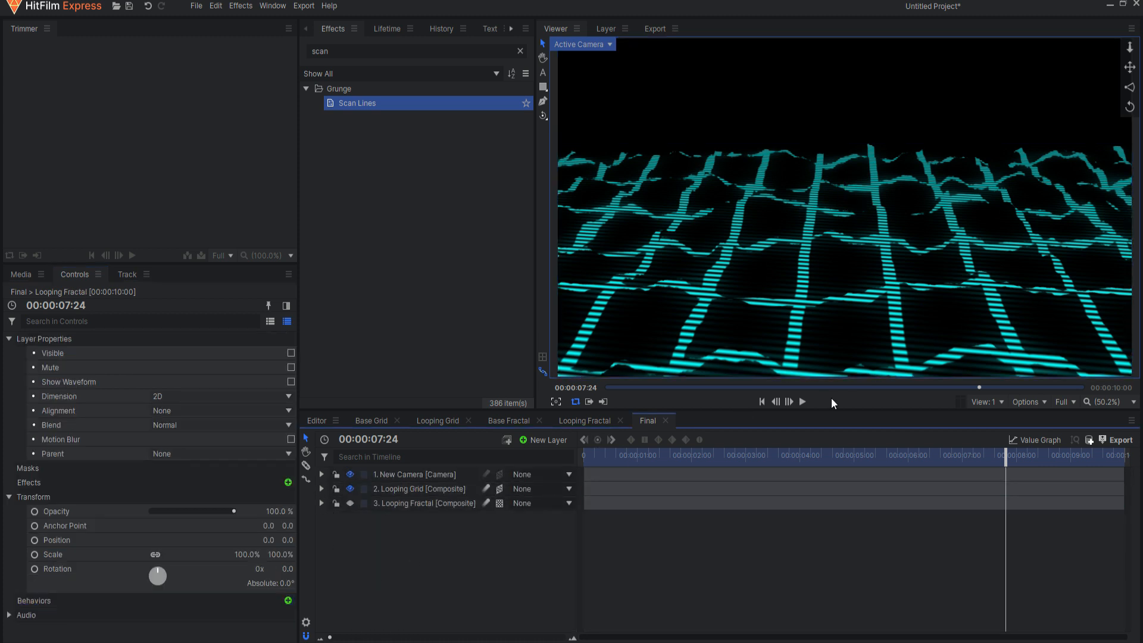
pyautogui.click(802, 401)
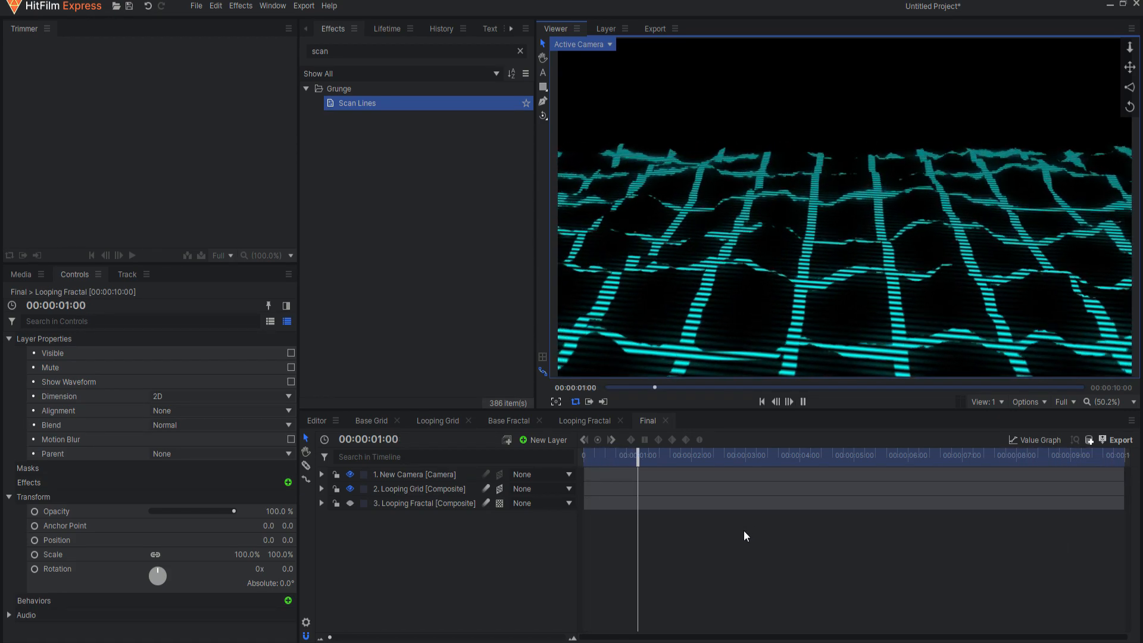
pyautogui.click(746, 454)
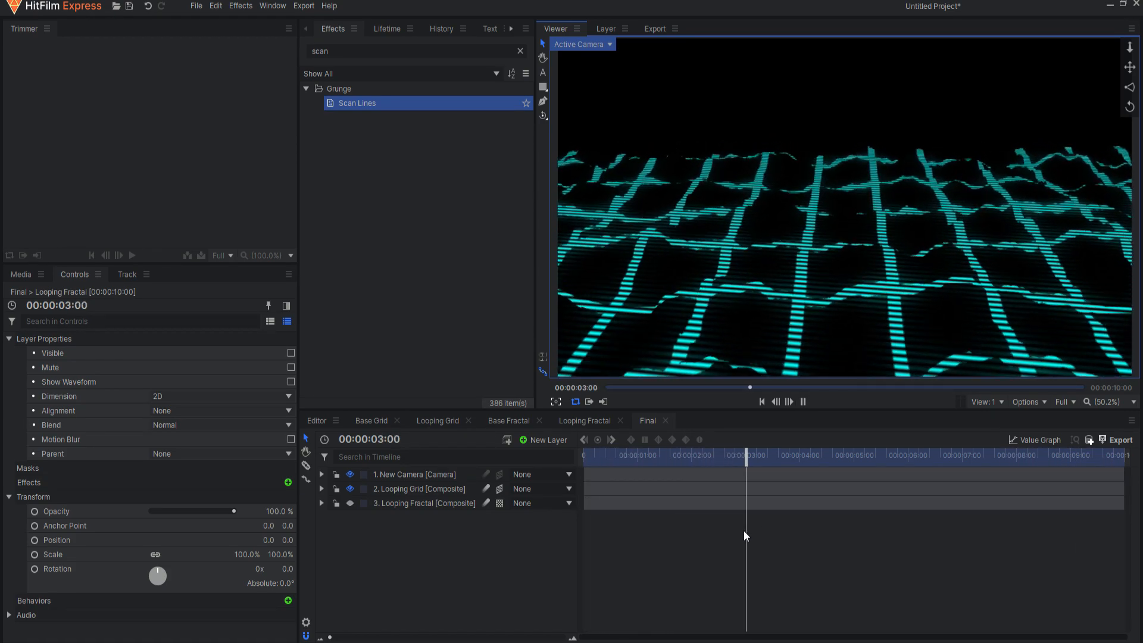